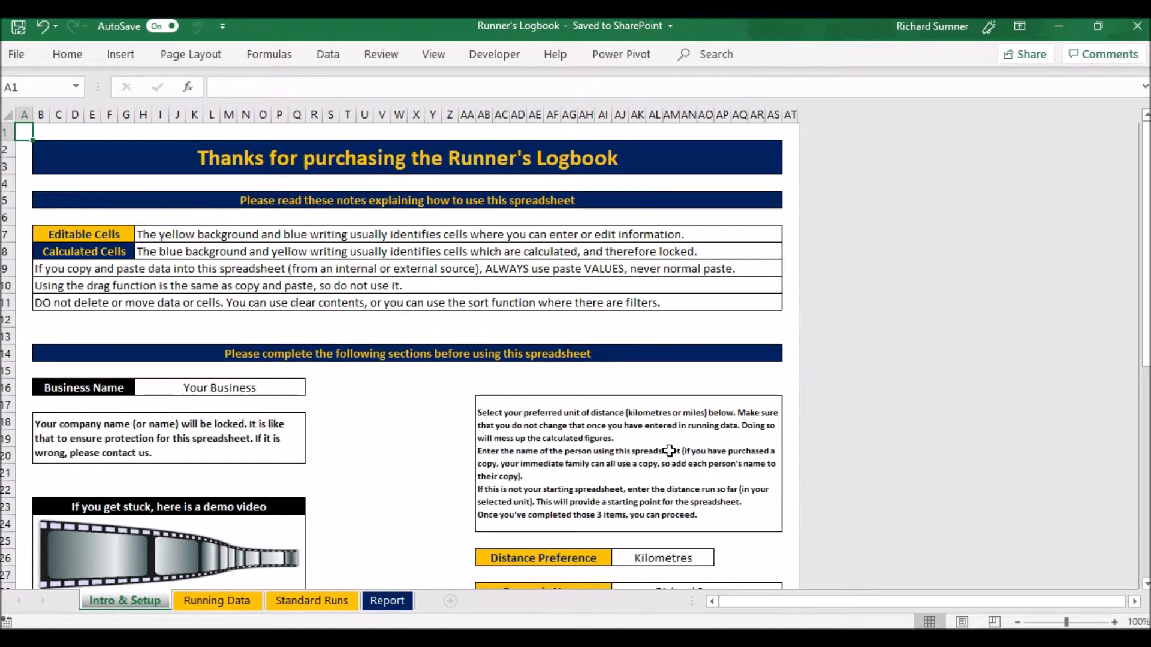
Step: Set the distance unit to Kilometres, then view the Standard Runs sheet of 3–21 Km runs
{"action": "scroll", "scroll_direction": "down", "scroll_amount": 3}
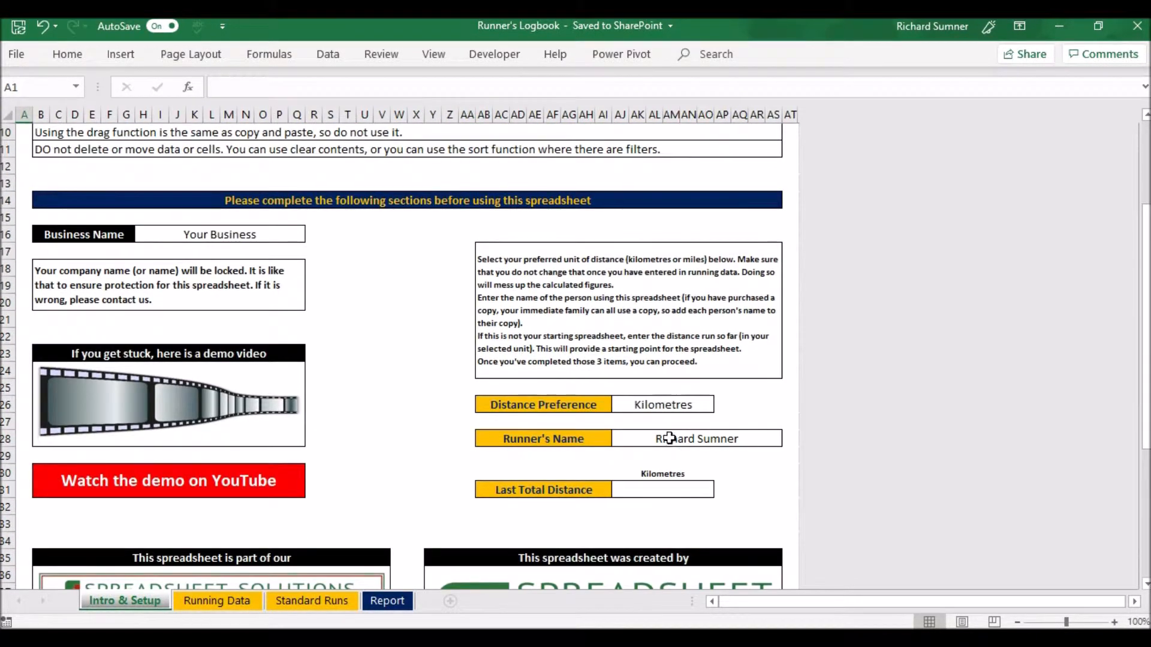
{"action": "left_click", "coordinate": [721, 405]}
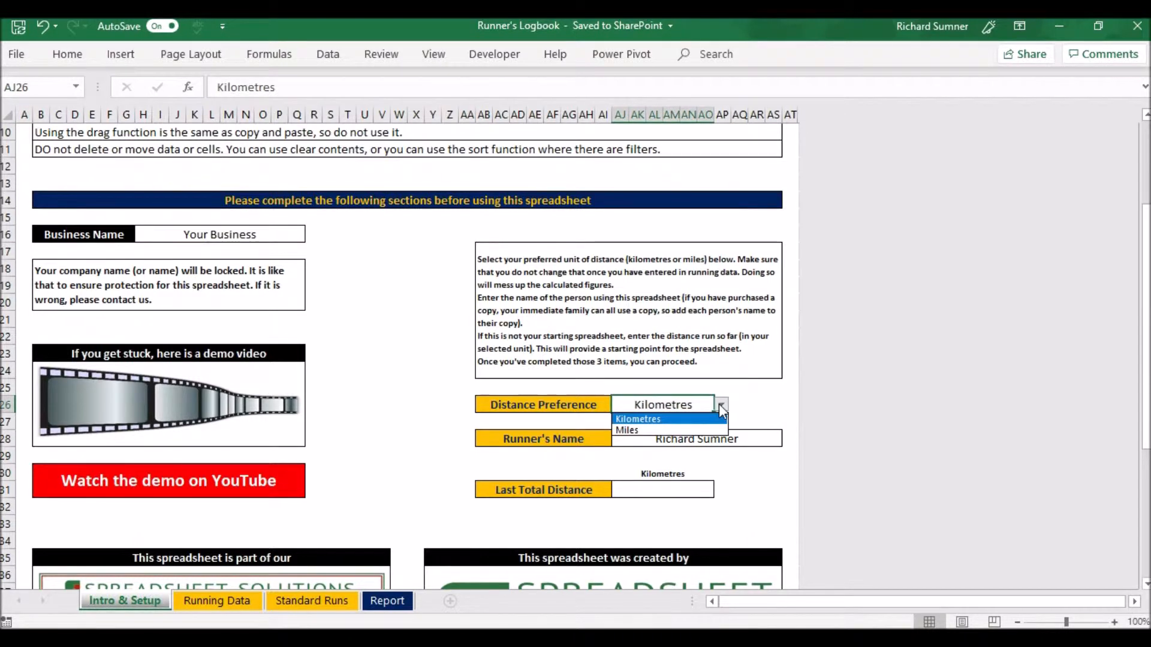
{"action": "mouse_move", "coordinate": [627, 431]}
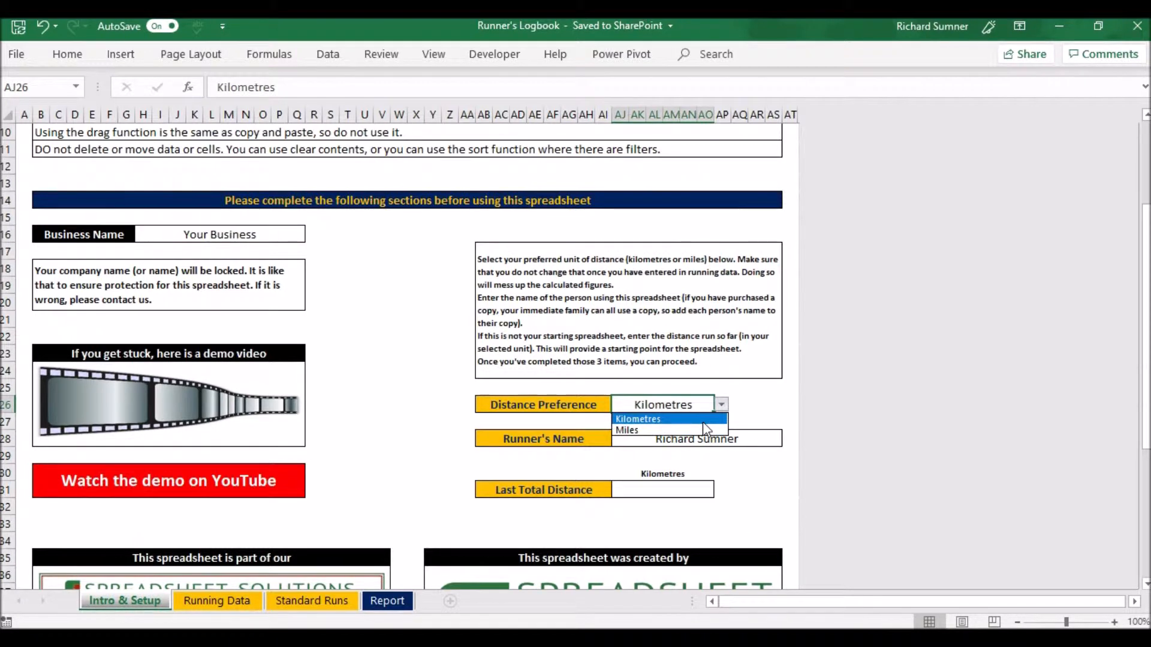
{"action": "mouse_move", "coordinate": [688, 422]}
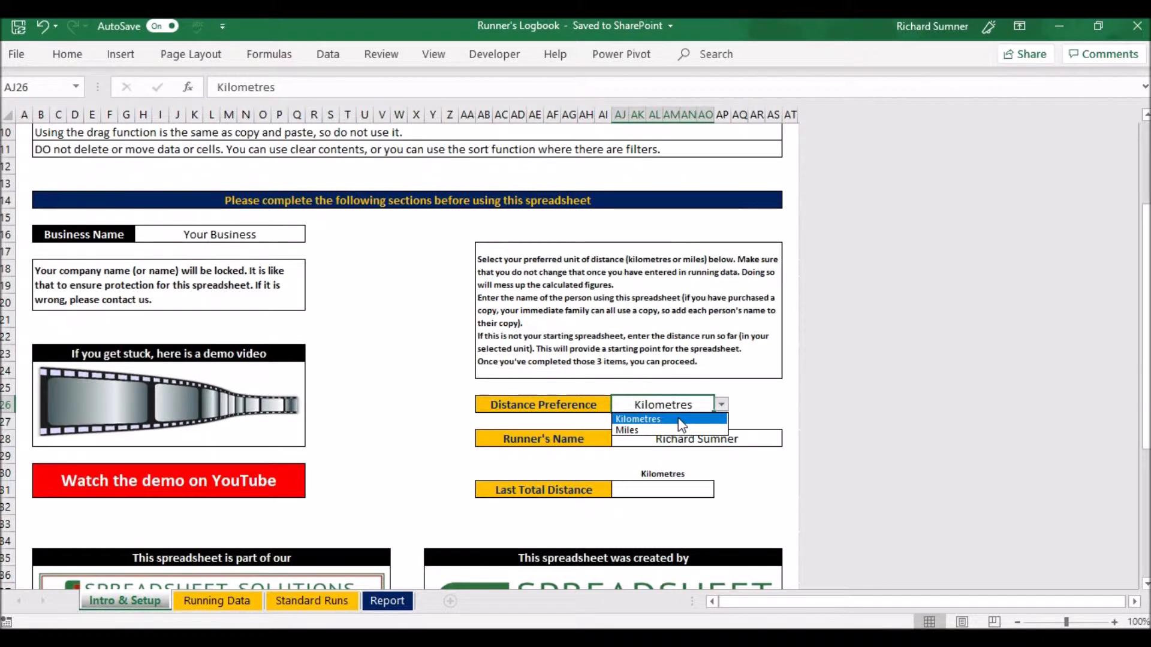
{"action": "mouse_move", "coordinate": [688, 426]}
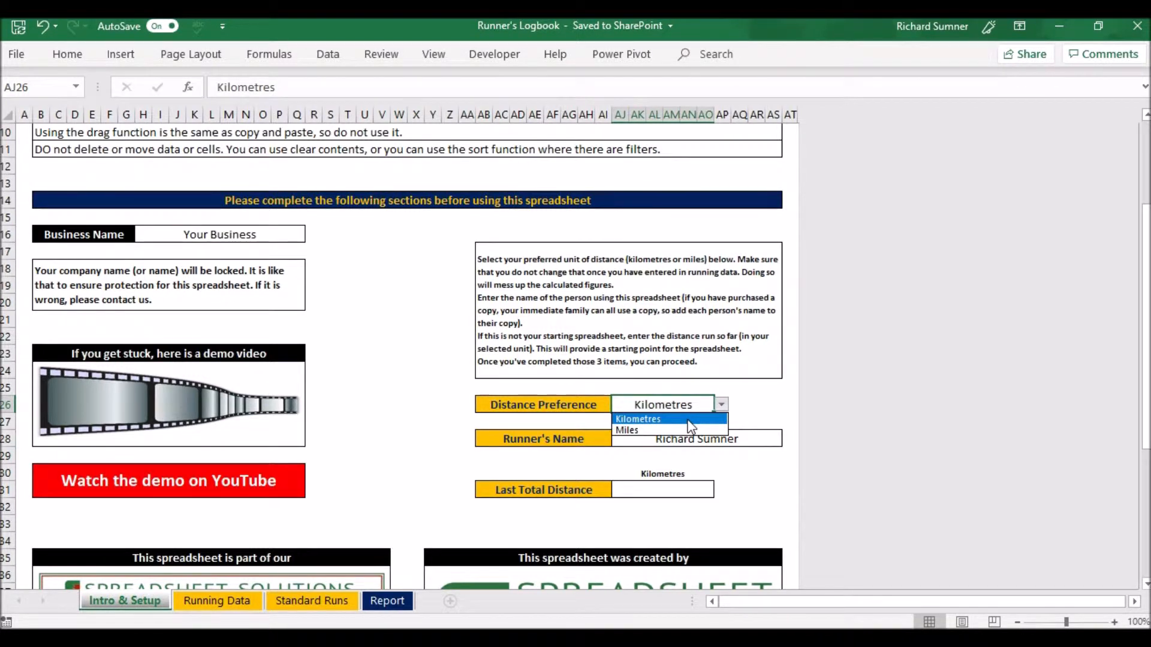
{"action": "left_click", "coordinate": [638, 419]}
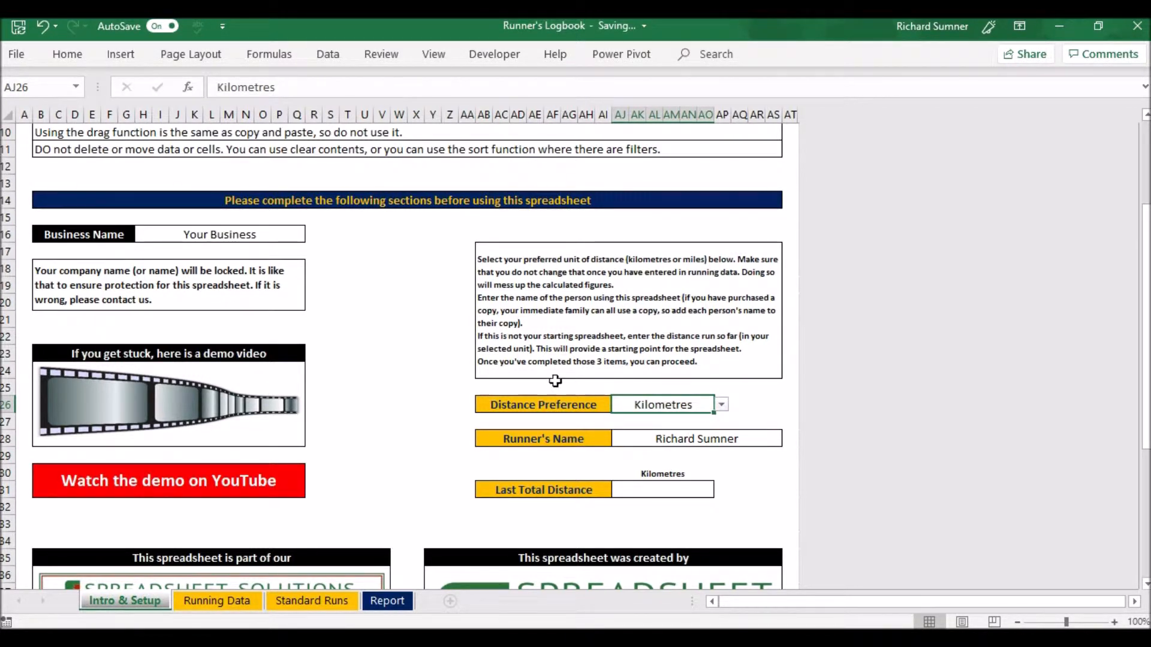
{"action": "mouse_move", "coordinate": [101, 235]}
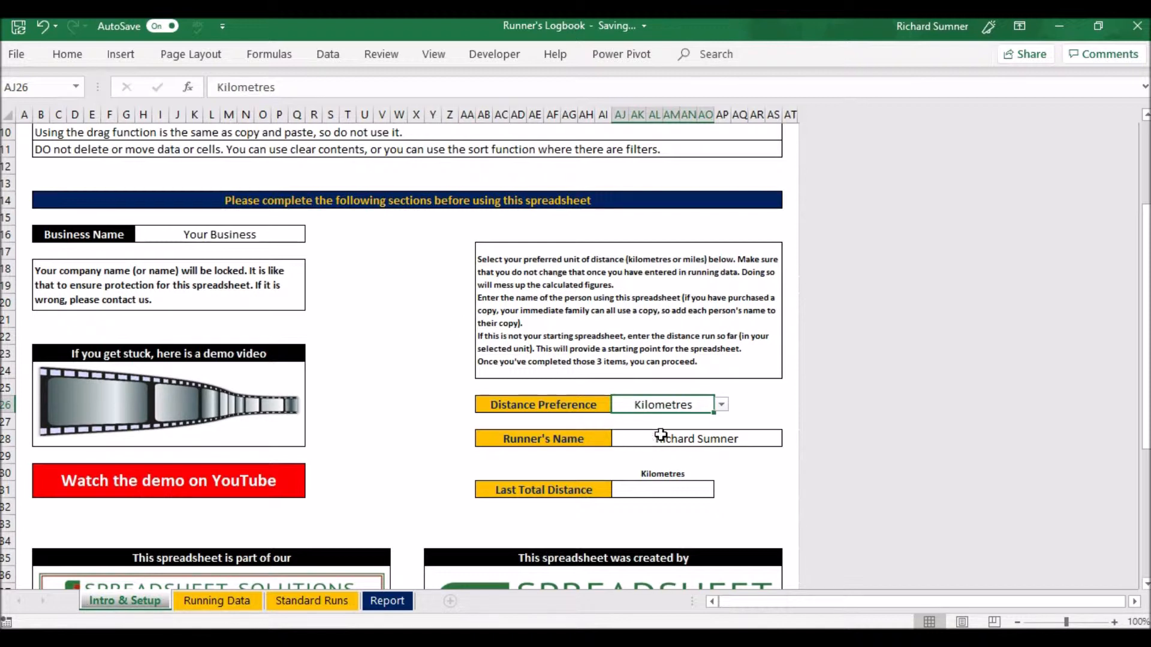
{"action": "mouse_move", "coordinate": [639, 446]}
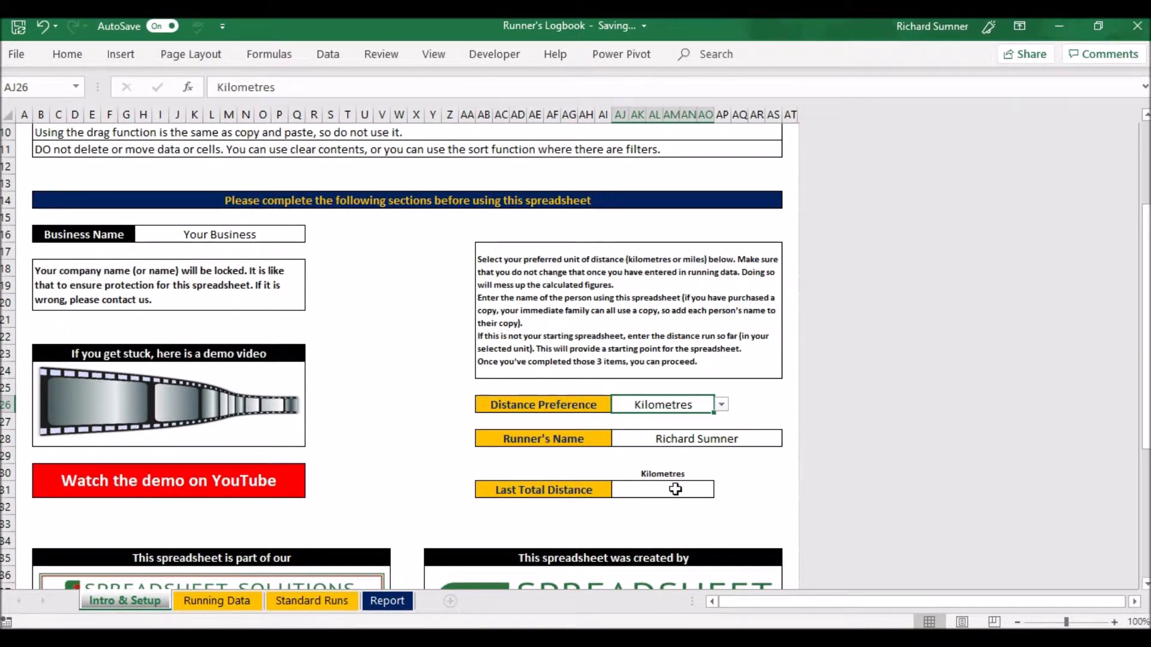
{"action": "left_click", "coordinate": [661, 490]}
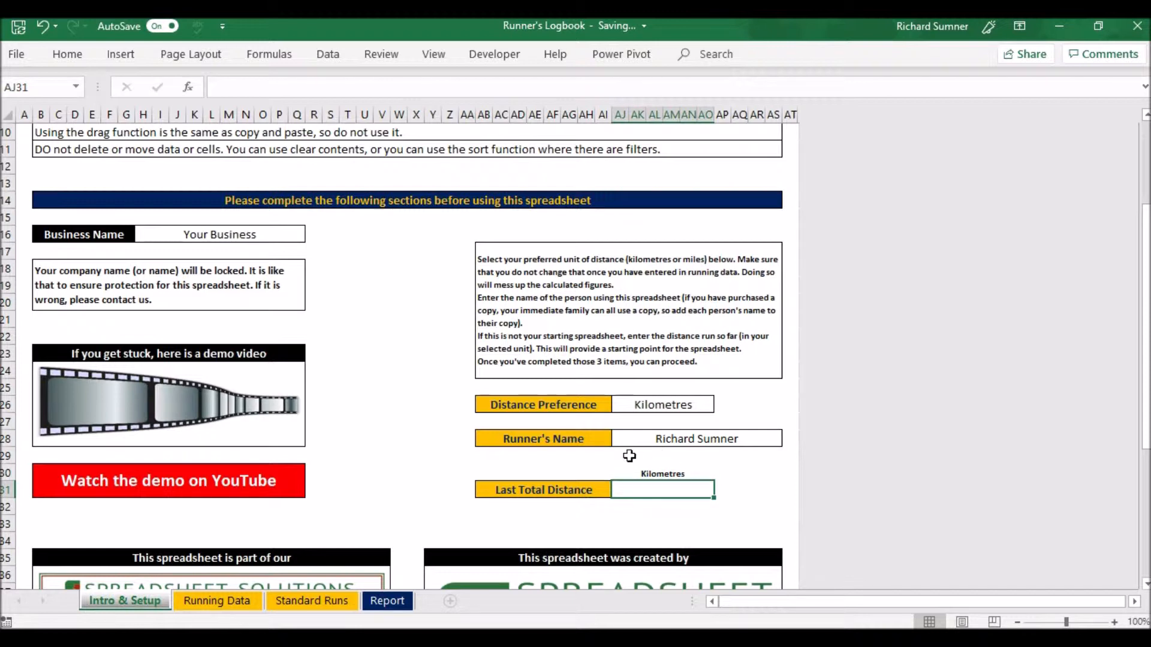
{"action": "mouse_move", "coordinate": [664, 487]}
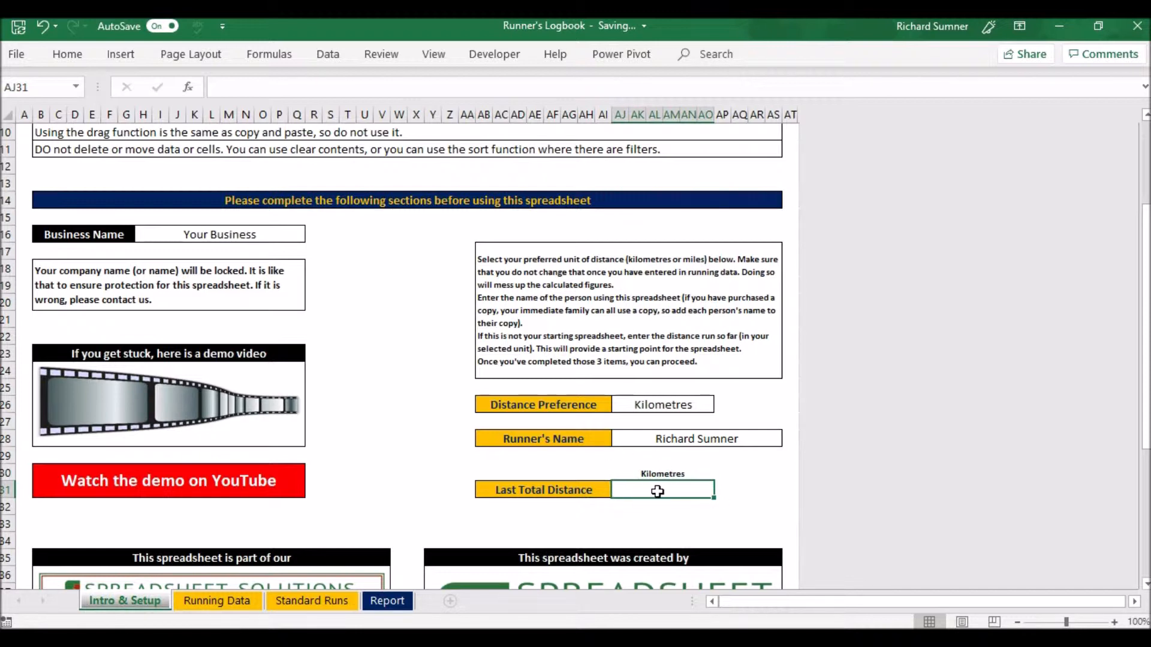
{"action": "mouse_move", "coordinate": [648, 488]}
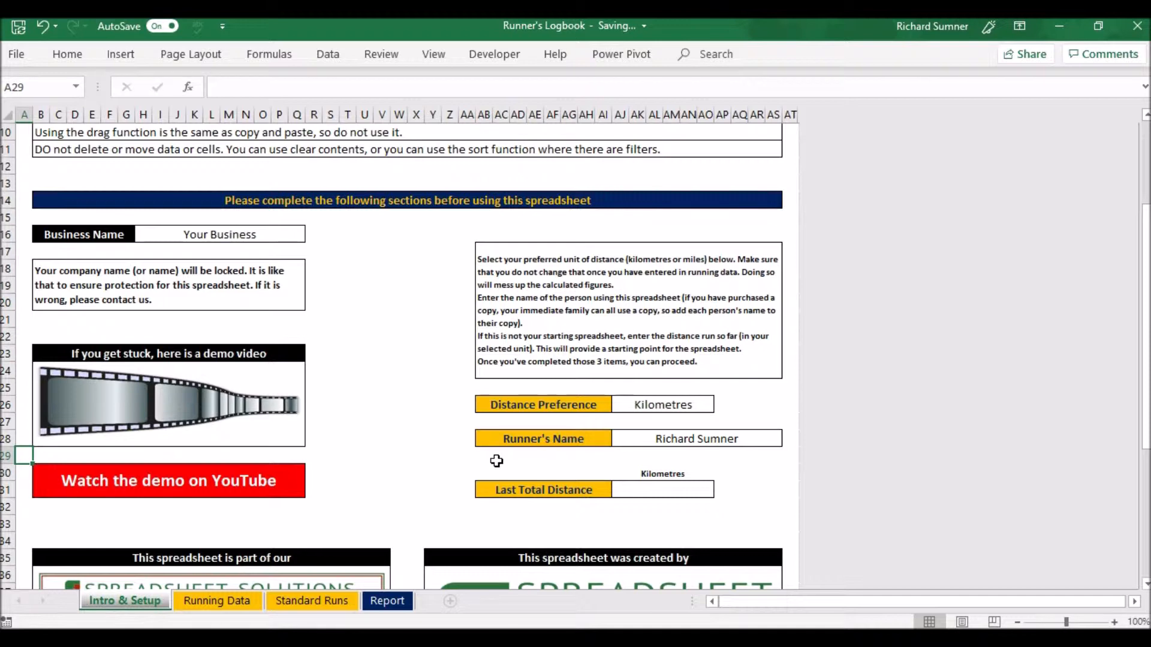
{"action": "scroll", "scroll_direction": "up", "scroll_amount": 3}
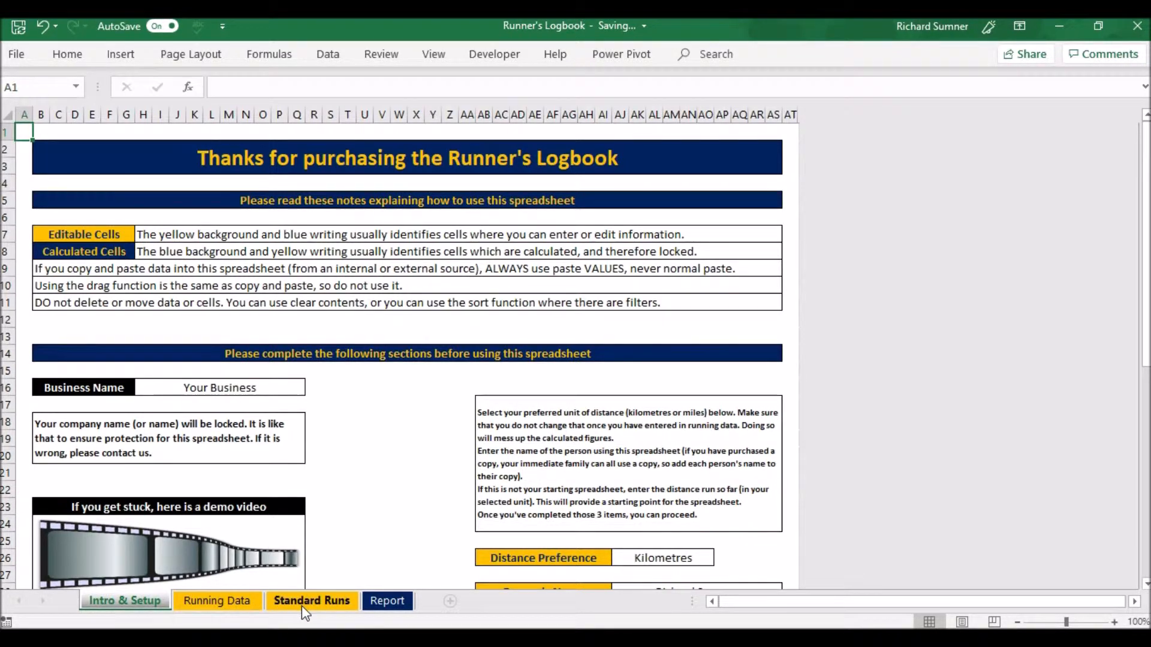
{"action": "left_click", "coordinate": [311, 601]}
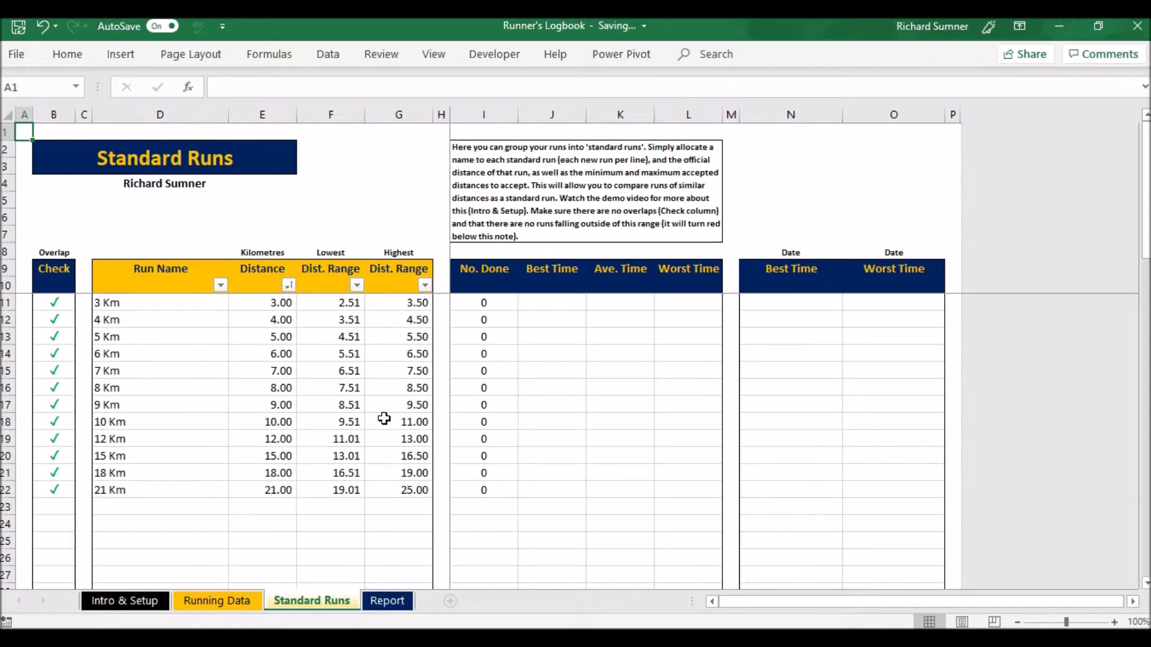
{"action": "mouse_move", "coordinate": [149, 320]}
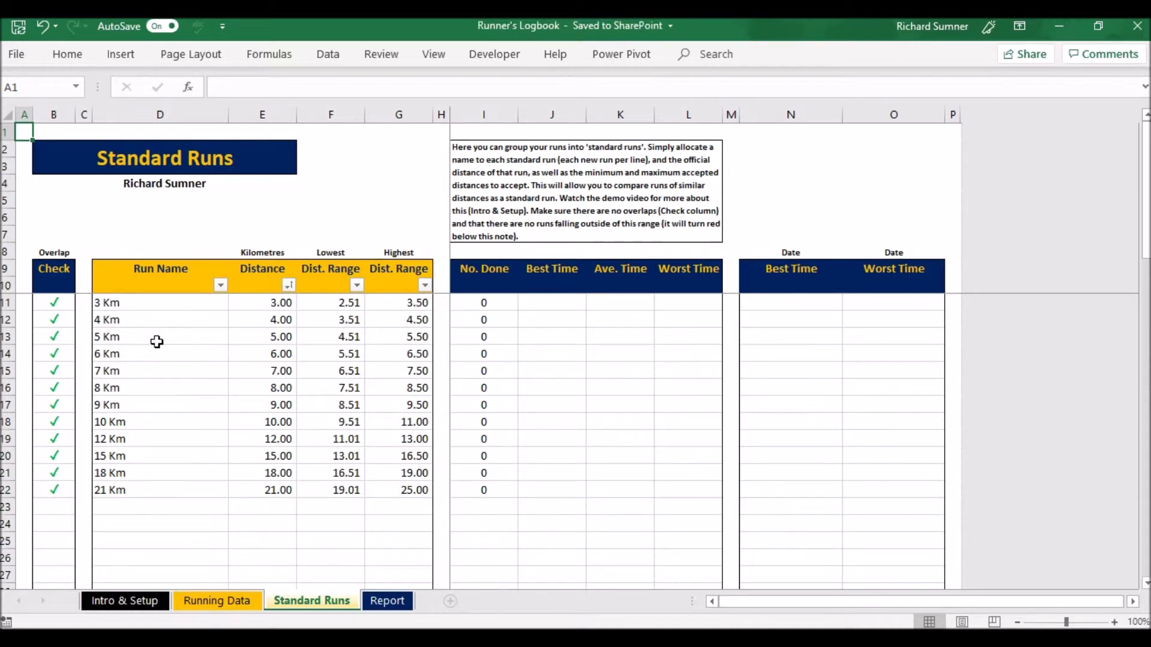
{"action": "mouse_move", "coordinate": [154, 310]}
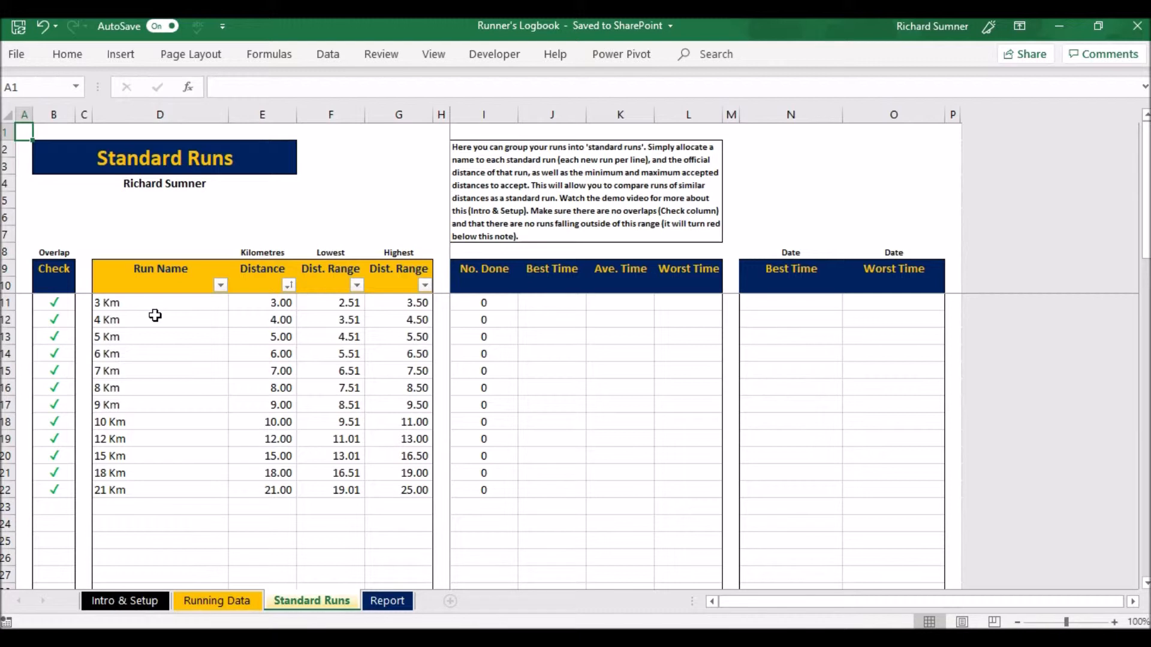
{"action": "mouse_move", "coordinate": [160, 326]}
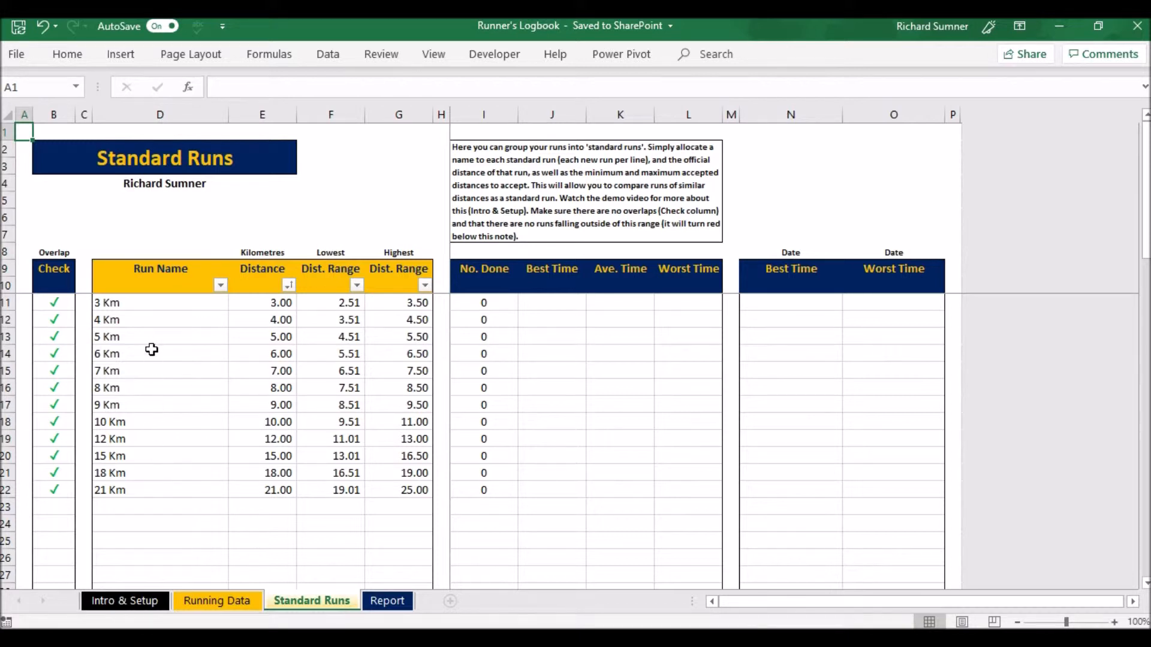
{"action": "mouse_move", "coordinate": [258, 304]}
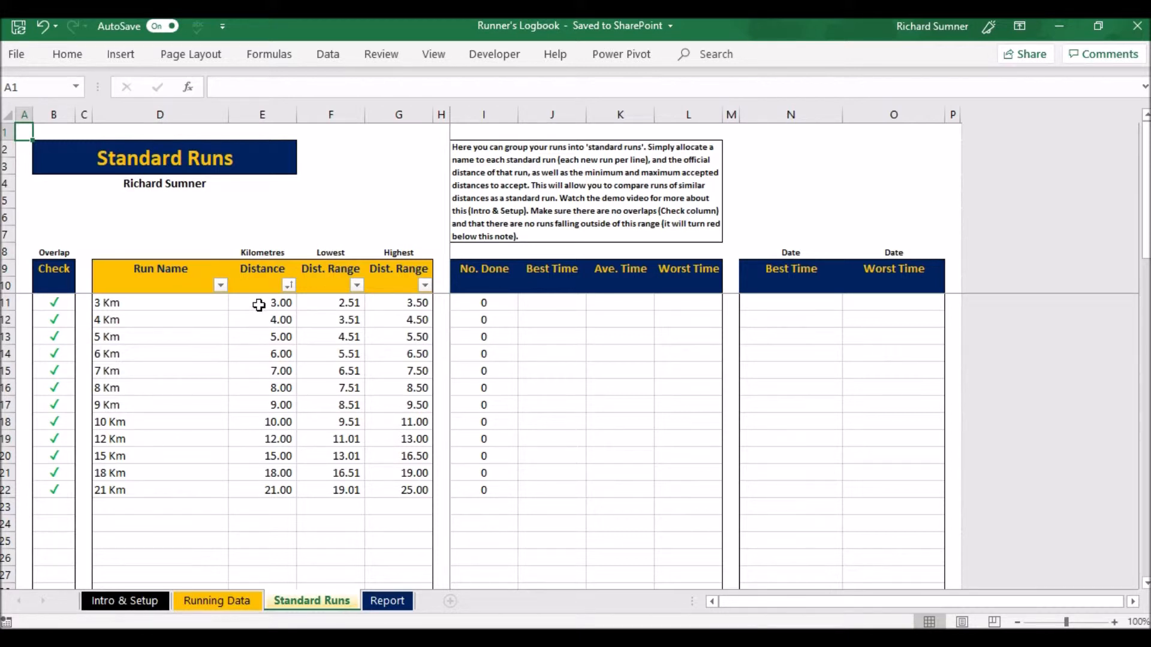
{"action": "mouse_move", "coordinate": [172, 347]}
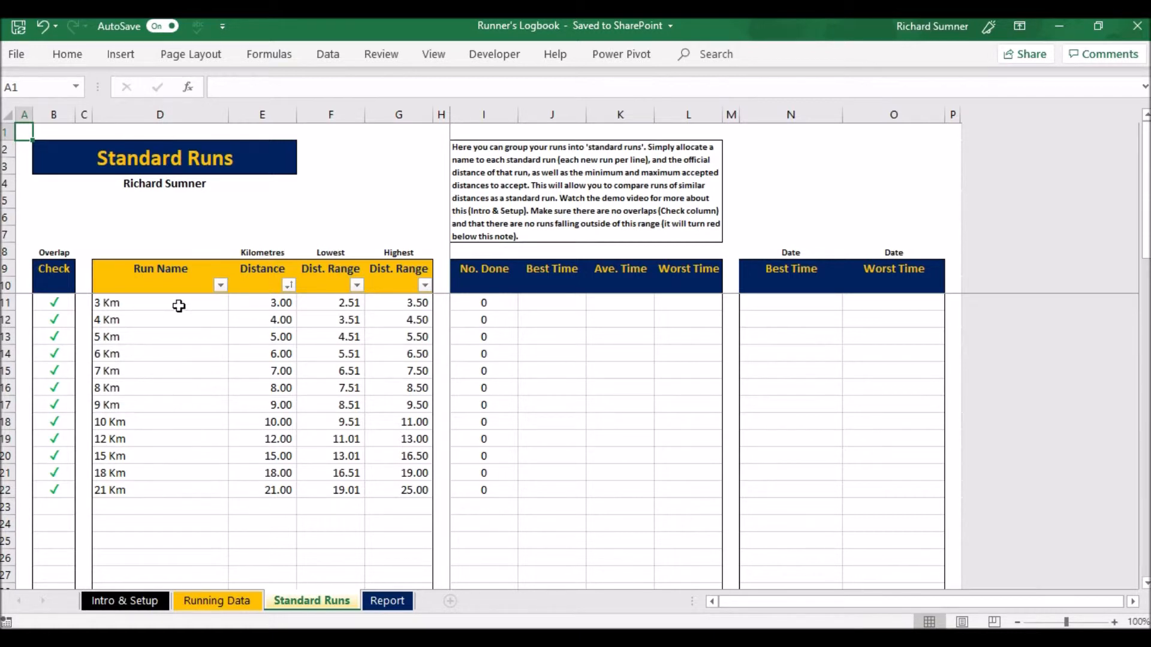
{"action": "mouse_move", "coordinate": [268, 329]}
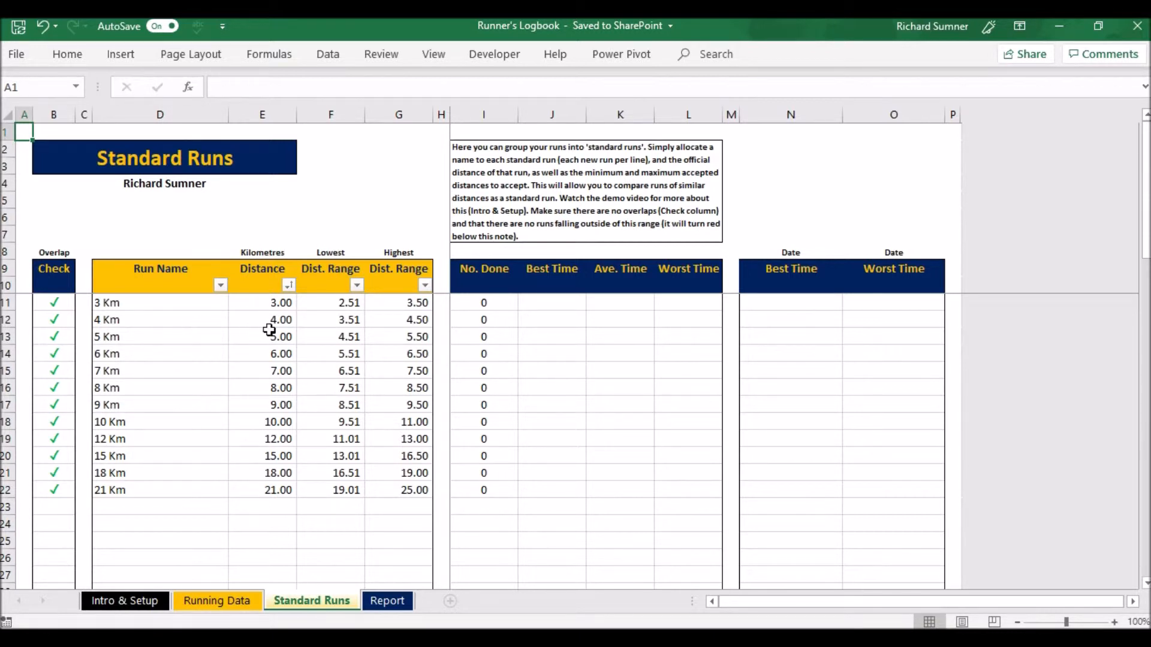
{"action": "mouse_move", "coordinate": [338, 353]}
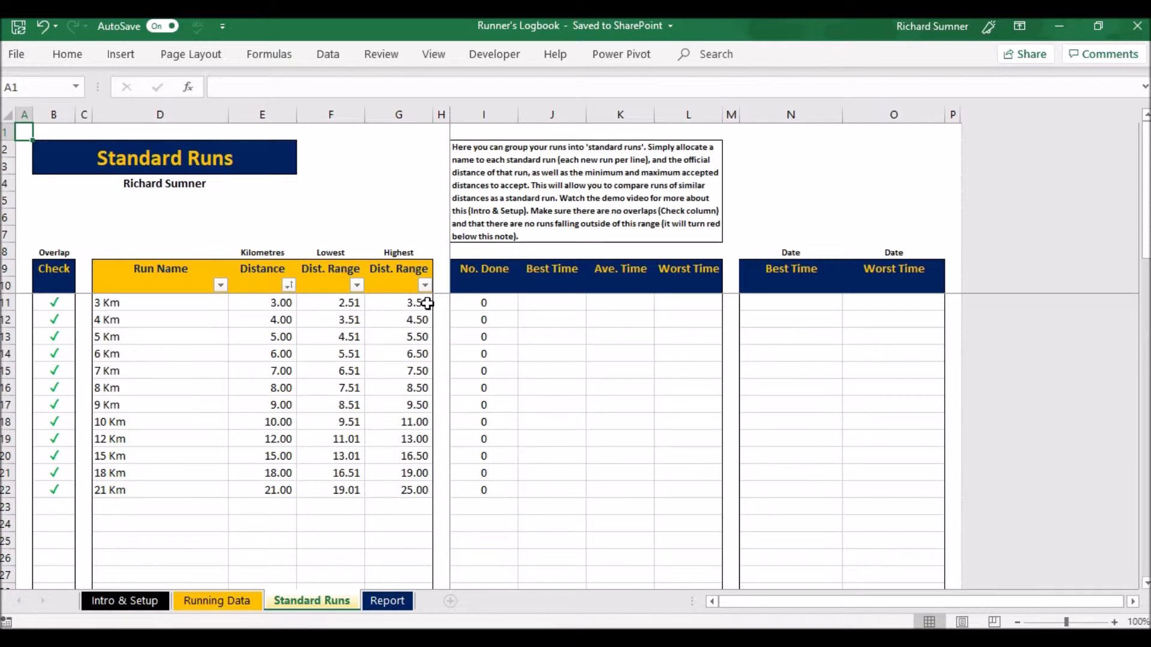
{"action": "mouse_move", "coordinate": [409, 405]}
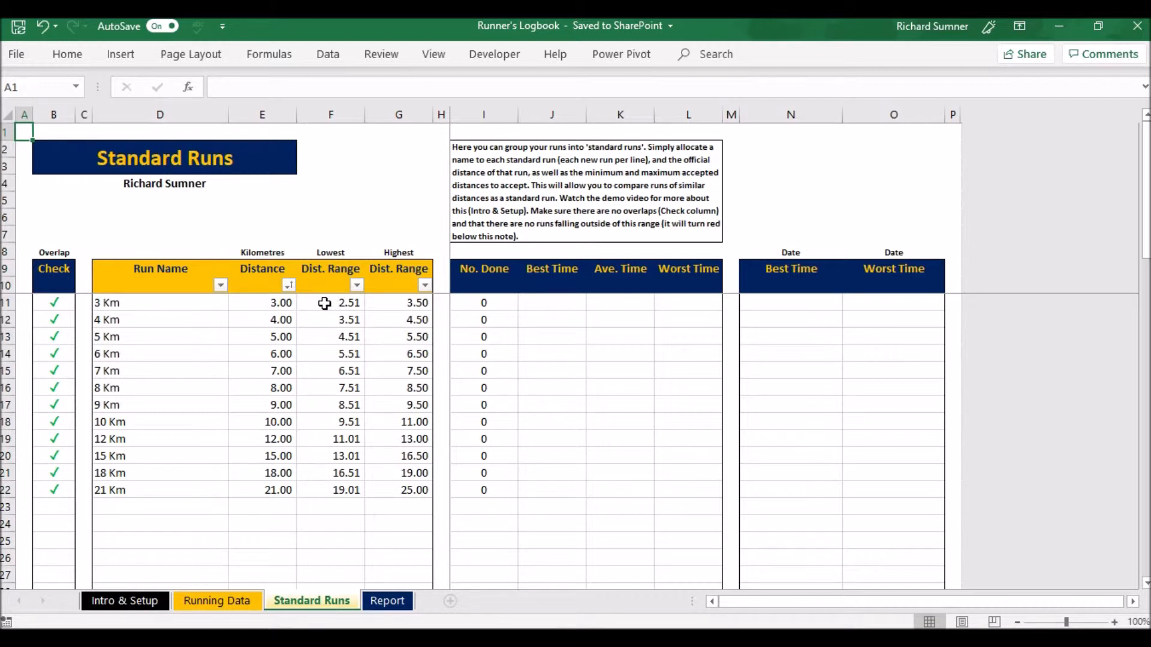
{"action": "mouse_move", "coordinate": [281, 303]}
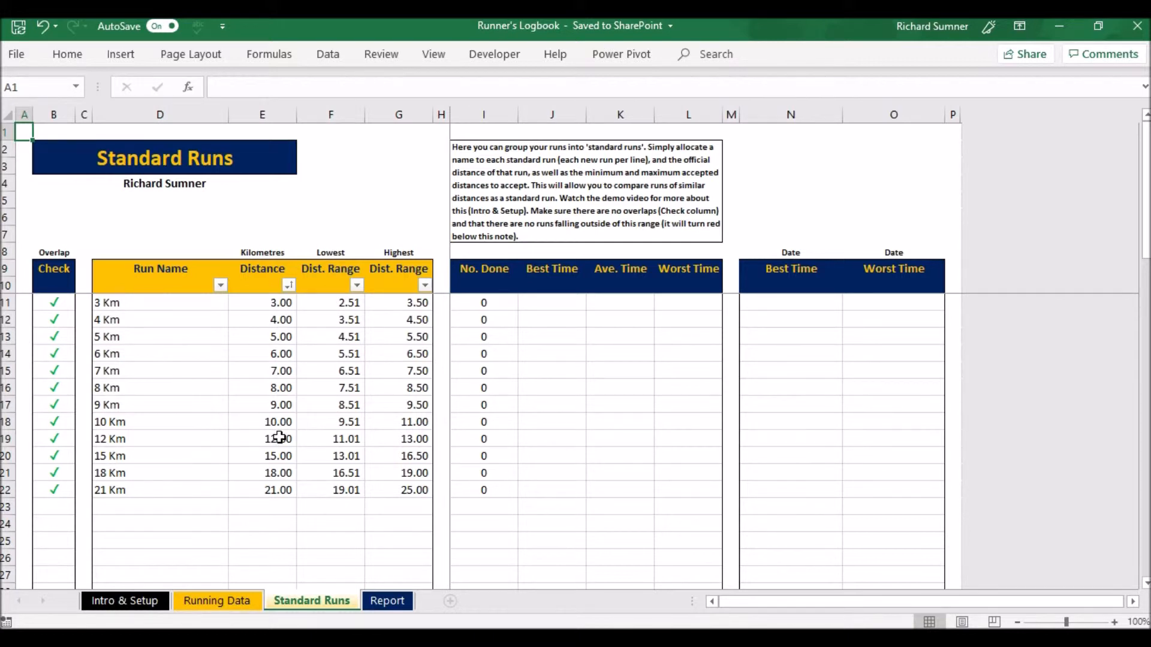
{"action": "mouse_move", "coordinate": [262, 454]}
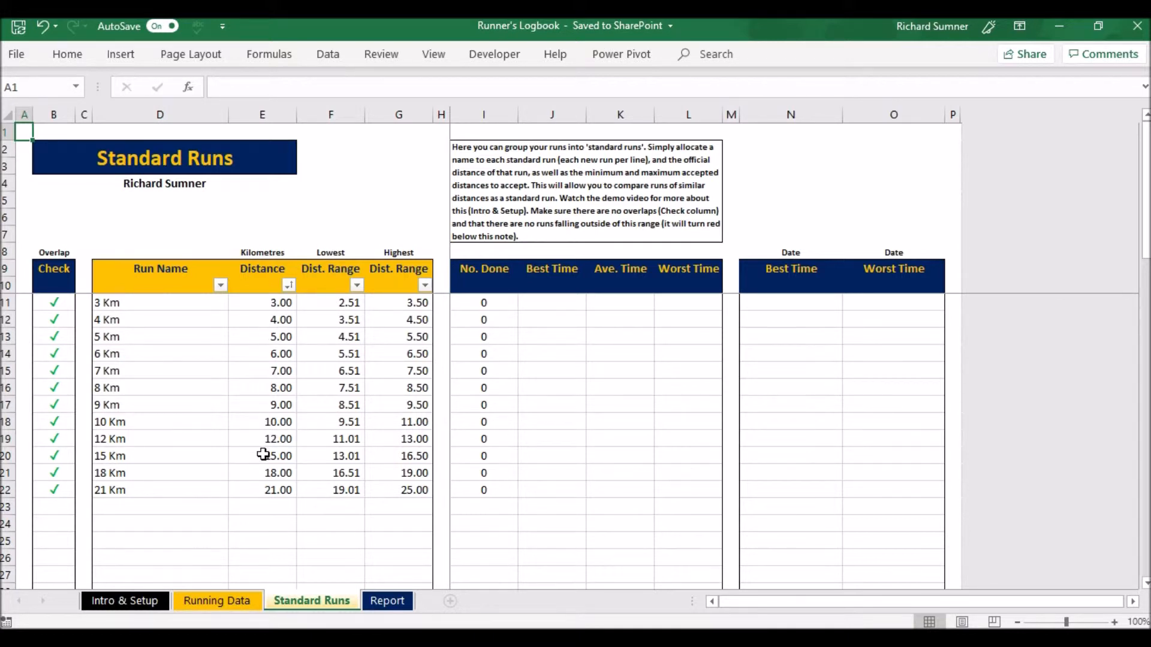
{"action": "mouse_move", "coordinate": [340, 398]}
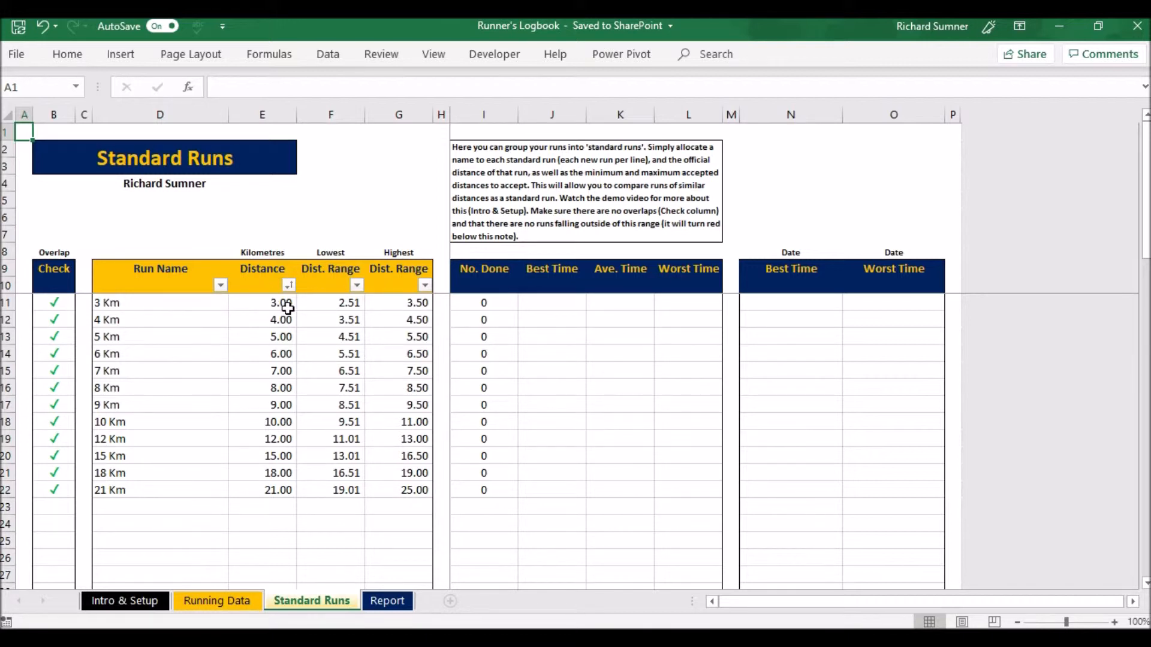
{"action": "mouse_move", "coordinate": [300, 316]}
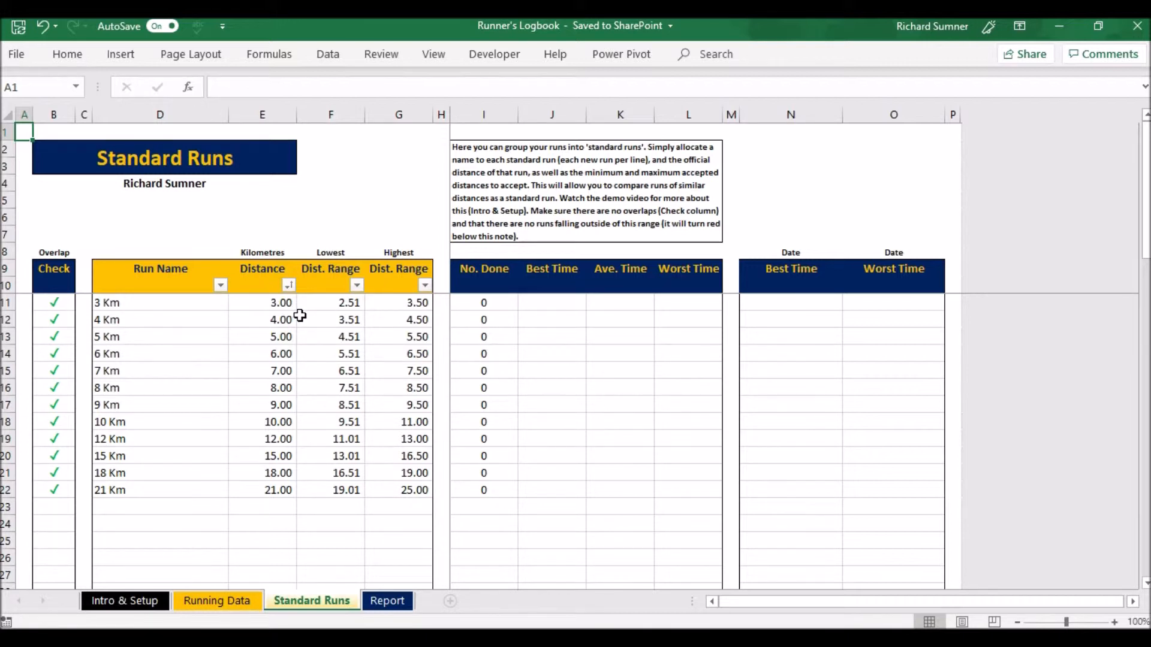
{"action": "mouse_move", "coordinate": [310, 304]}
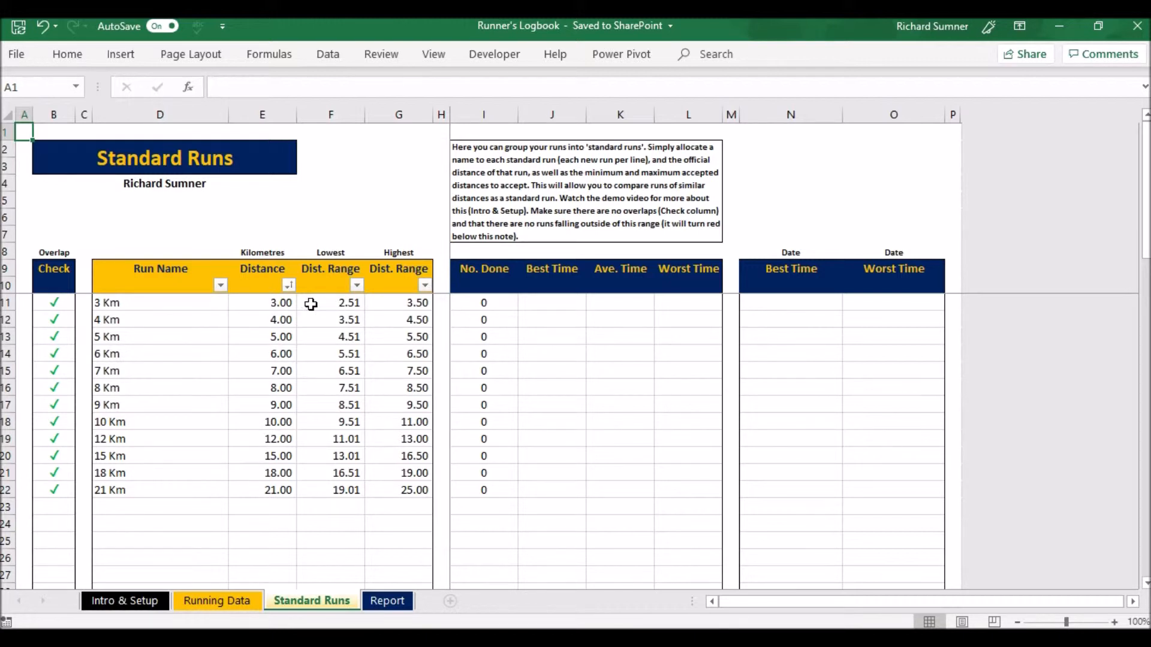
{"action": "left_click", "coordinate": [399, 302]}
{"action": "type", "text": "3.55"}
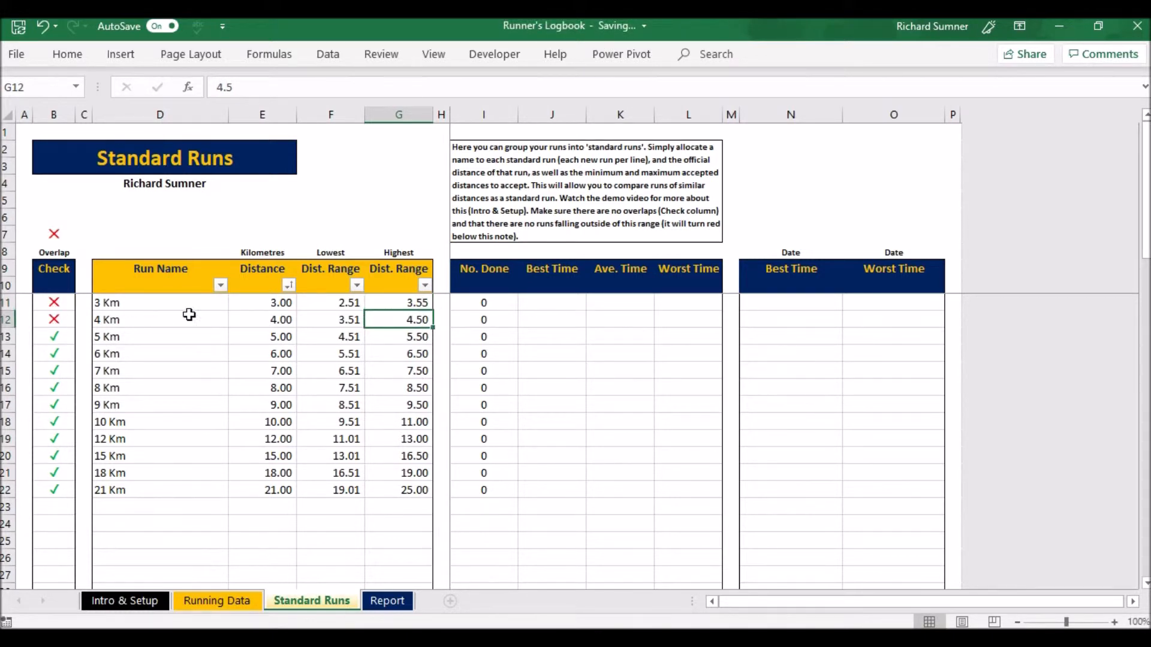
{"action": "mouse_move", "coordinate": [340, 320]}
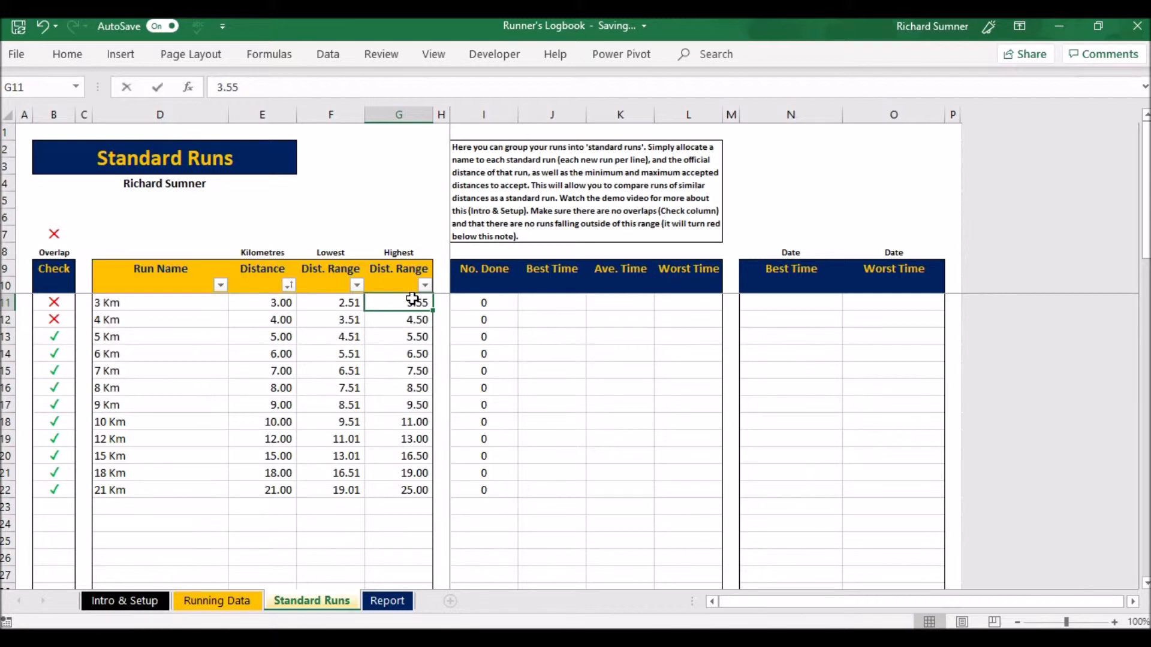
{"action": "type", "text": "3.40"}
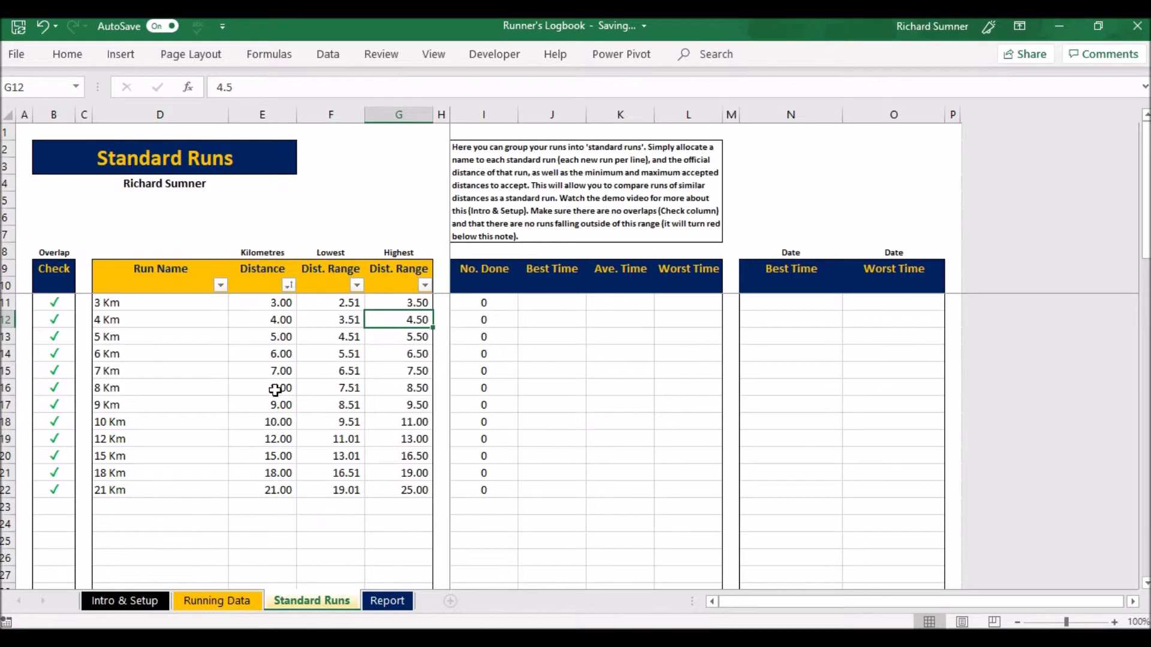
{"action": "mouse_move", "coordinate": [160, 433]}
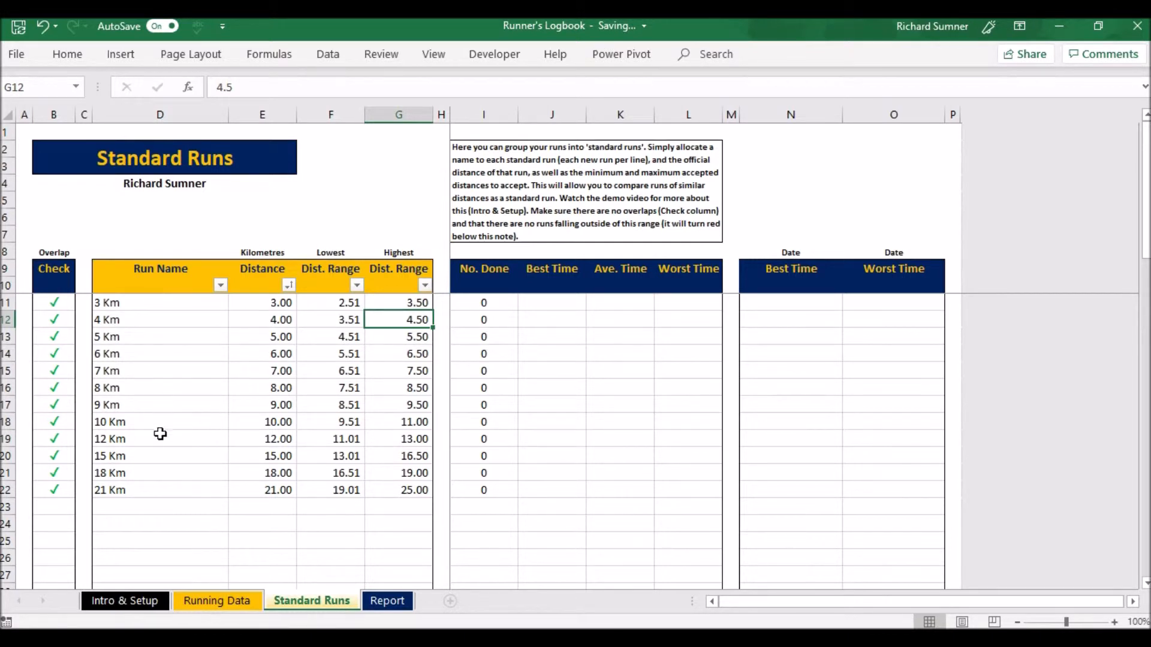
{"action": "mouse_move", "coordinate": [221, 393]}
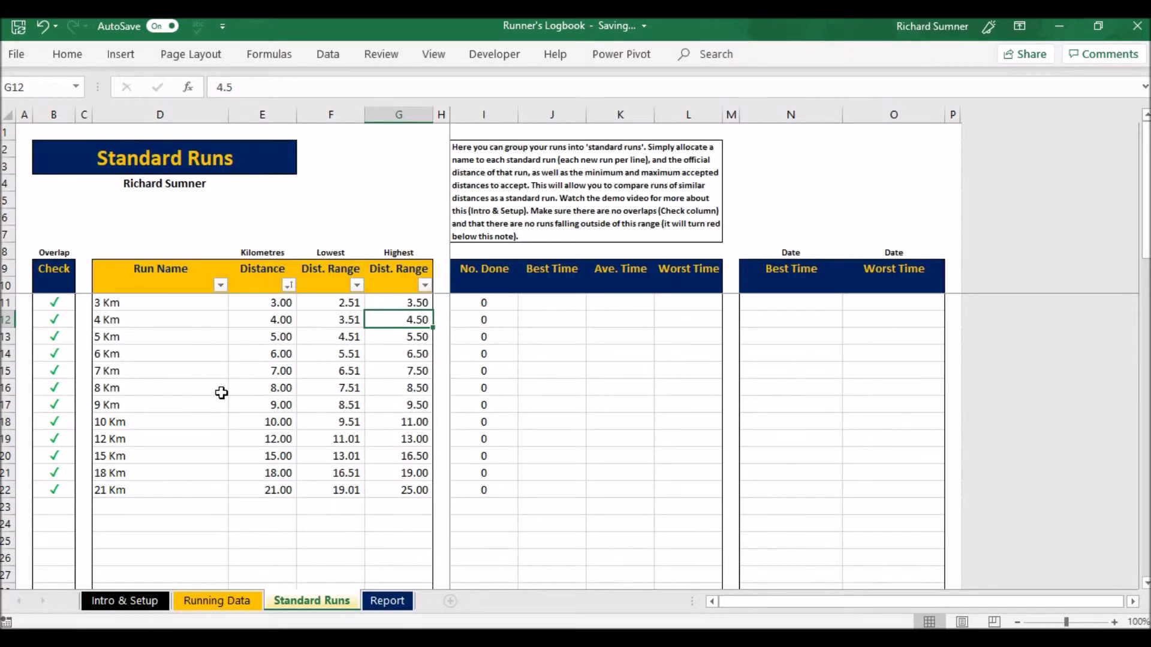
{"action": "mouse_move", "coordinate": [124, 346]}
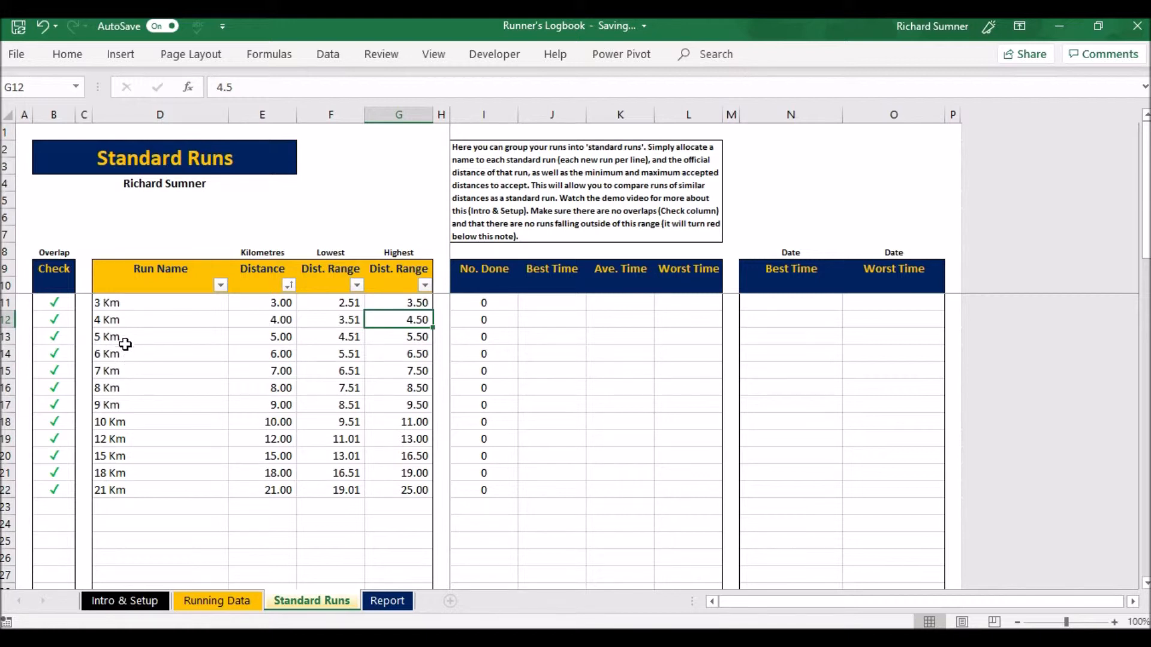
{"action": "mouse_move", "coordinate": [322, 382]}
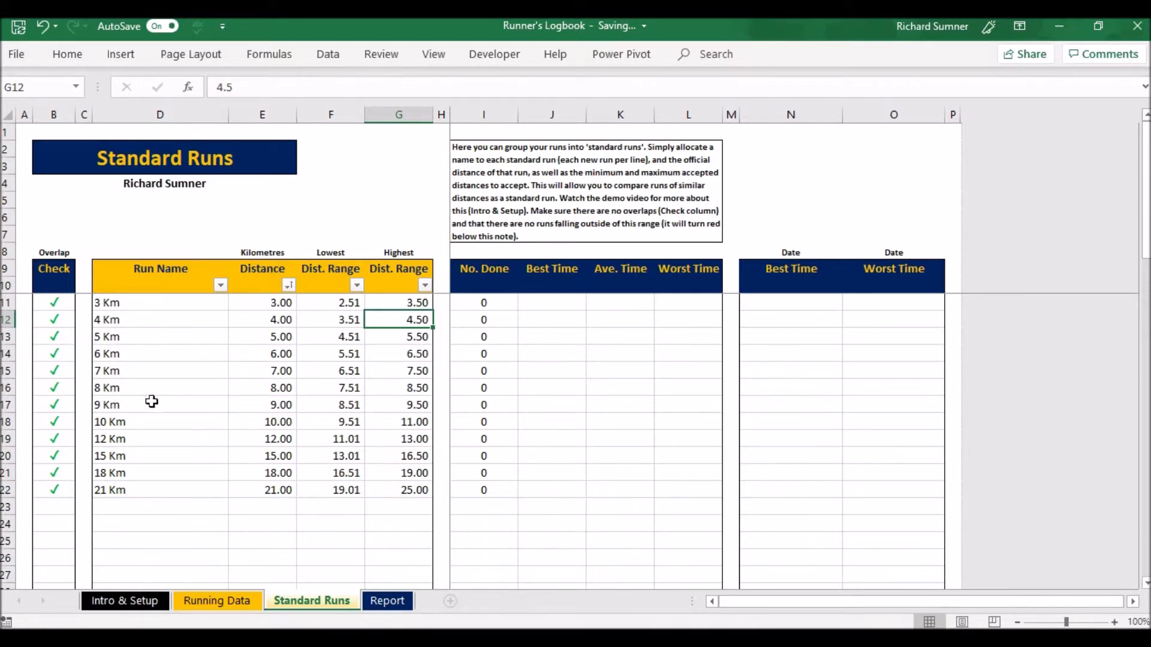
{"action": "mouse_move", "coordinate": [223, 375]}
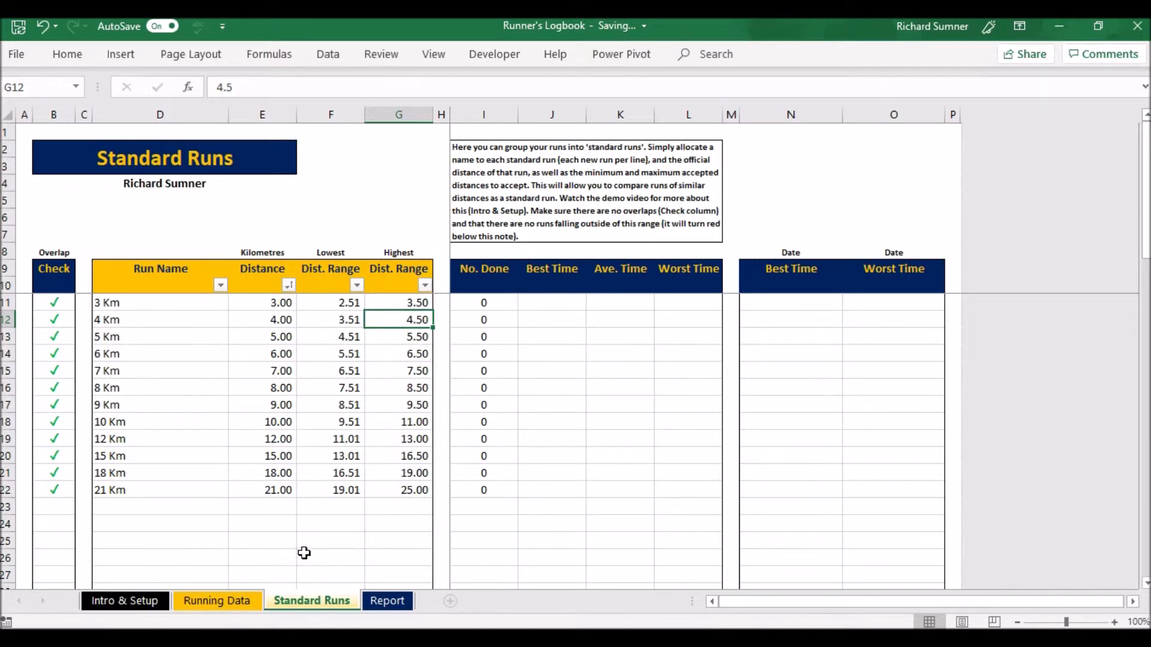
{"action": "mouse_move", "coordinate": [245, 262]}
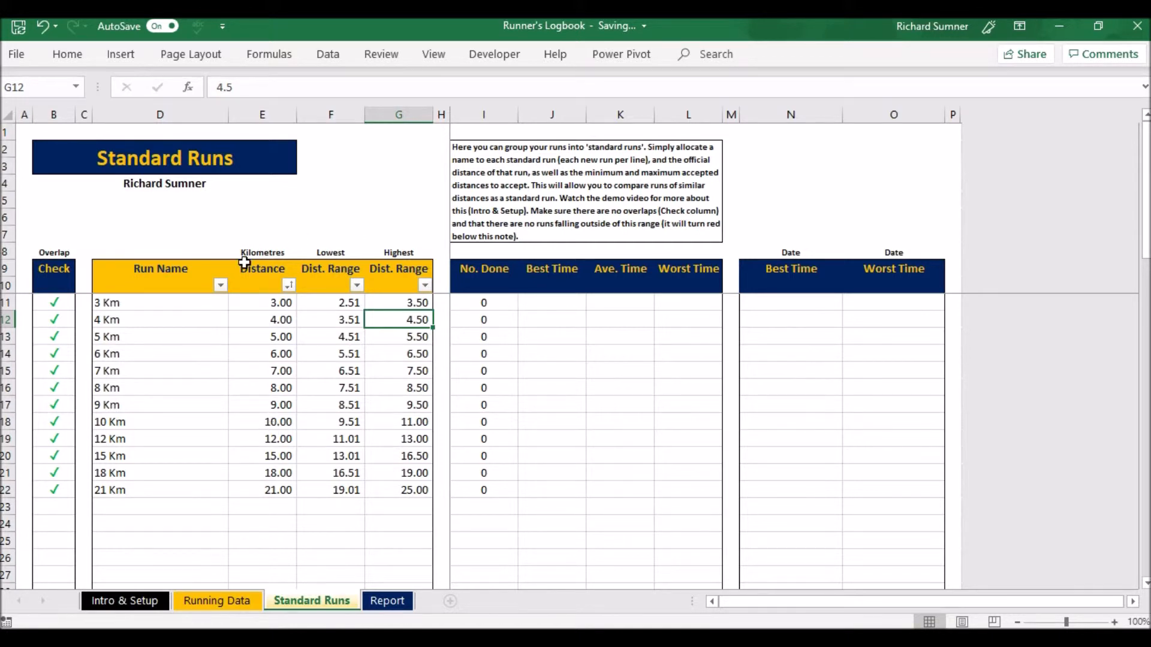
{"action": "mouse_move", "coordinate": [216, 198]}
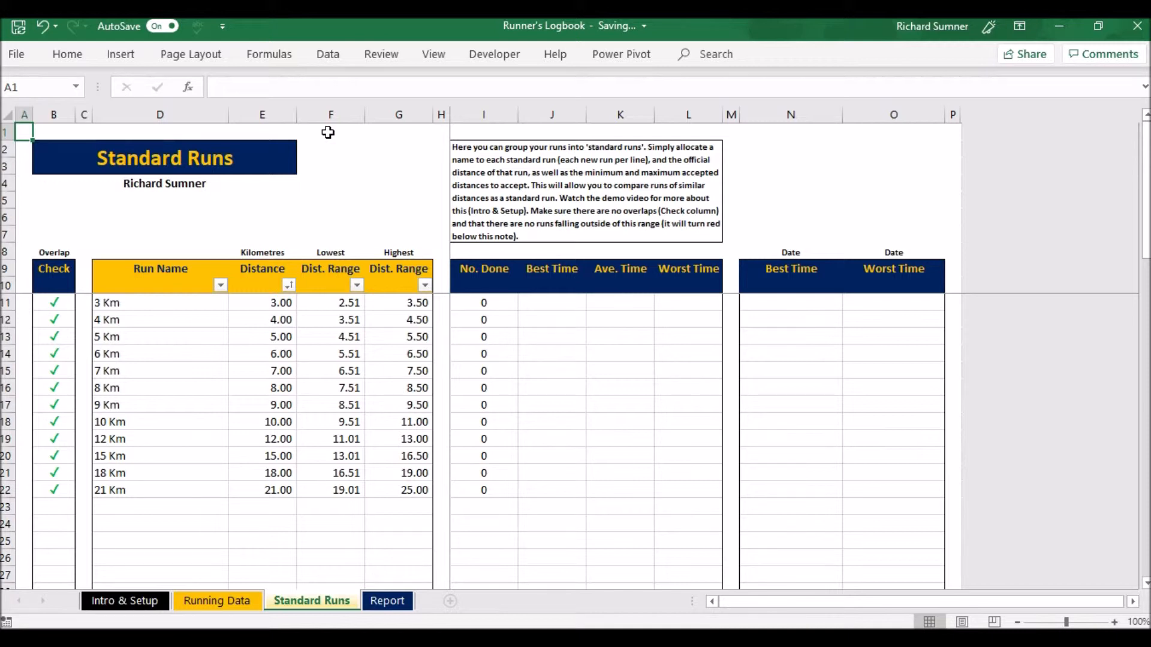
{"action": "mouse_move", "coordinate": [485, 356]}
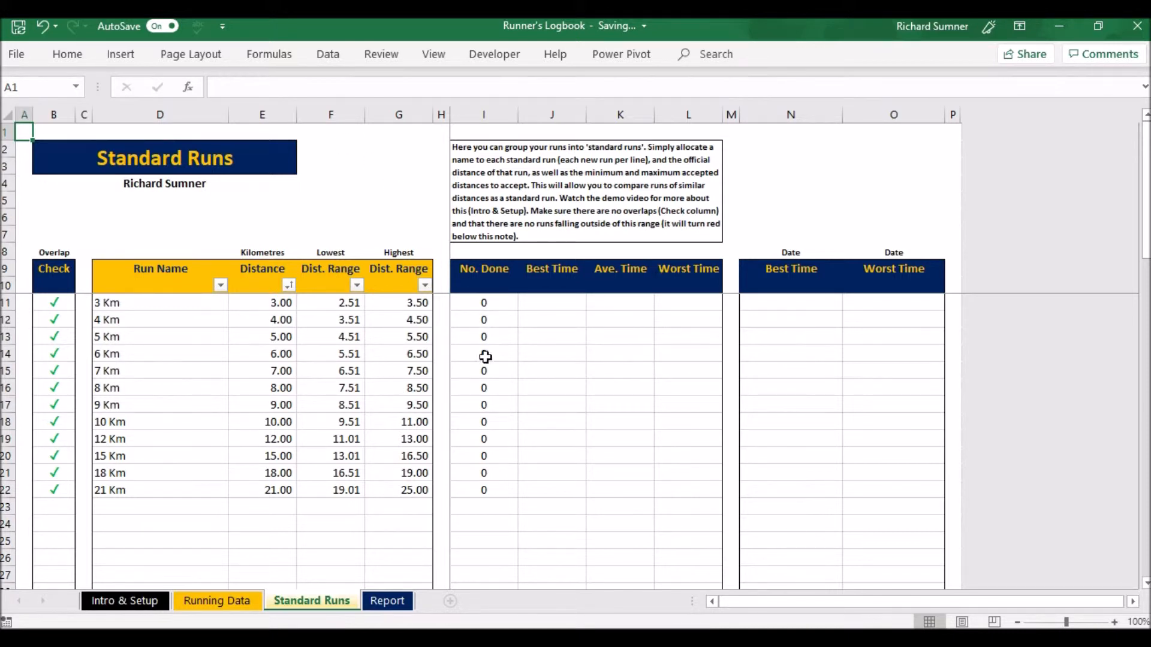
{"action": "mouse_move", "coordinate": [503, 406]}
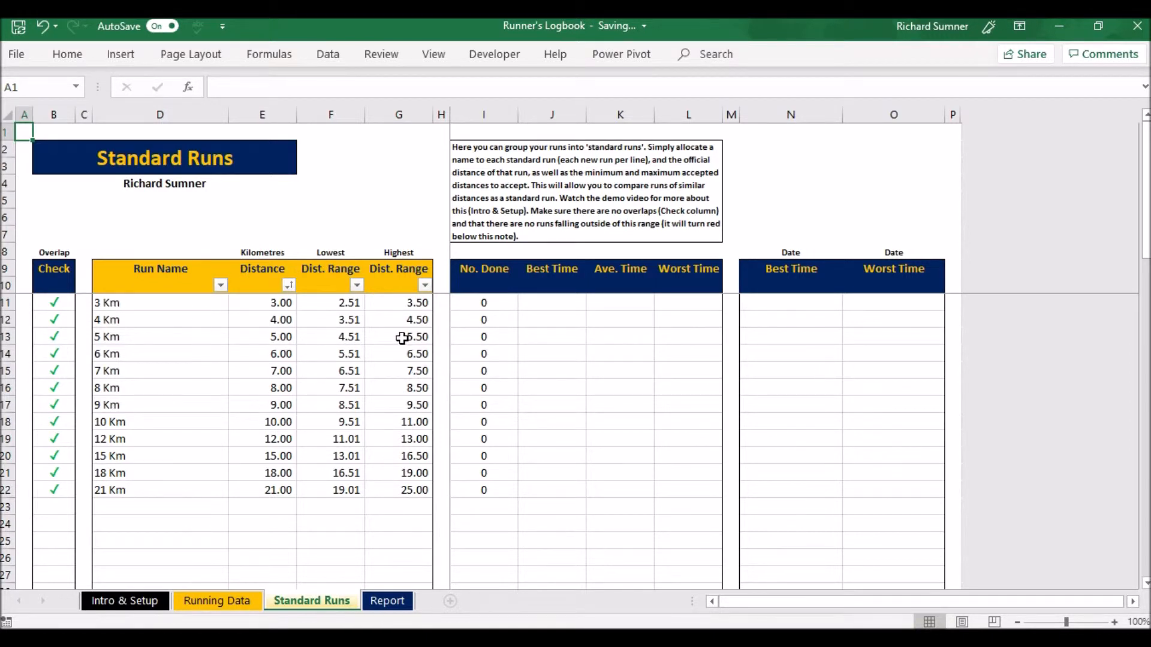
{"action": "mouse_move", "coordinate": [731, 372]}
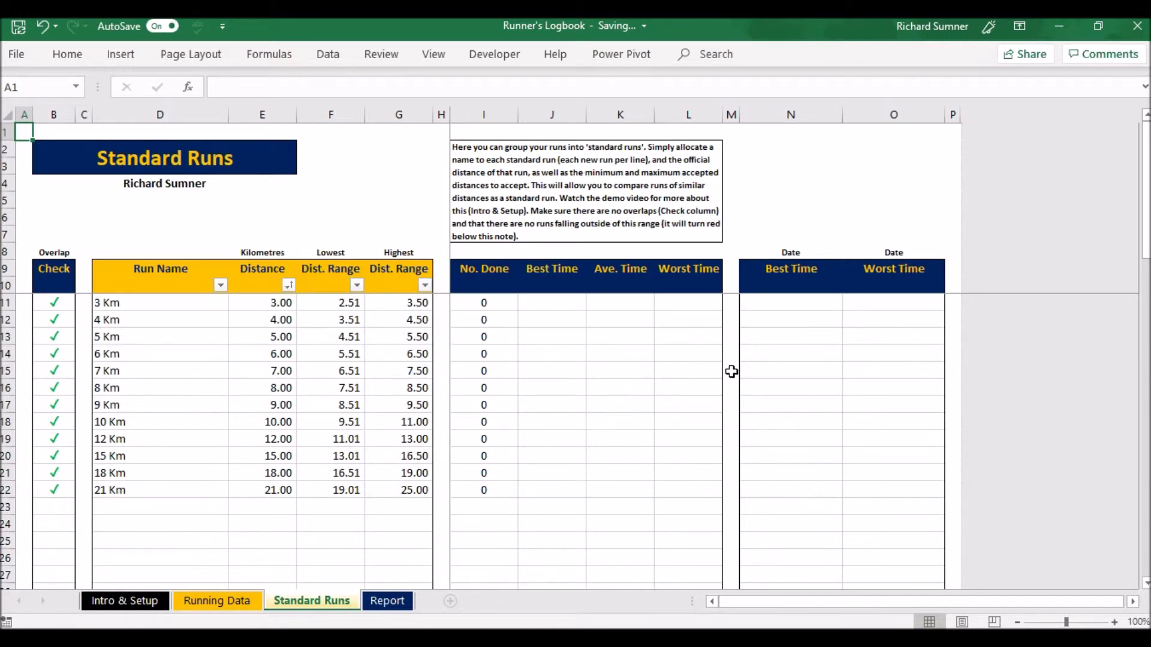
{"action": "mouse_move", "coordinate": [391, 431]}
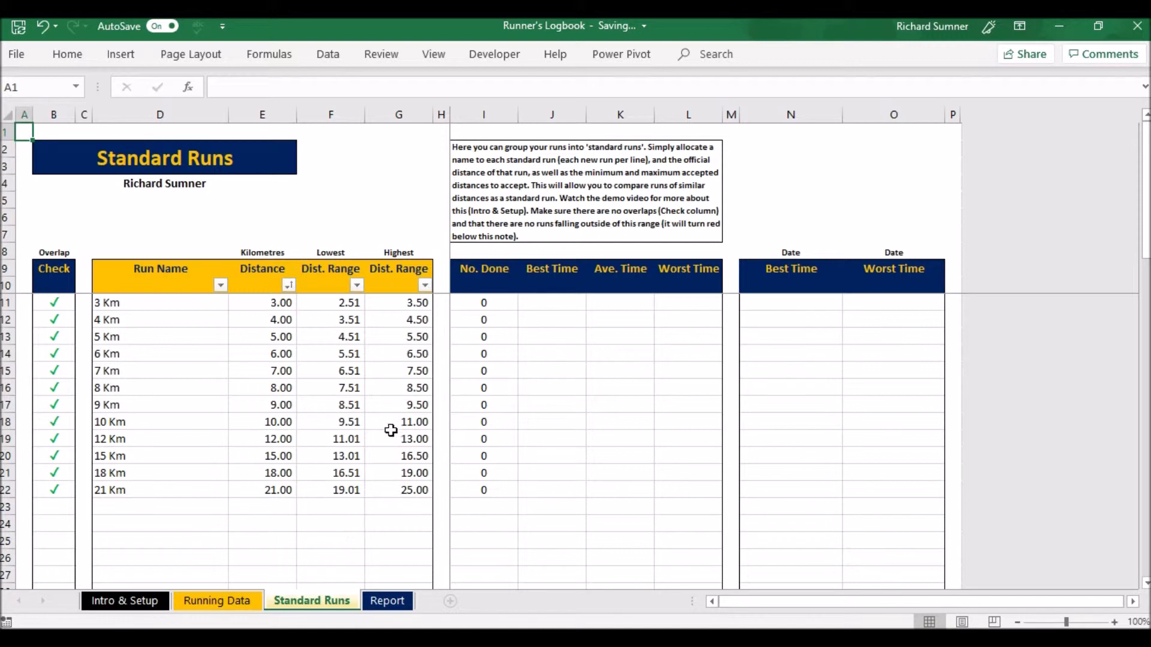
{"action": "mouse_move", "coordinate": [262, 449]}
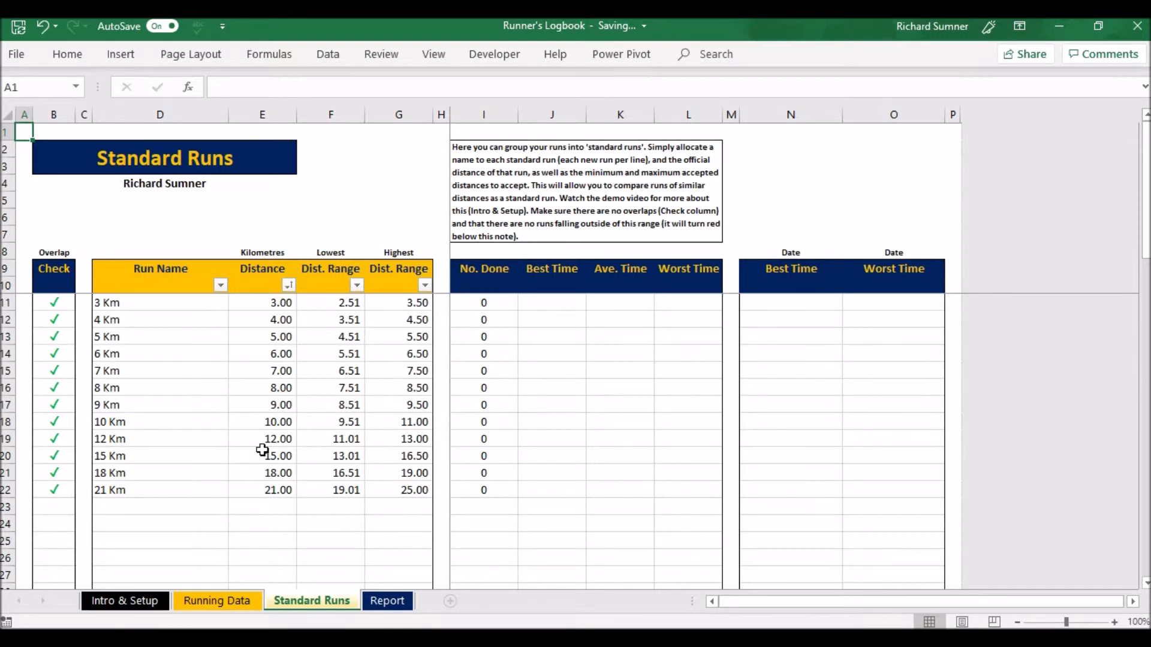
{"action": "mouse_move", "coordinate": [256, 507]}
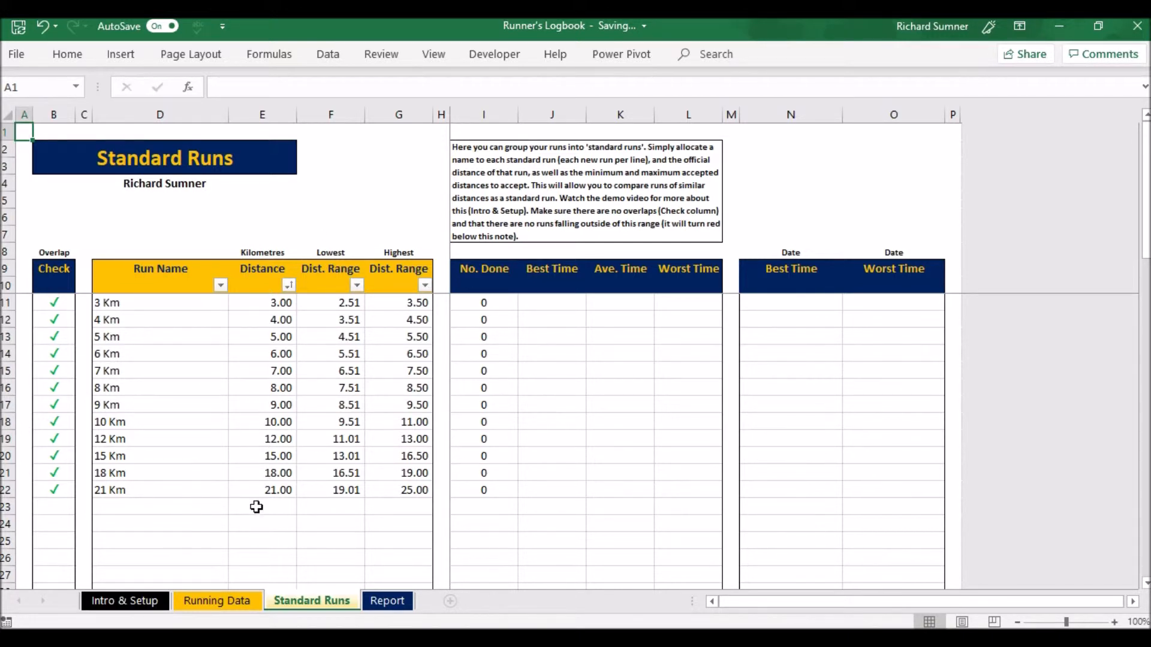
{"action": "mouse_move", "coordinate": [248, 521]}
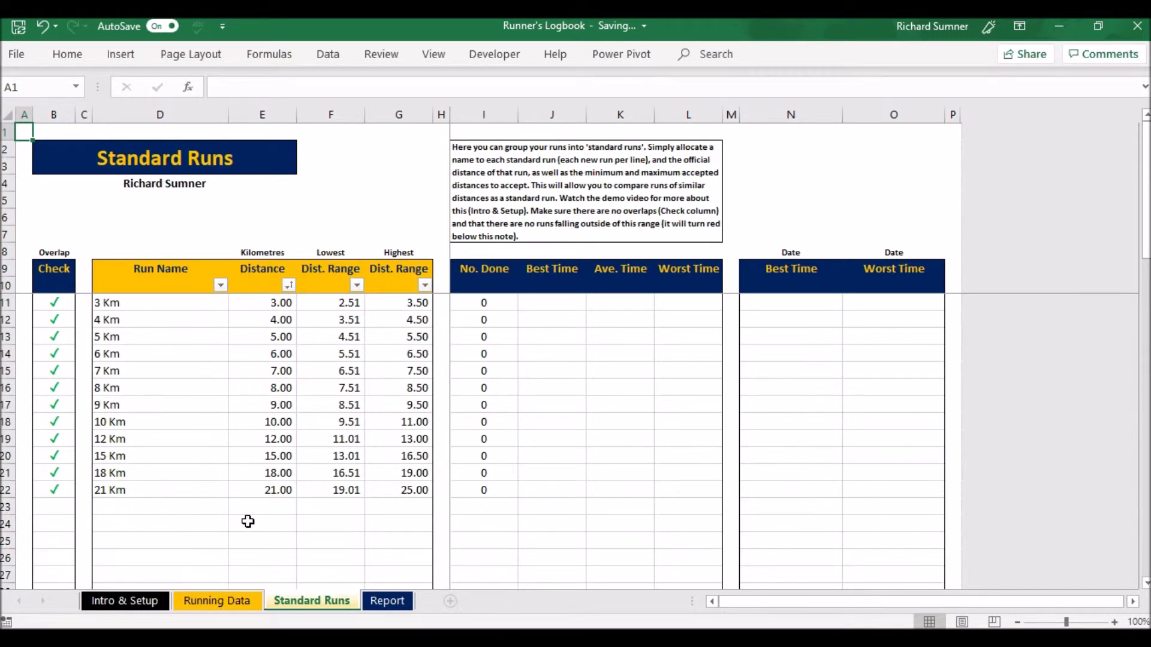
{"action": "mouse_move", "coordinate": [278, 474]}
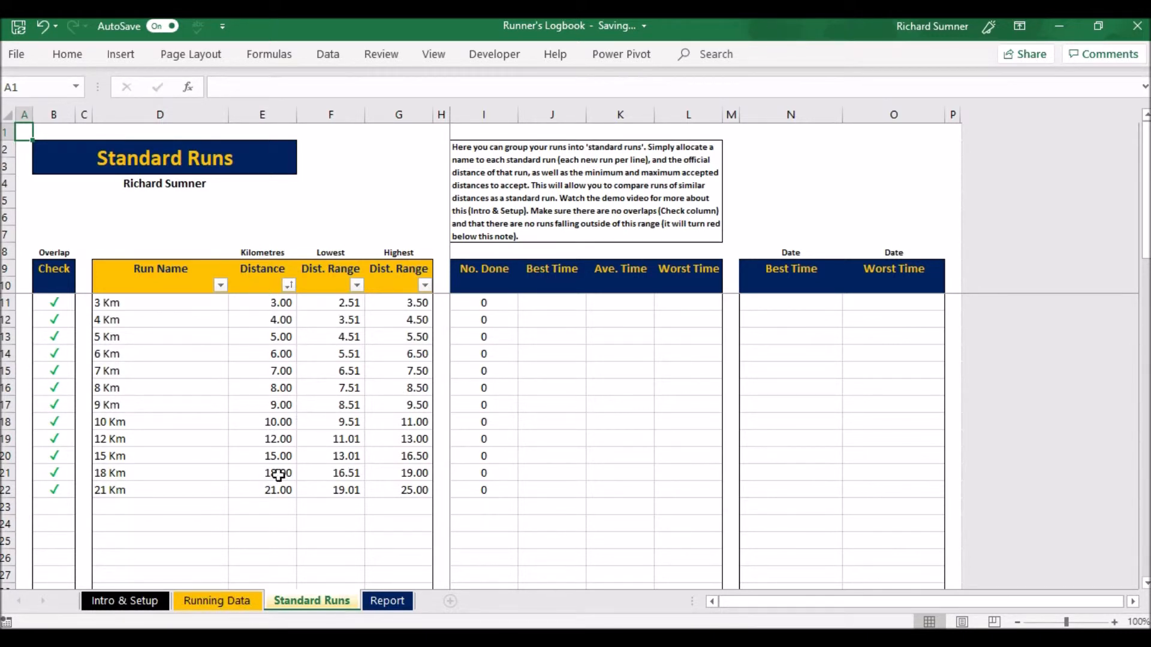
{"action": "mouse_move", "coordinate": [276, 507]}
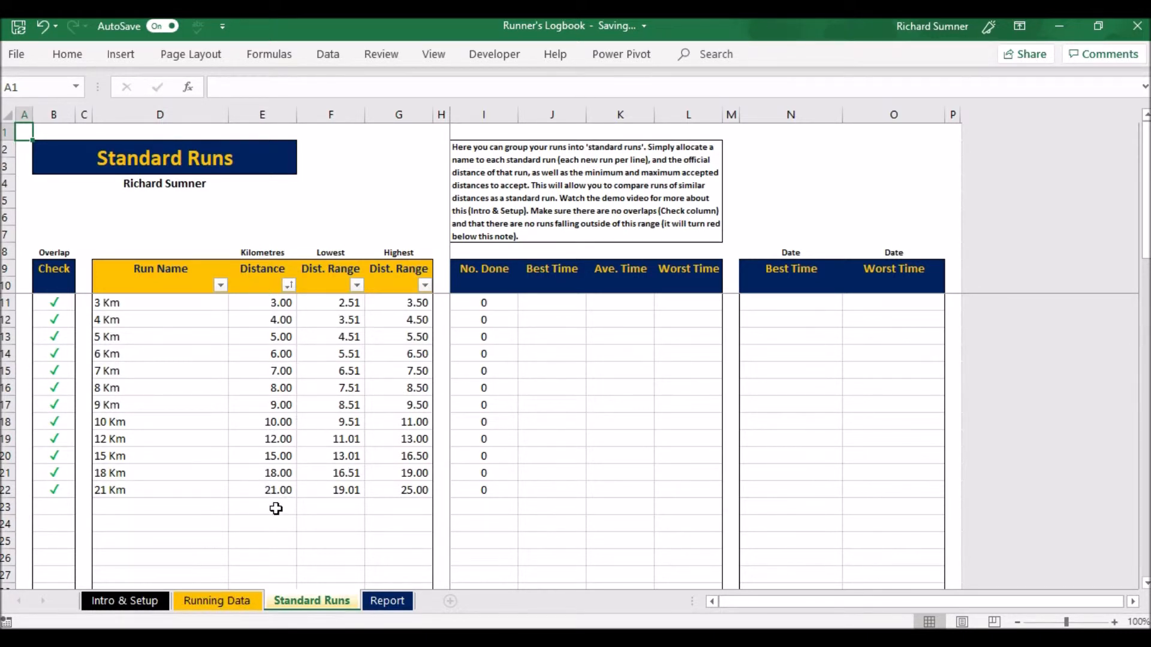
{"action": "mouse_move", "coordinate": [307, 393]}
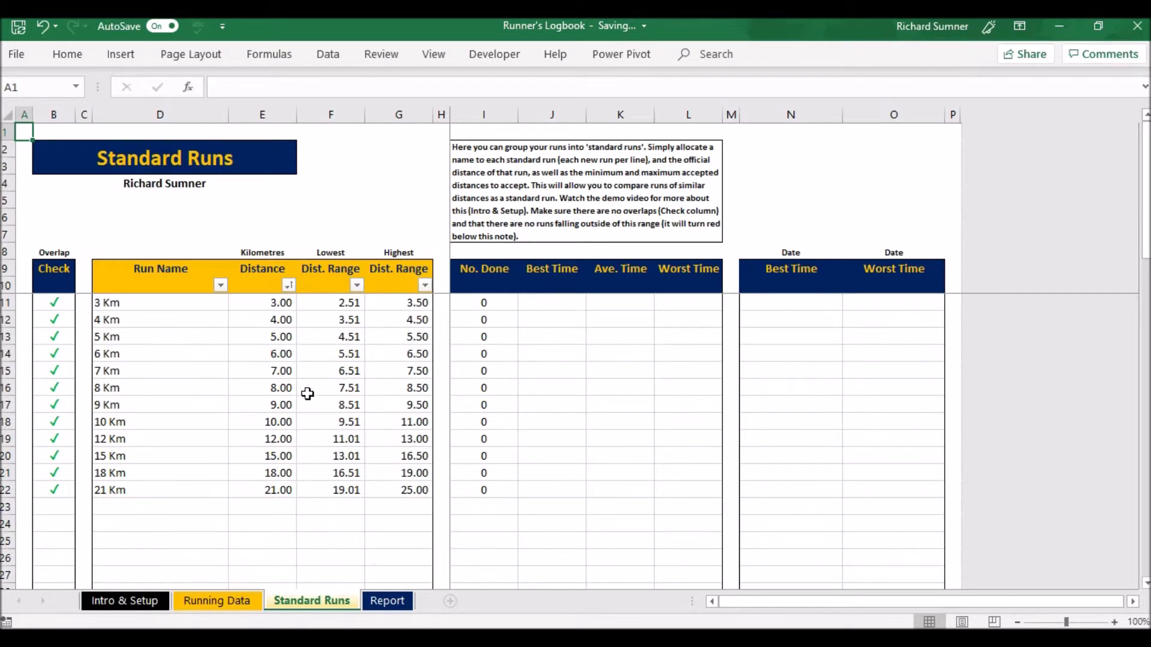
{"action": "mouse_move", "coordinate": [256, 449]}
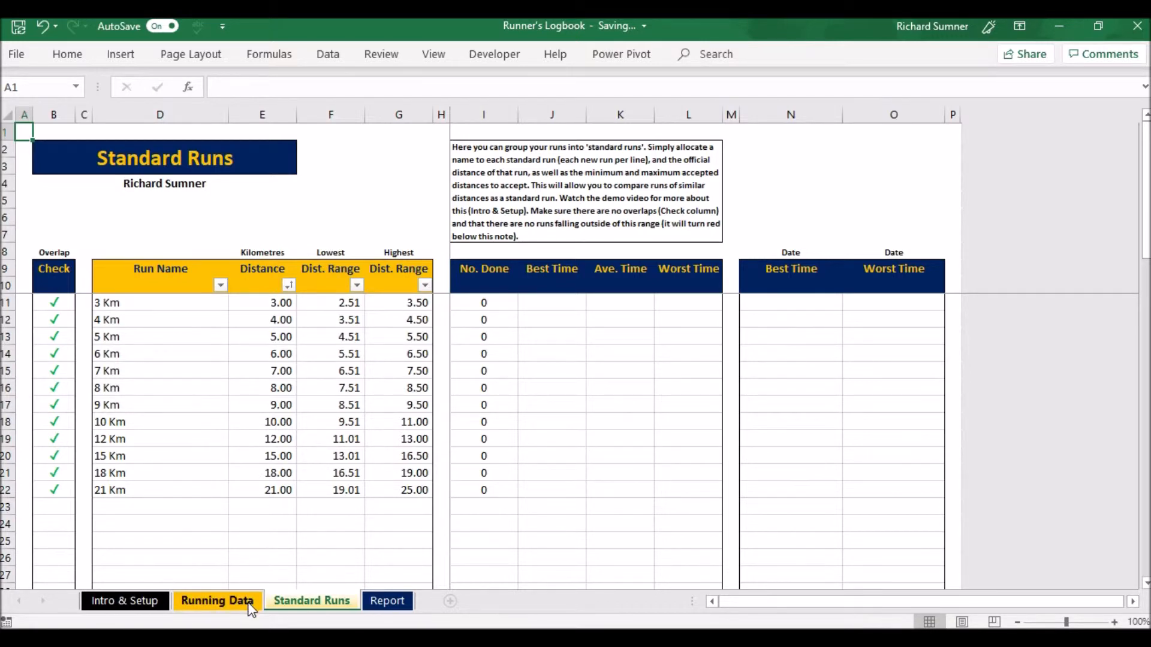
Step: On the Running Data sheet, begin entering the first run's time '1:' under Time
{"action": "left_click", "coordinate": [217, 601]}
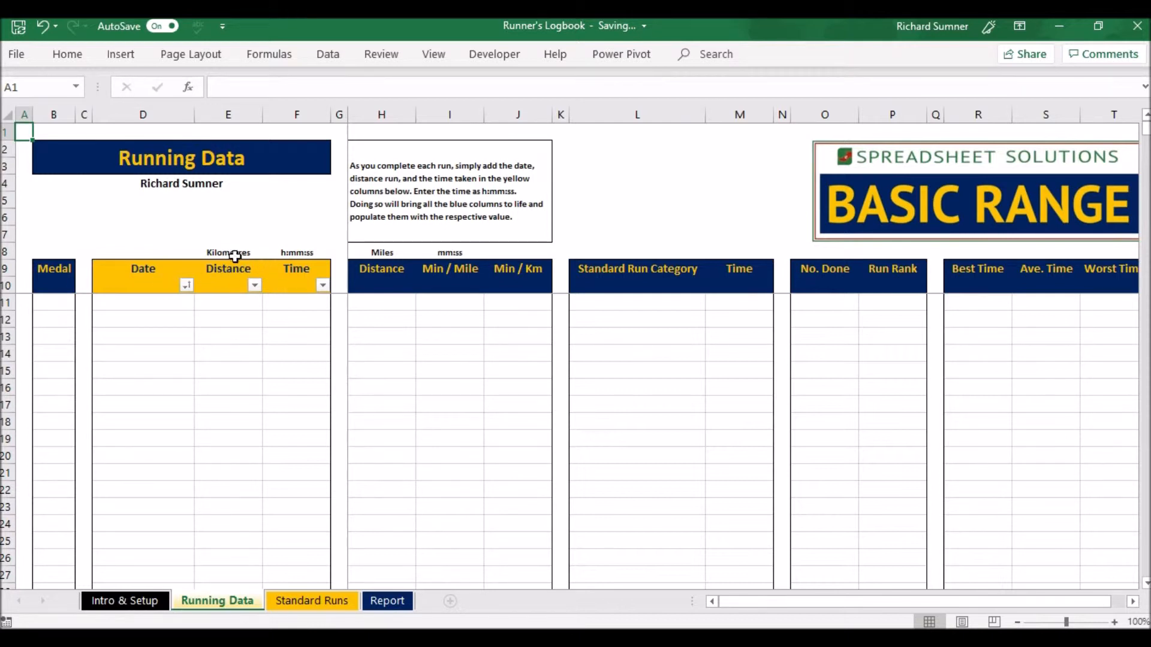
{"action": "mouse_move", "coordinate": [291, 298]}
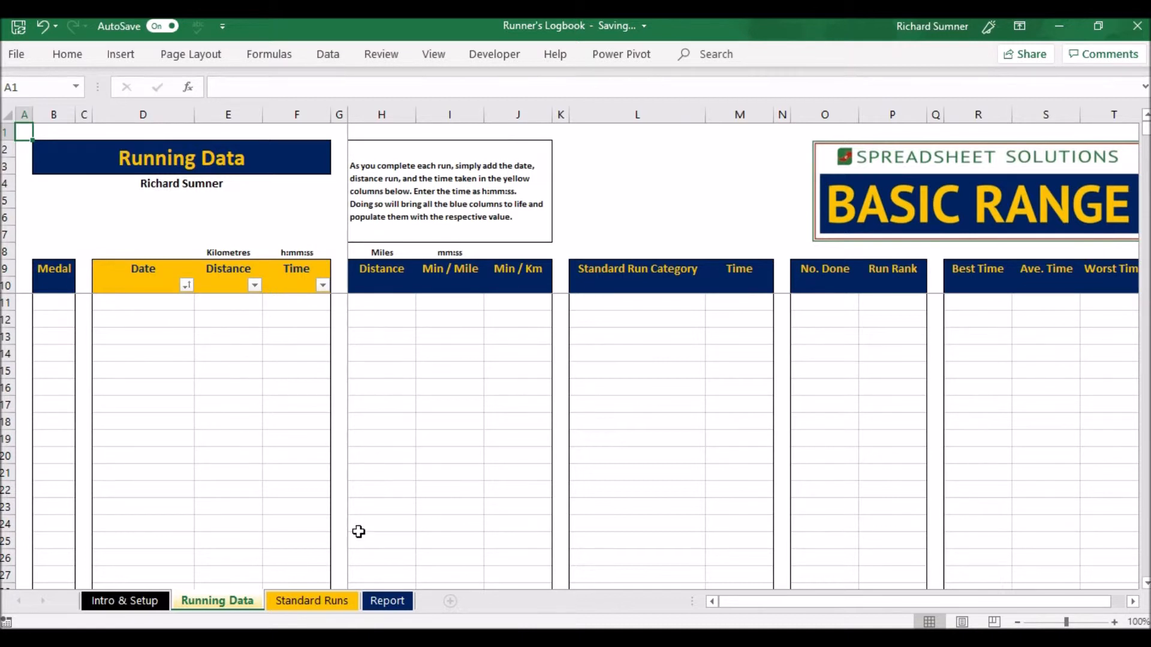
{"action": "mouse_move", "coordinate": [290, 309]}
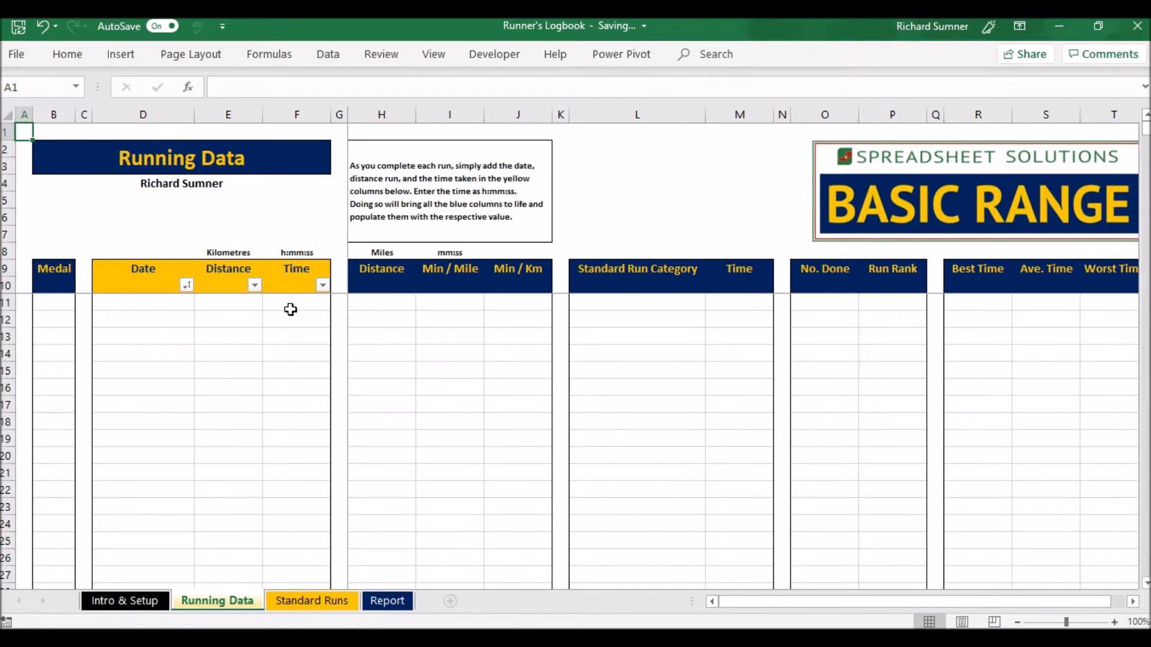
{"action": "left_click", "coordinate": [297, 302]}
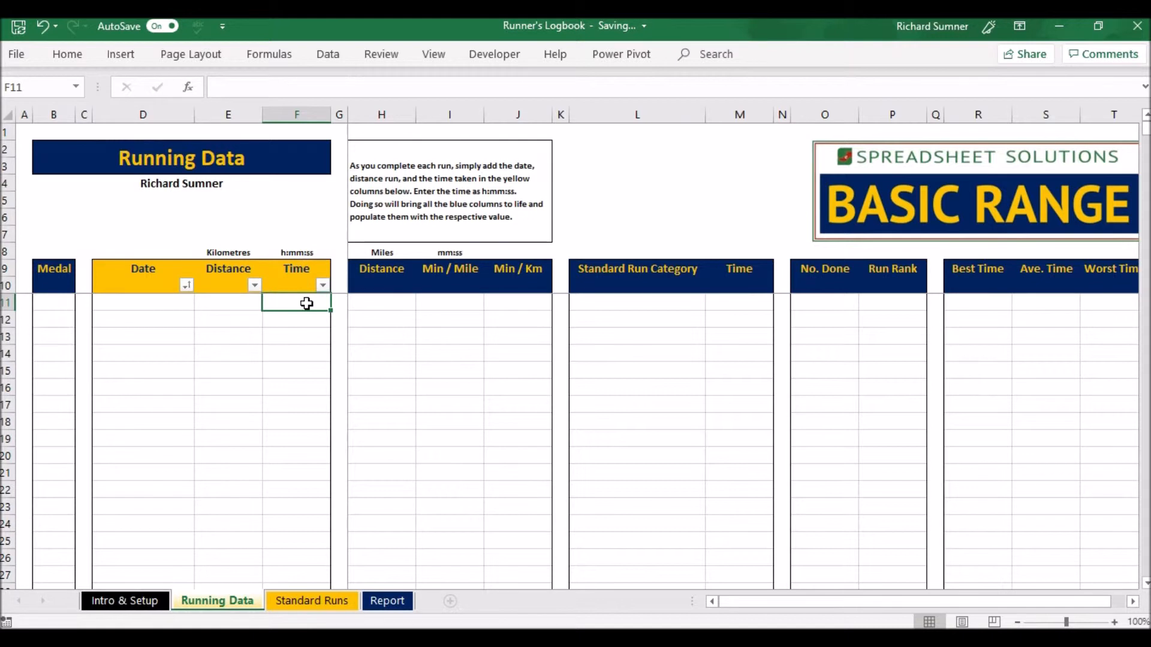
{"action": "type", "text": "1:"}
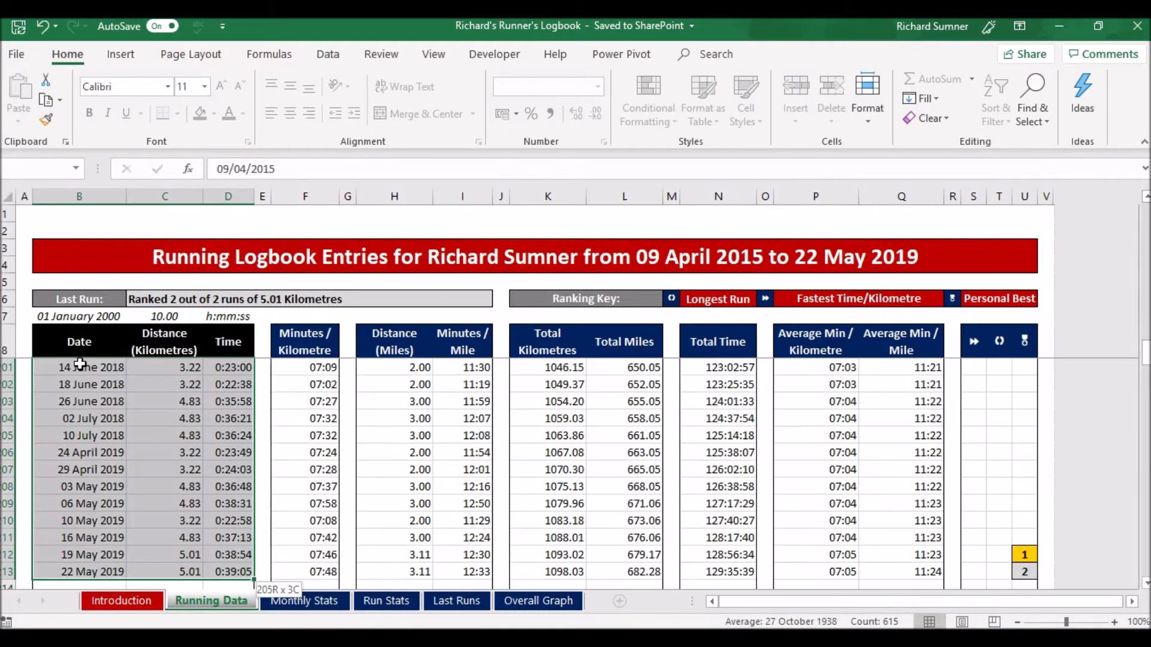
Step: Copy the old logbook's selected run dates, distances and times
{"action": "right_click", "coordinate": [79, 365]}
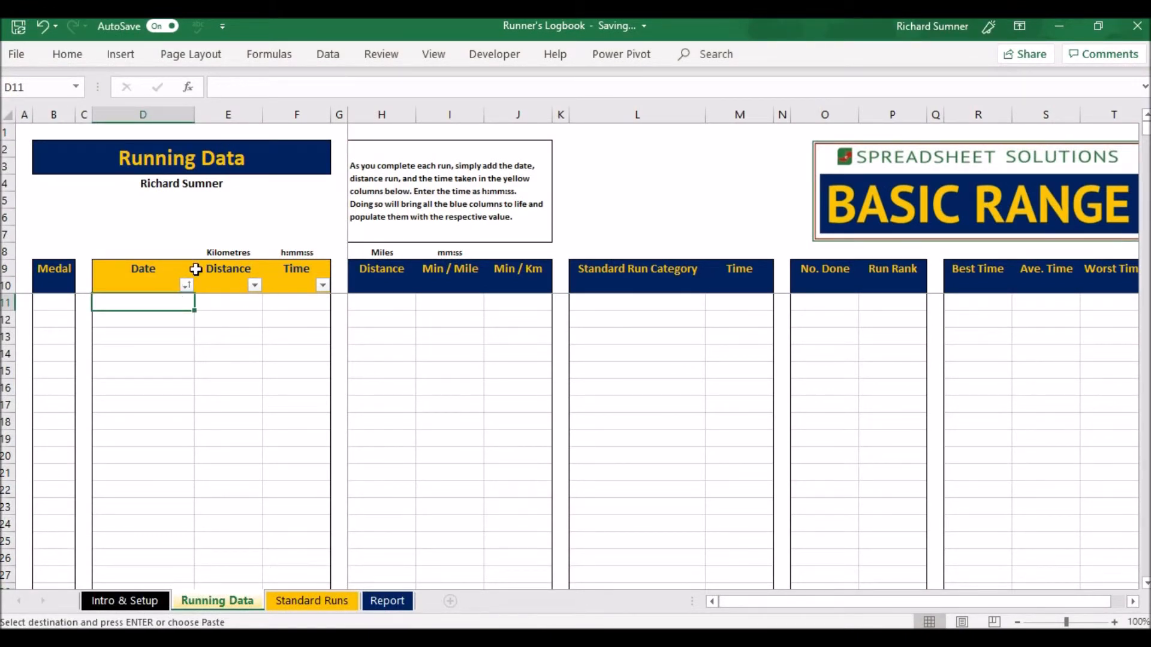
Step: Paste the copied runs into cell D11 as values only
{"action": "right_click", "coordinate": [142, 302]}
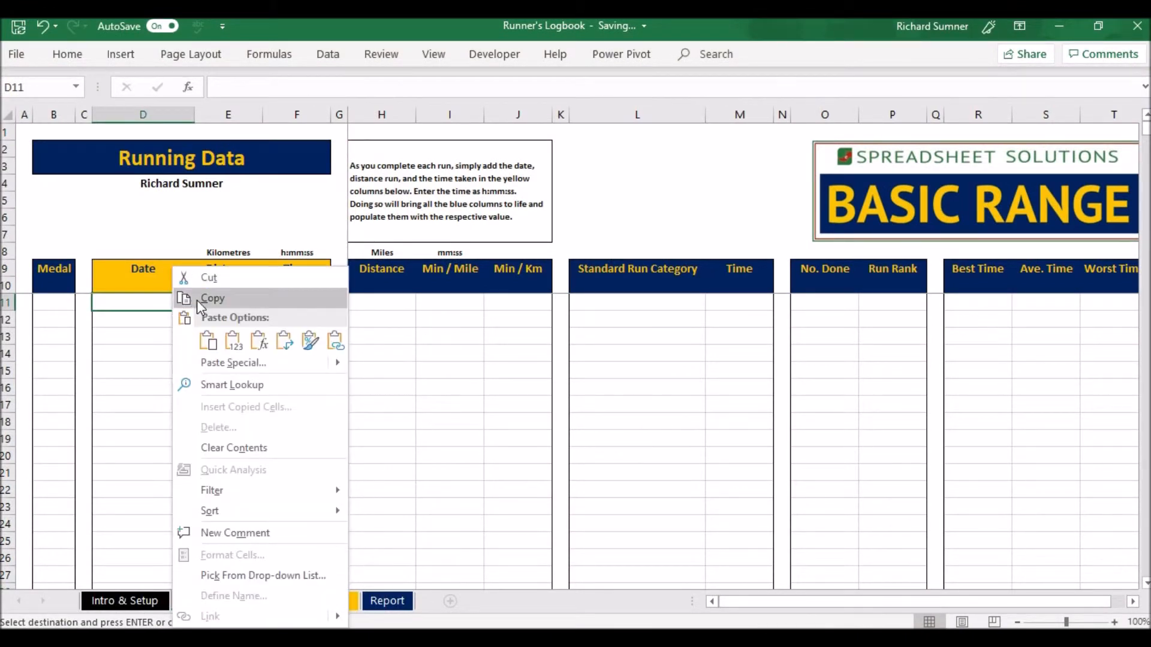
{"action": "left_click", "coordinate": [232, 340]}
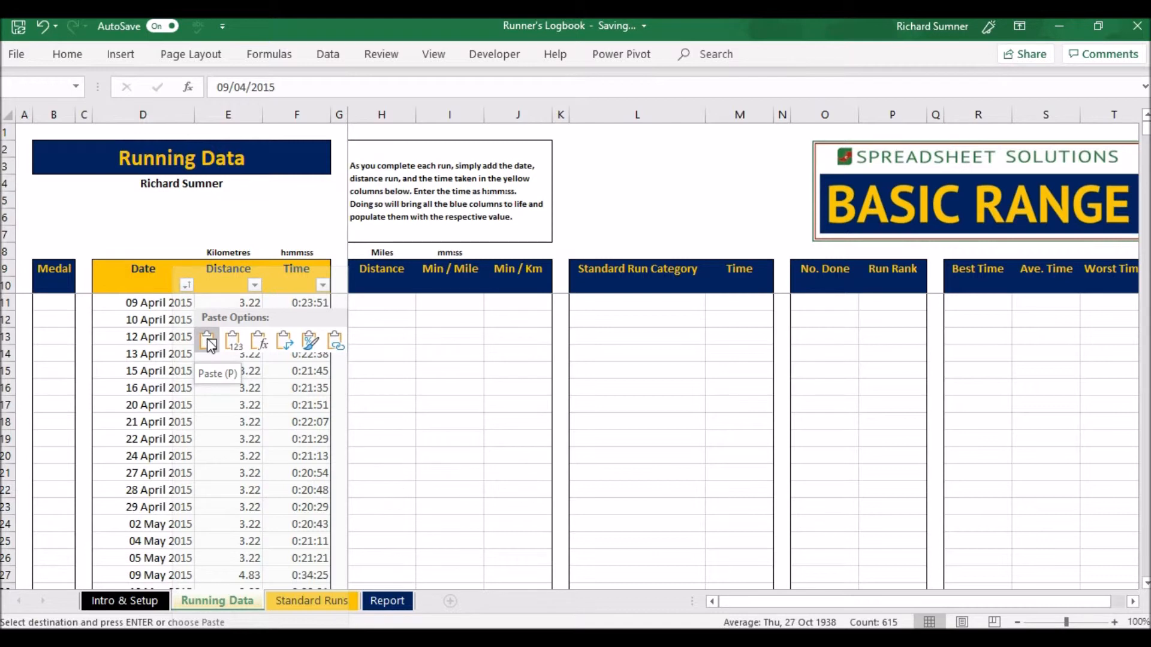
{"action": "mouse_move", "coordinate": [232, 340]}
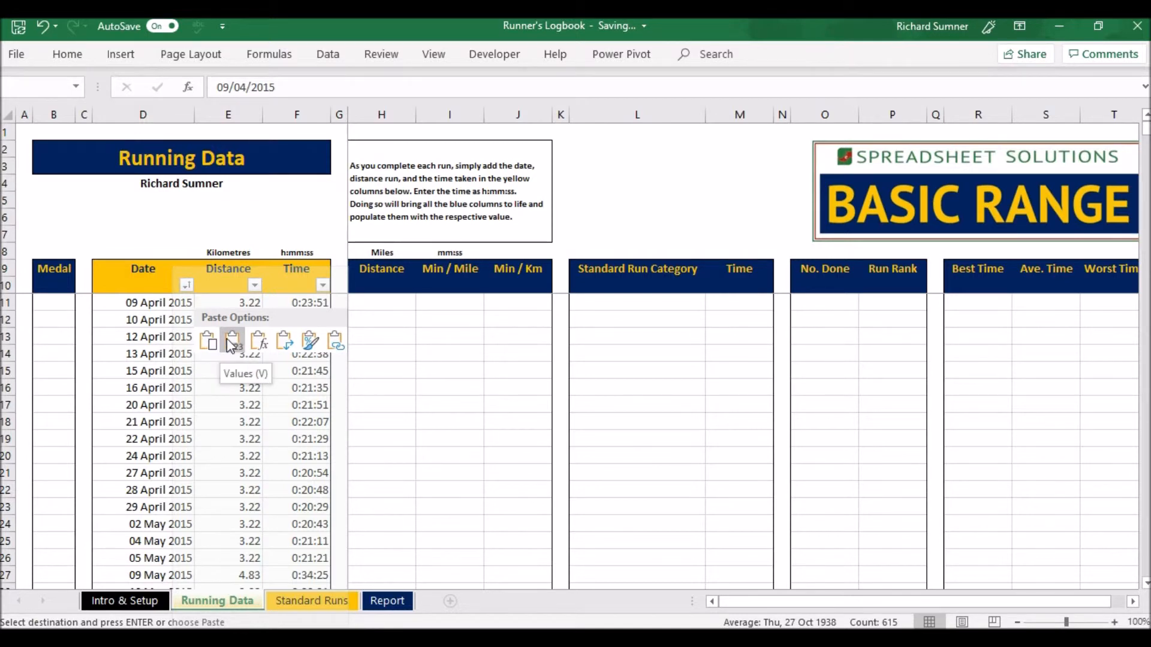
{"action": "left_click", "coordinate": [232, 341]}
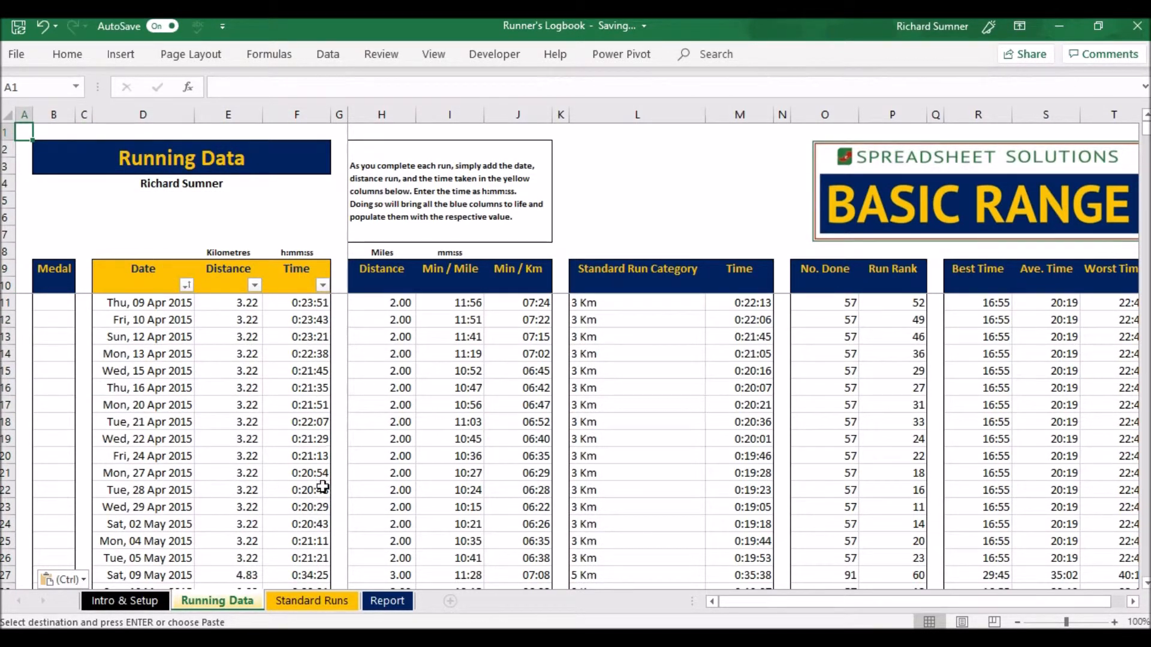
{"action": "mouse_move", "coordinate": [402, 459]}
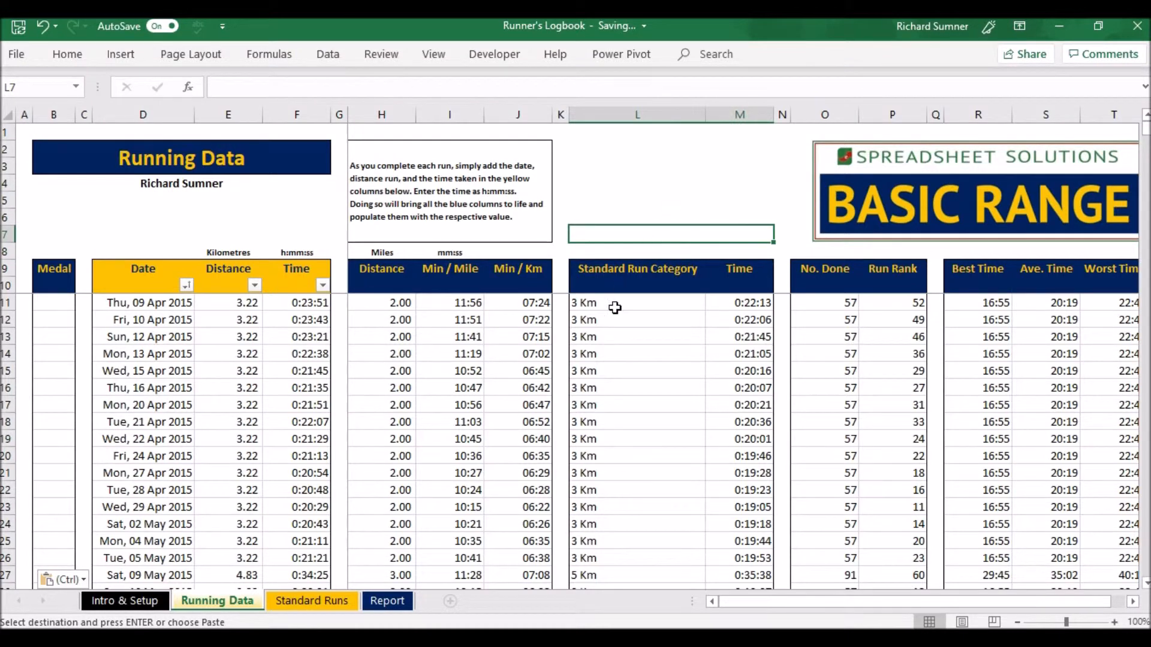
{"action": "mouse_move", "coordinate": [535, 465]}
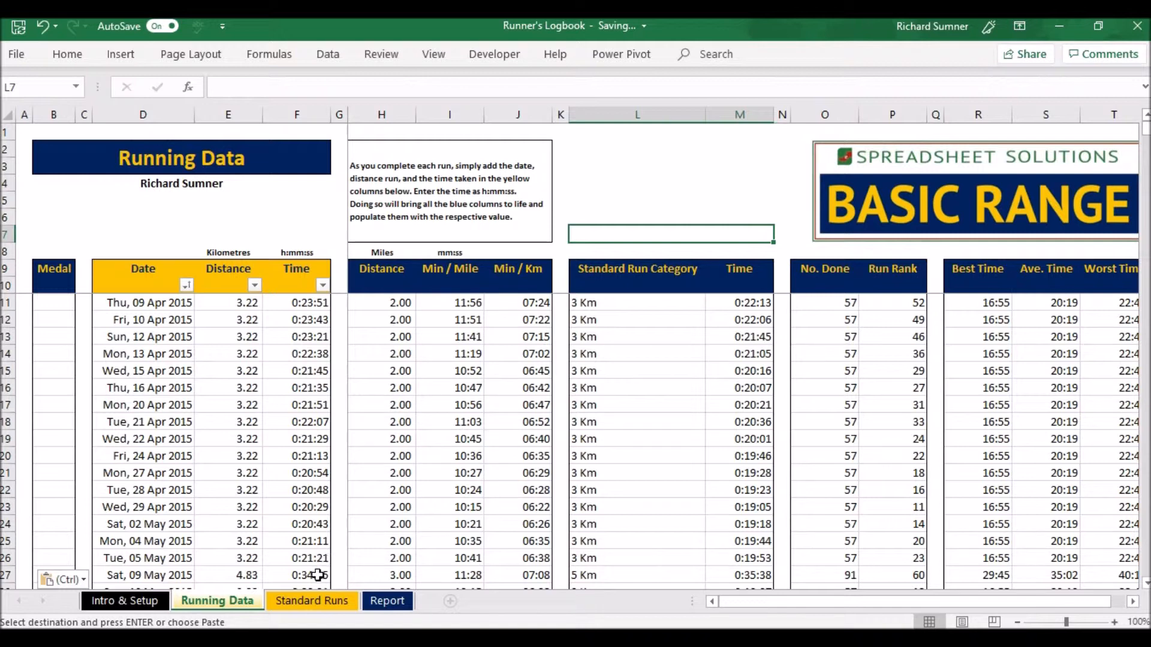
Step: View run counts and best, average and worst times on the Standard Runs sheet
{"action": "left_click", "coordinate": [311, 600]}
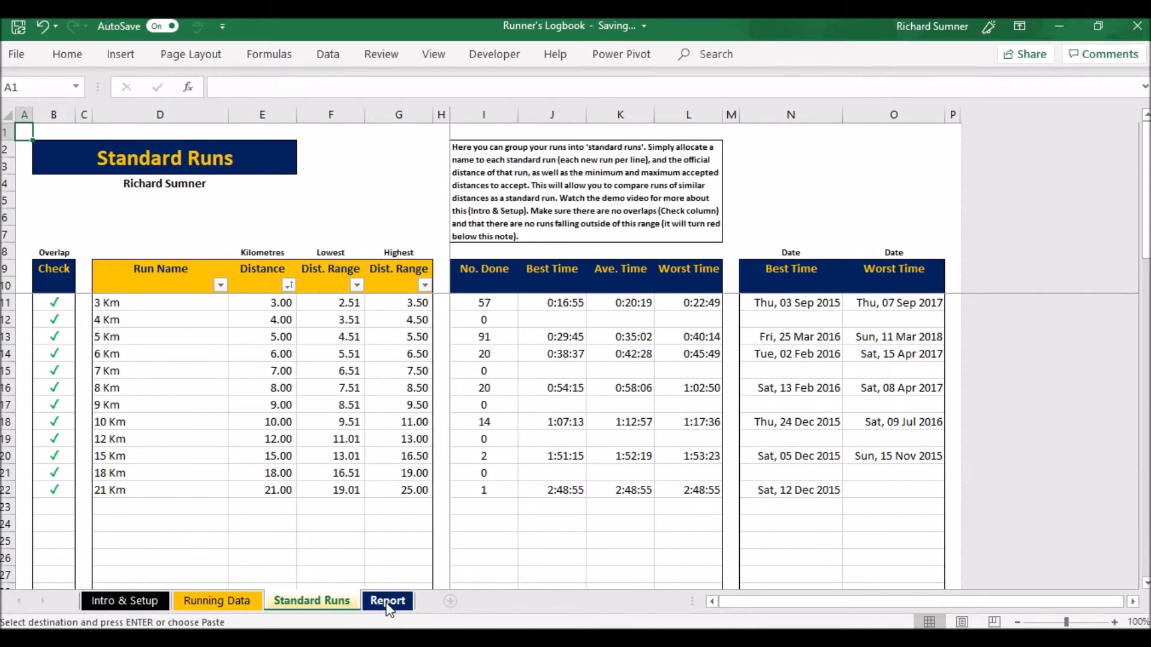
Step: Review the Report sheet's total distance and Last 100 Runs chart, down to the Standard Run Report
{"action": "left_click", "coordinate": [388, 601]}
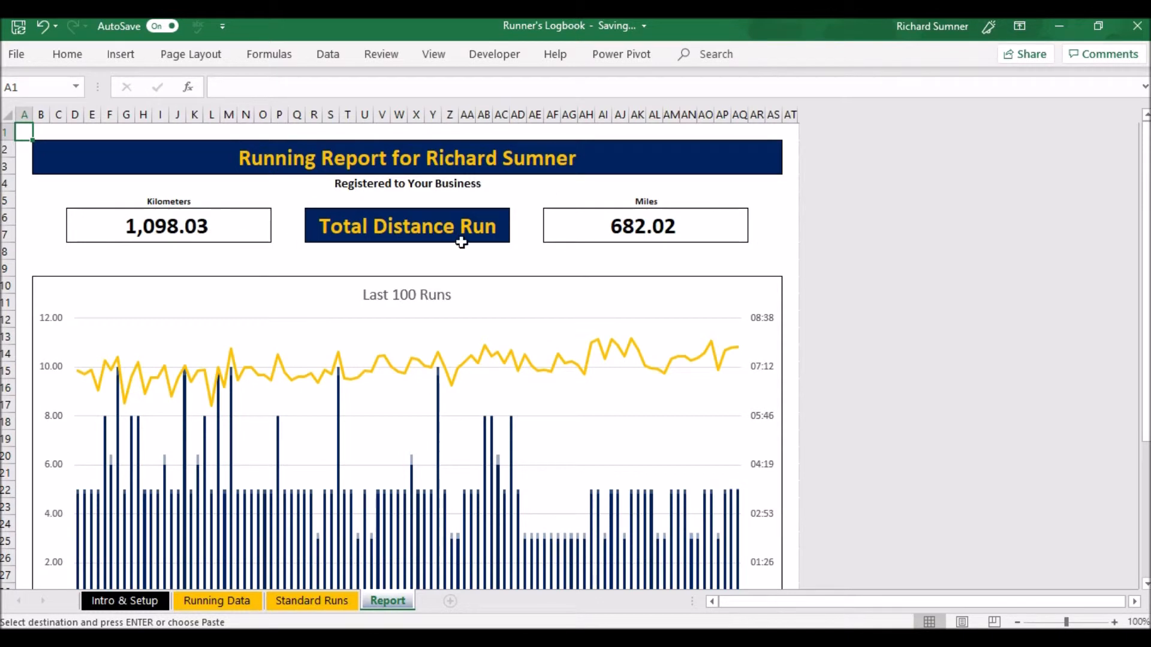
{"action": "mouse_move", "coordinate": [593, 230]}
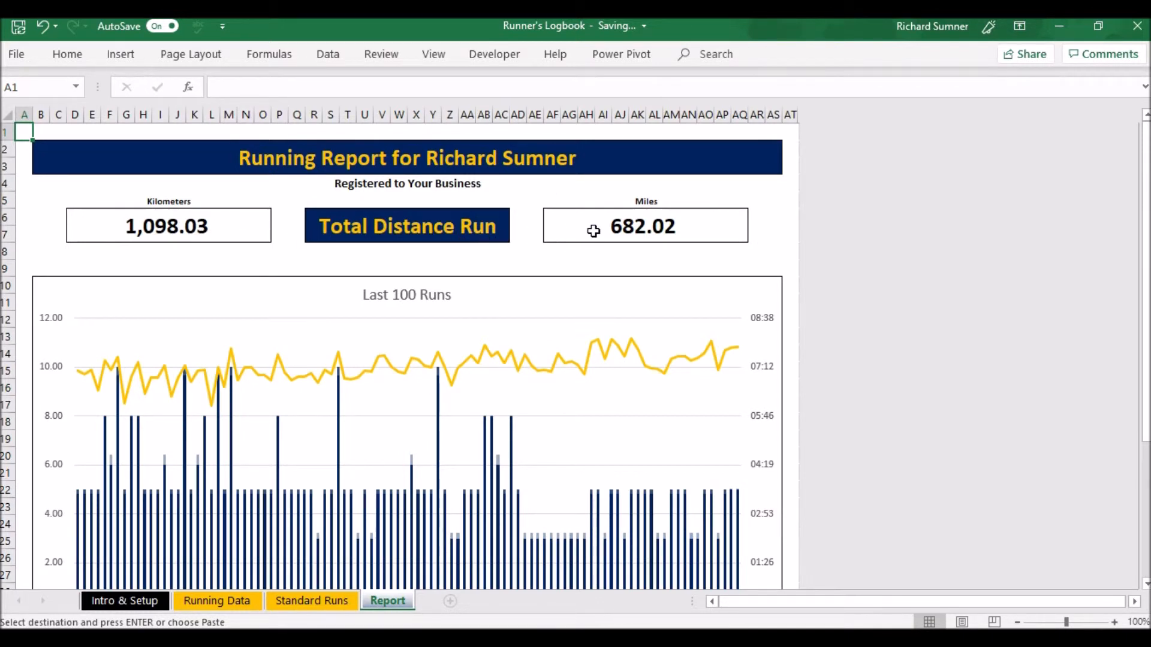
{"action": "scroll", "scroll_direction": "down", "scroll_amount": 3}
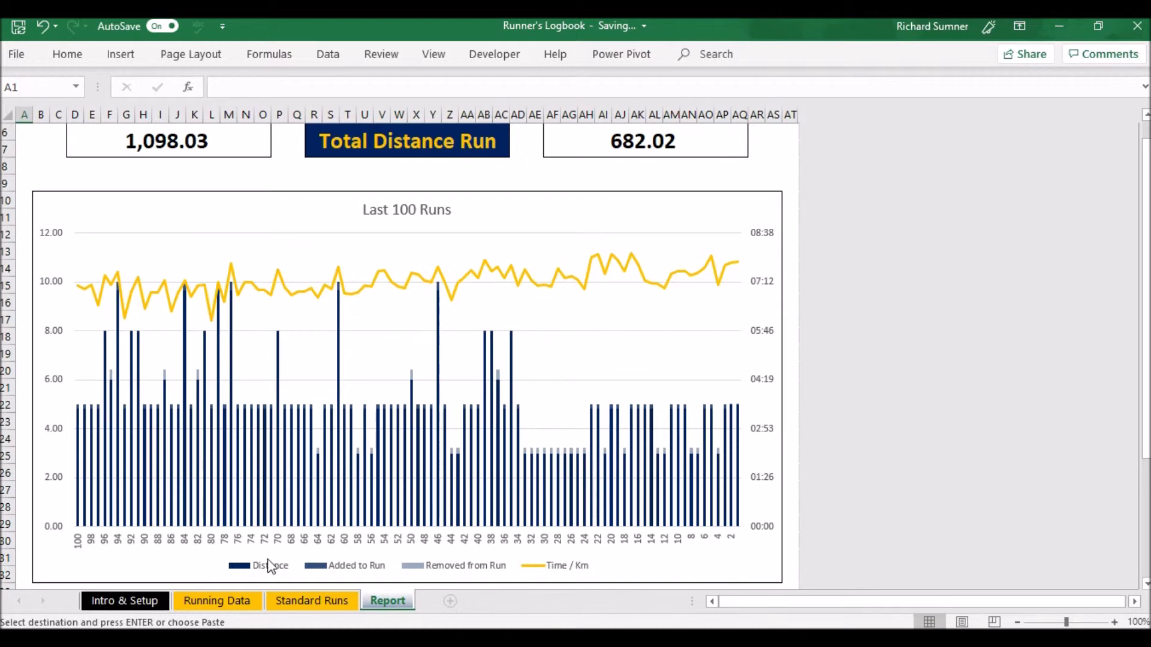
{"action": "mouse_move", "coordinate": [580, 363]}
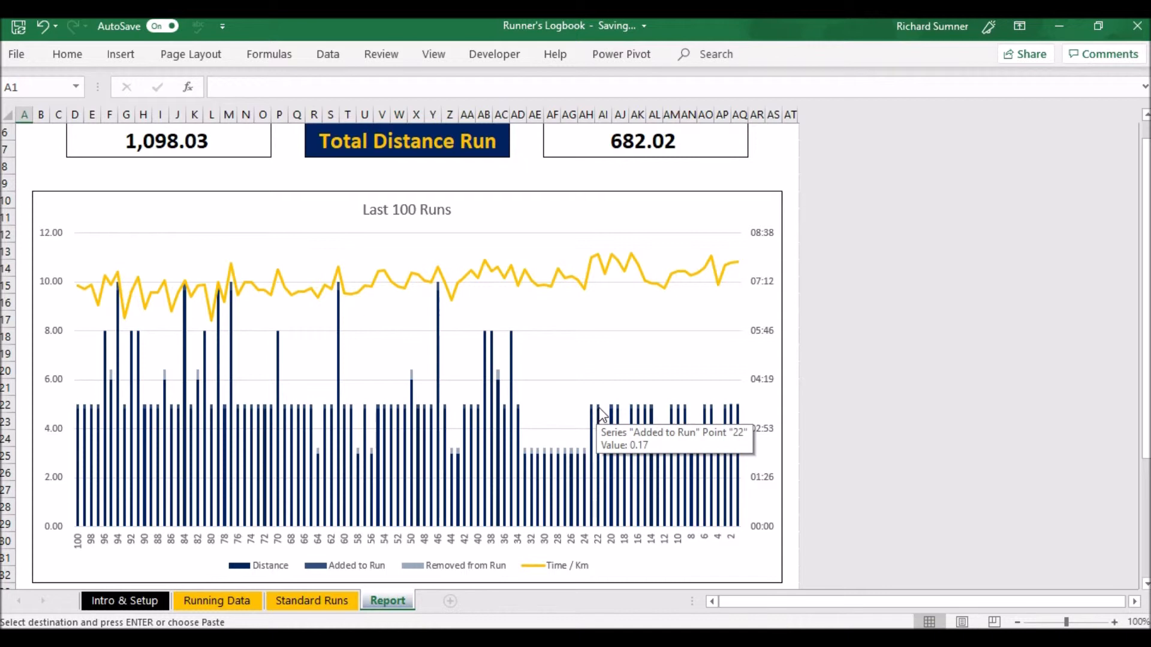
{"action": "mouse_move", "coordinate": [598, 442]}
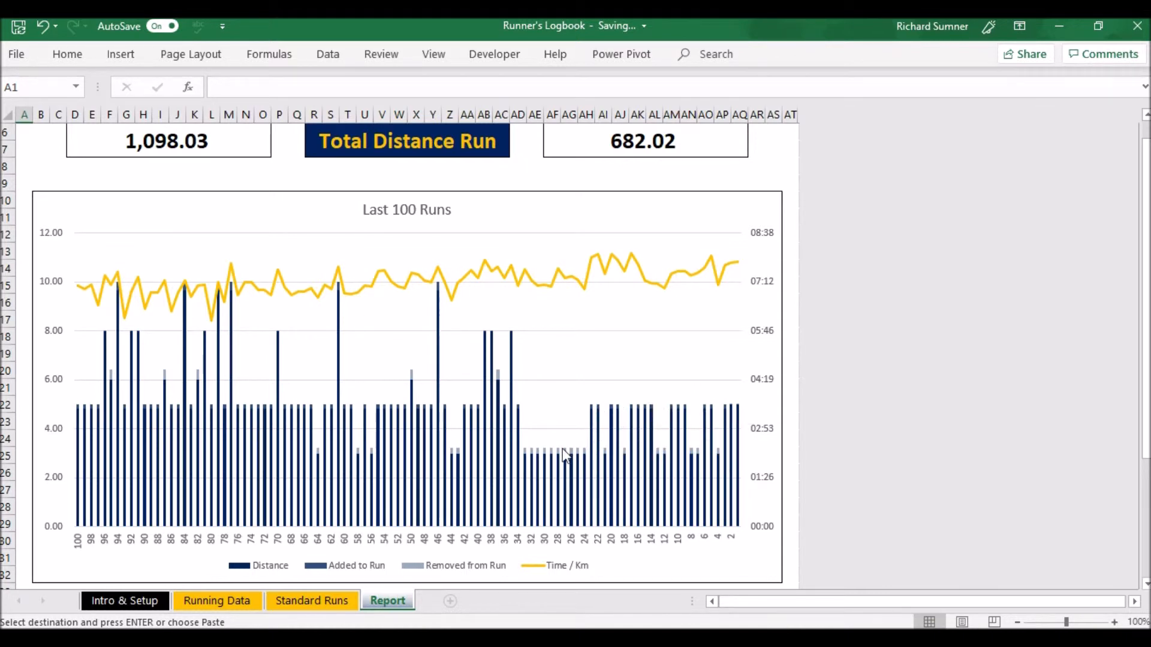
{"action": "mouse_move", "coordinate": [565, 457]}
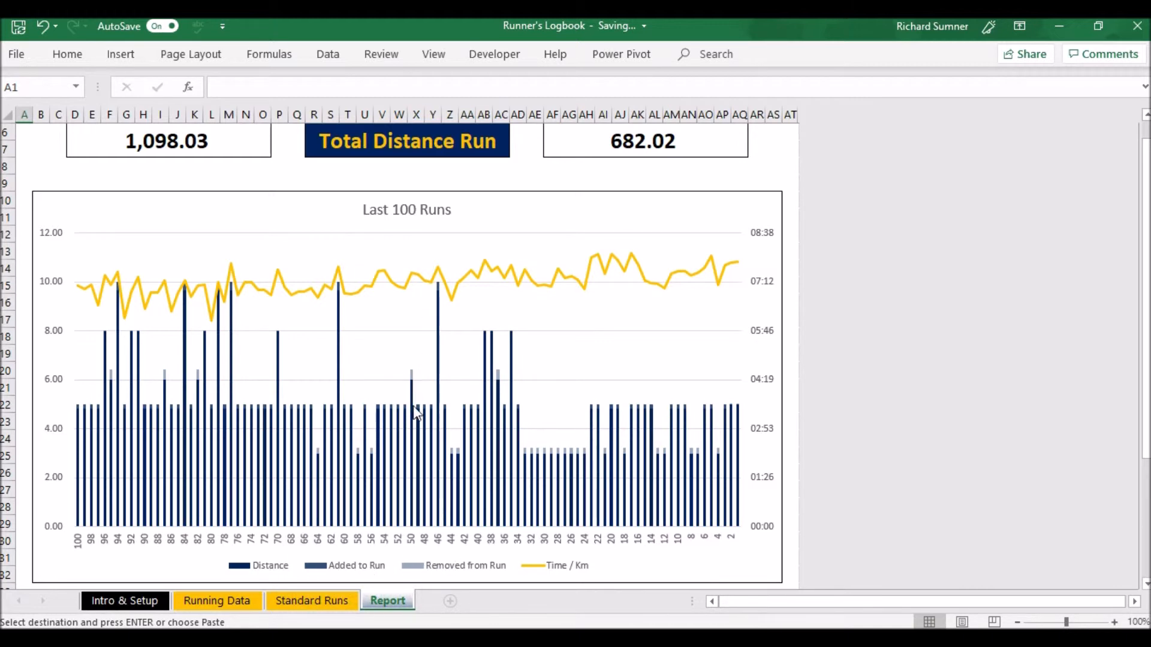
{"action": "mouse_move", "coordinate": [506, 553]}
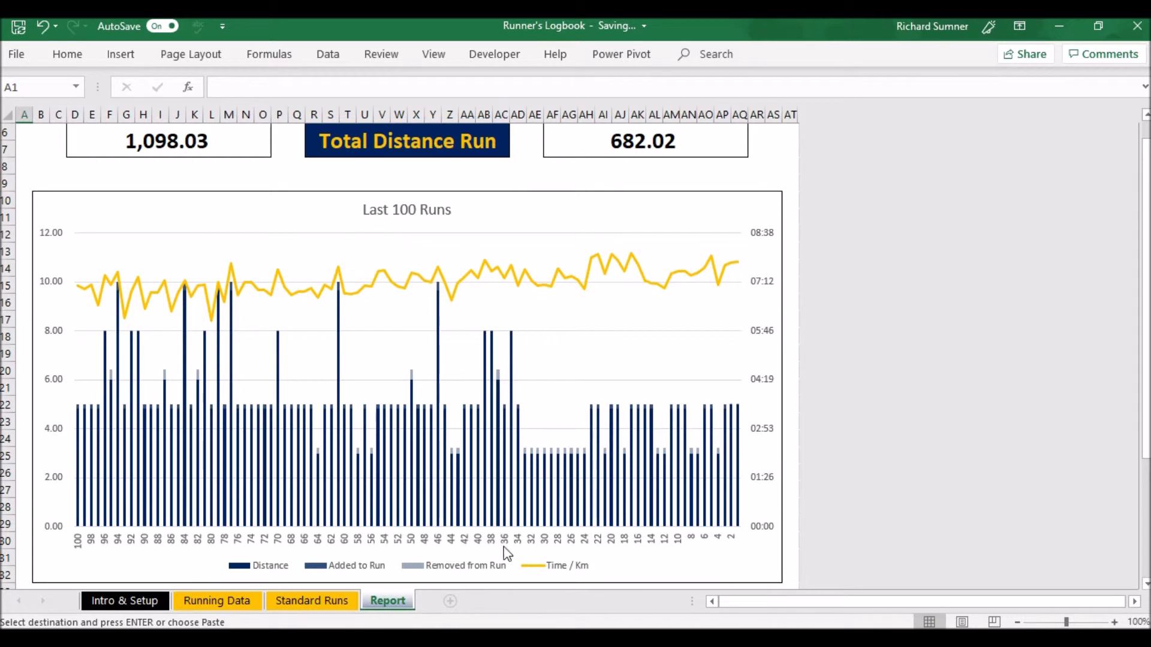
{"action": "mouse_move", "coordinate": [526, 298]}
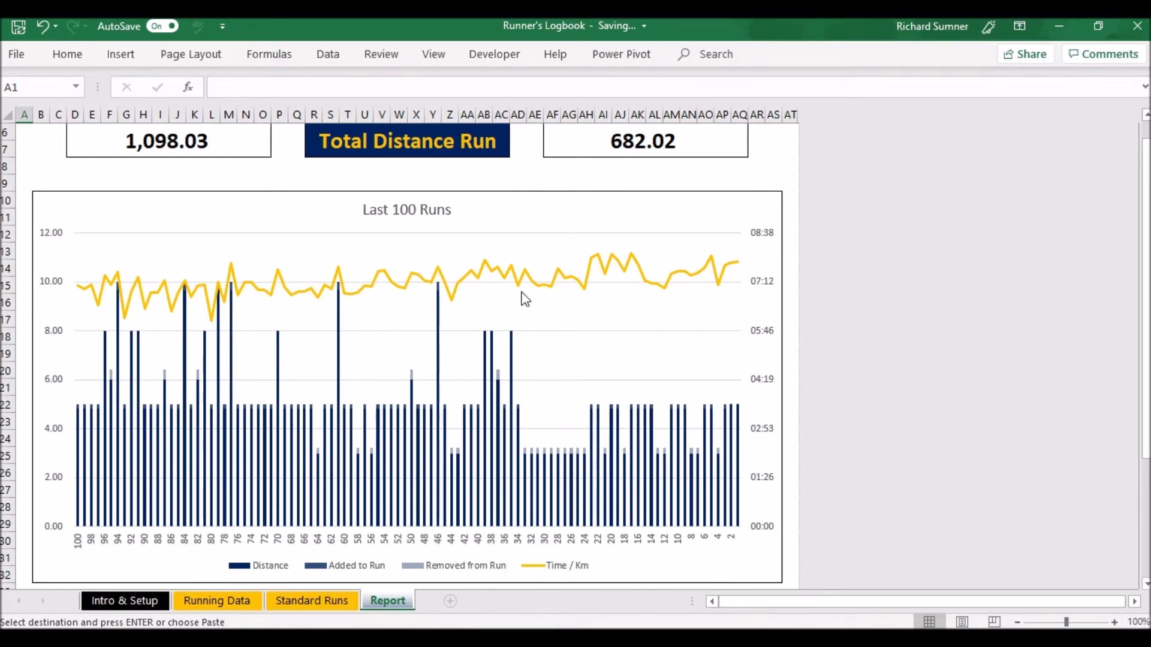
{"action": "mouse_move", "coordinate": [649, 280]}
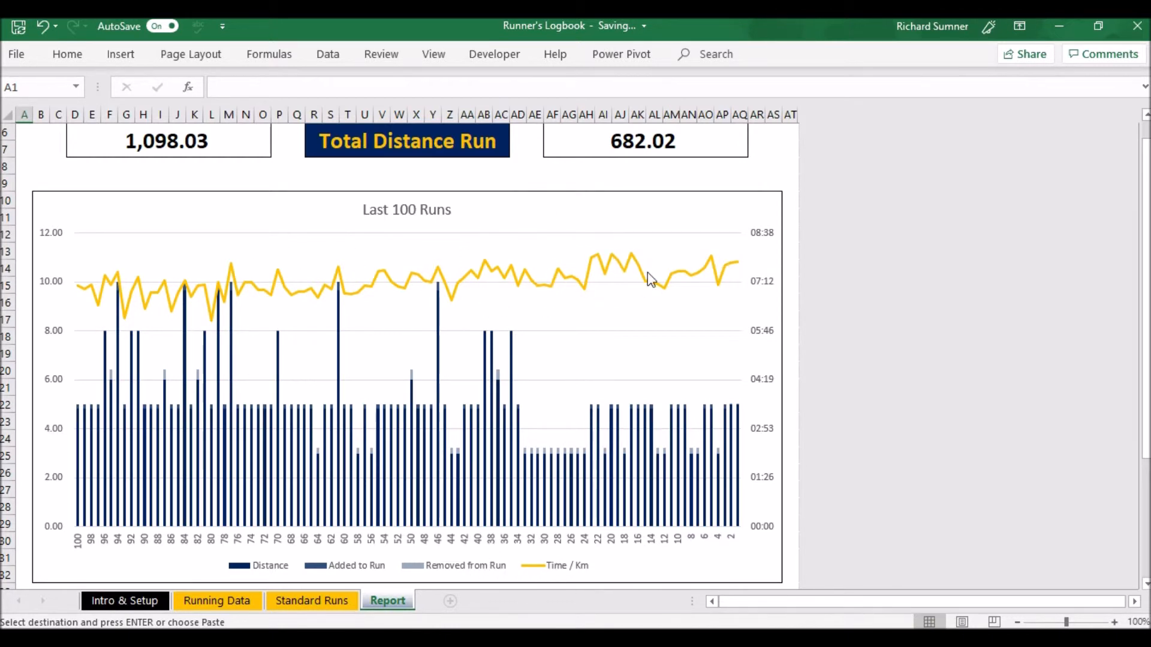
{"action": "mouse_move", "coordinate": [727, 385]}
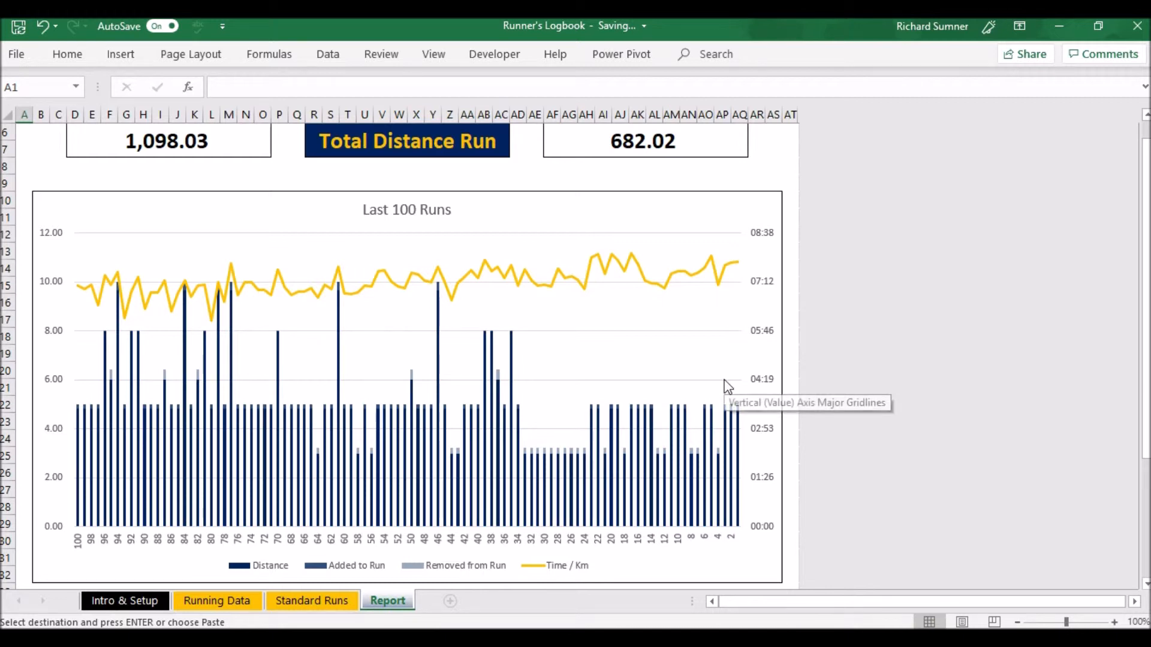
{"action": "mouse_move", "coordinate": [895, 331]}
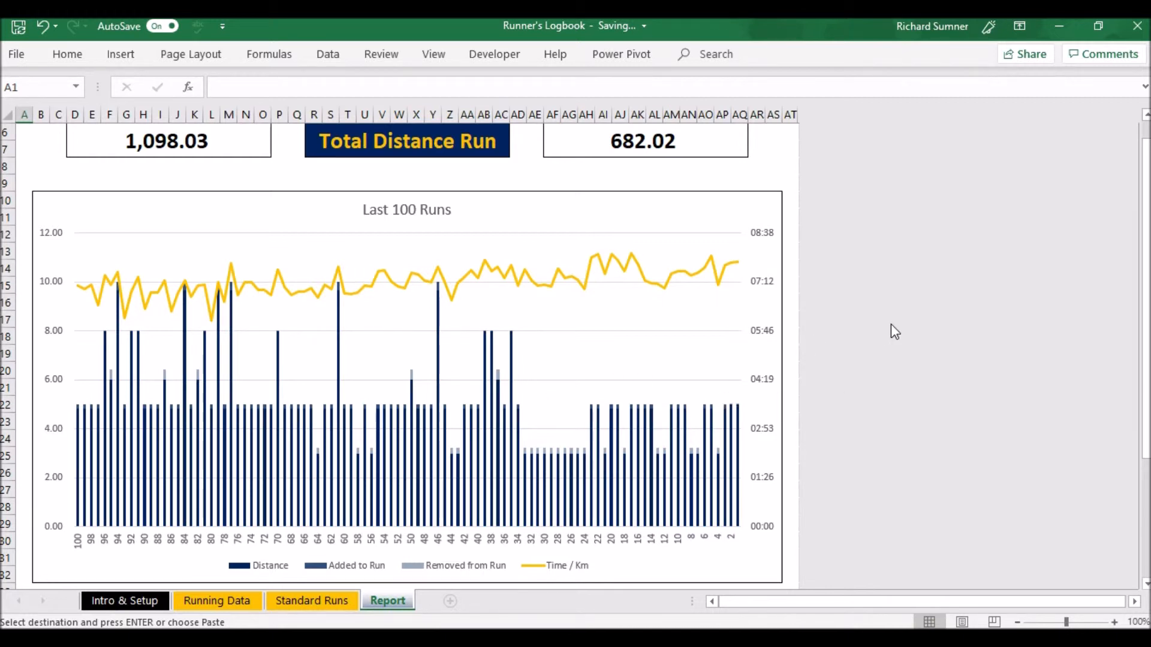
{"action": "mouse_move", "coordinate": [763, 349]}
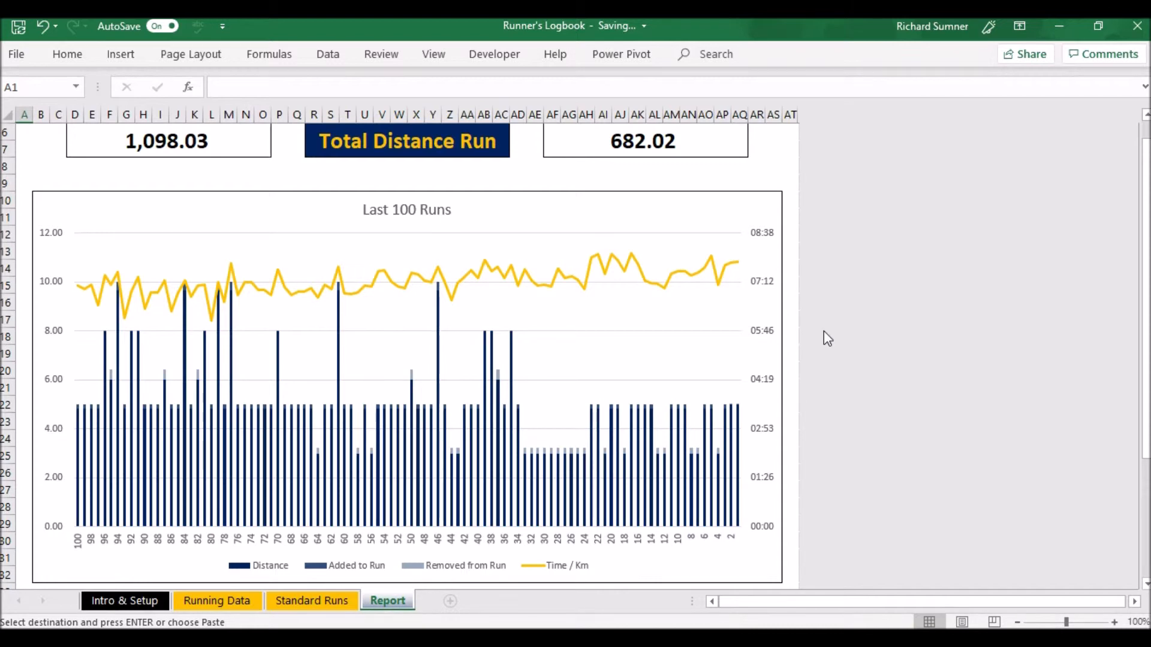
{"action": "scroll", "scroll_direction": "down", "scroll_amount": 3}
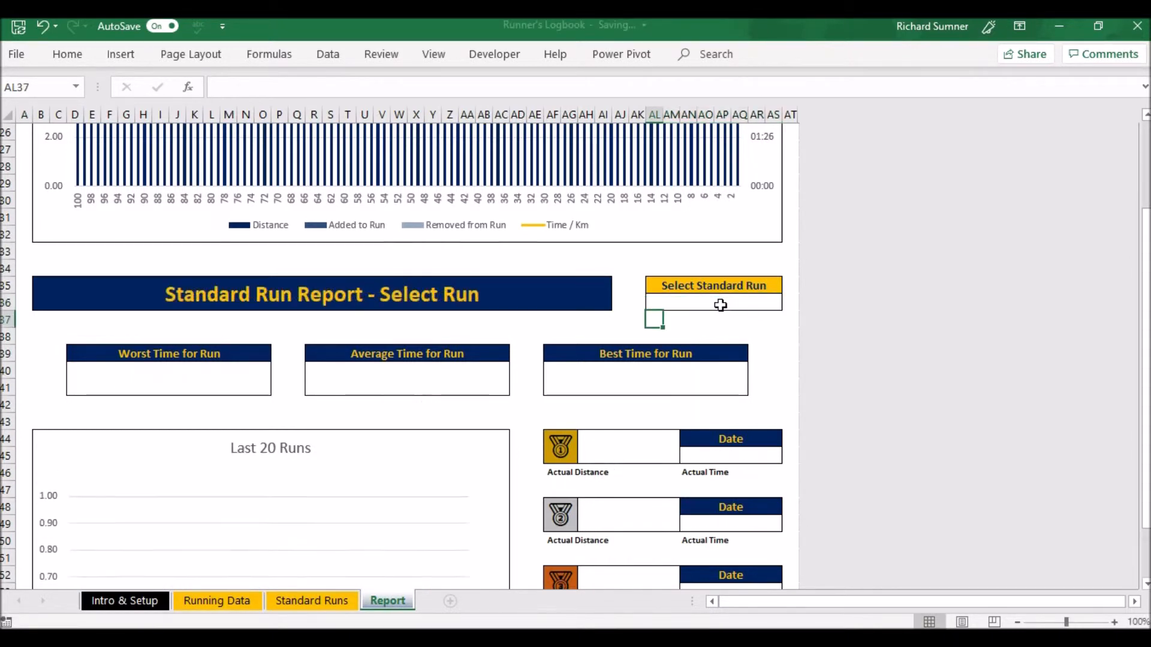
{"action": "left_click", "coordinate": [788, 301]}
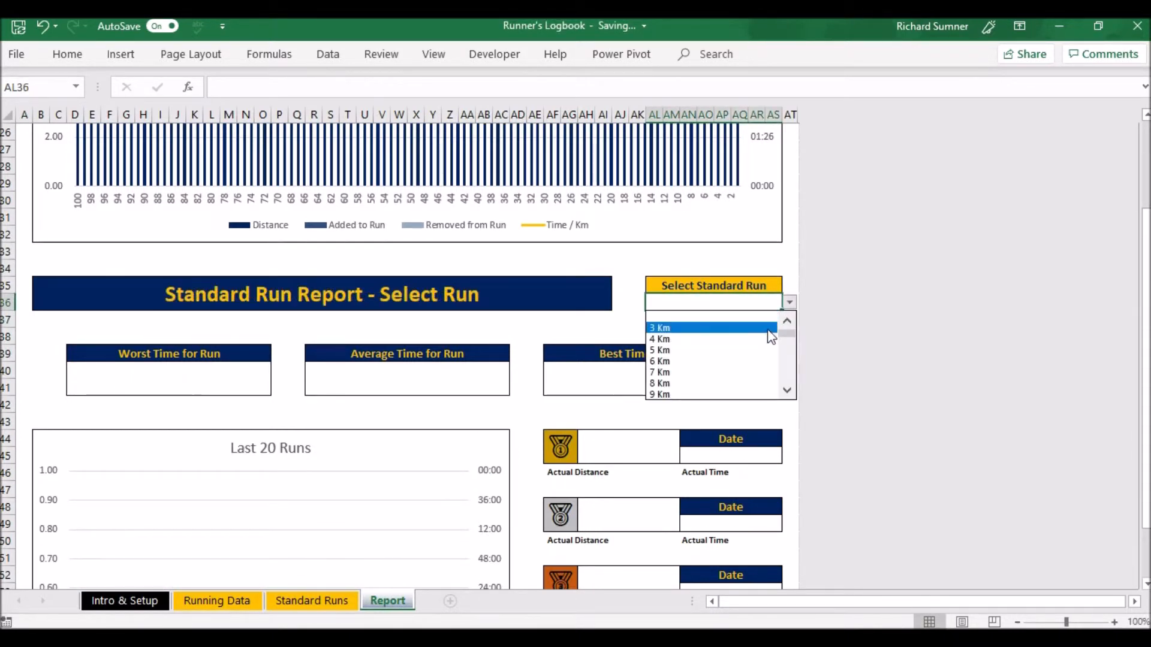
{"action": "left_click", "coordinate": [660, 350]}
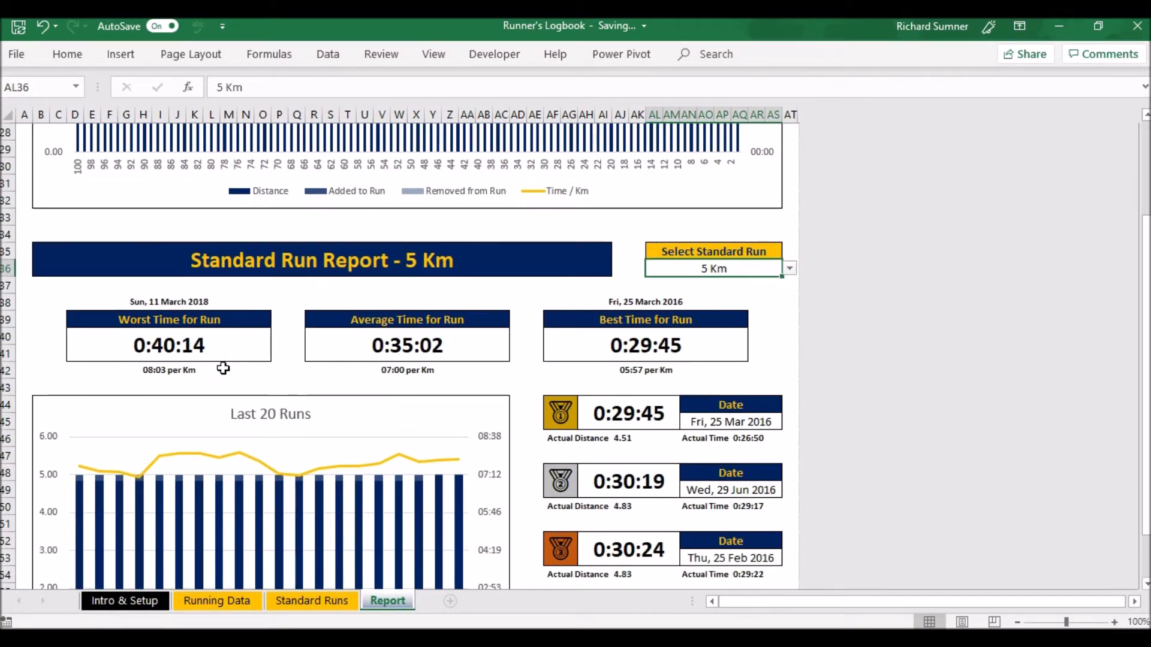
{"action": "mouse_move", "coordinate": [518, 353]}
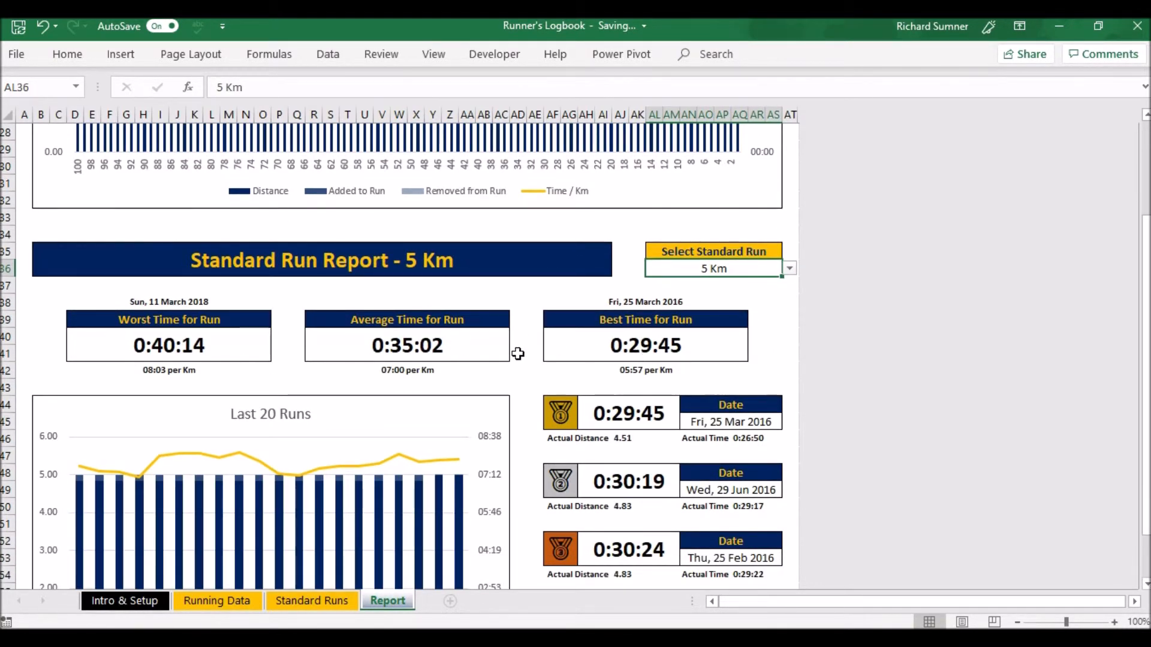
{"action": "scroll", "scroll_direction": "down", "scroll_amount": 3}
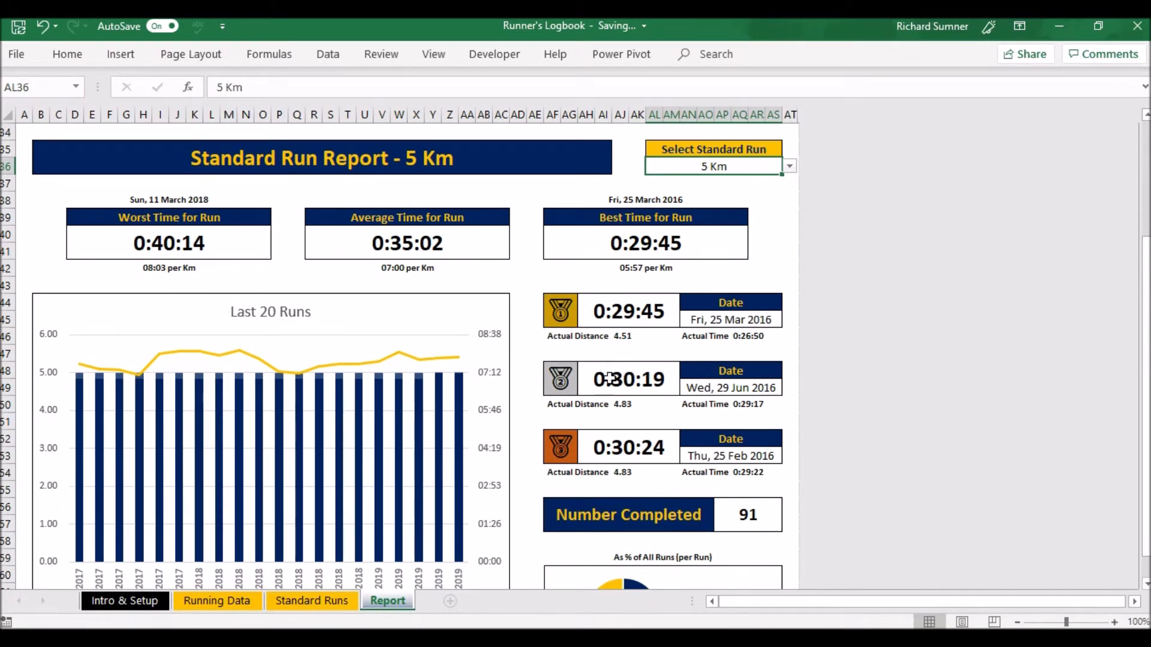
{"action": "mouse_move", "coordinate": [604, 428]}
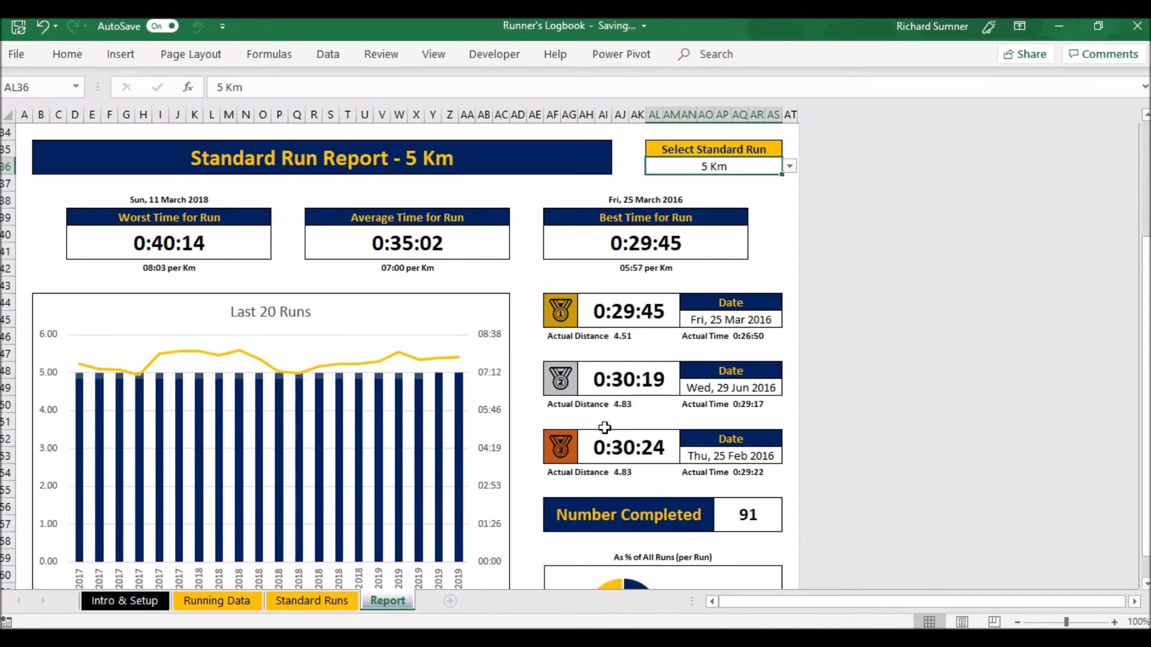
{"action": "mouse_move", "coordinate": [608, 406]}
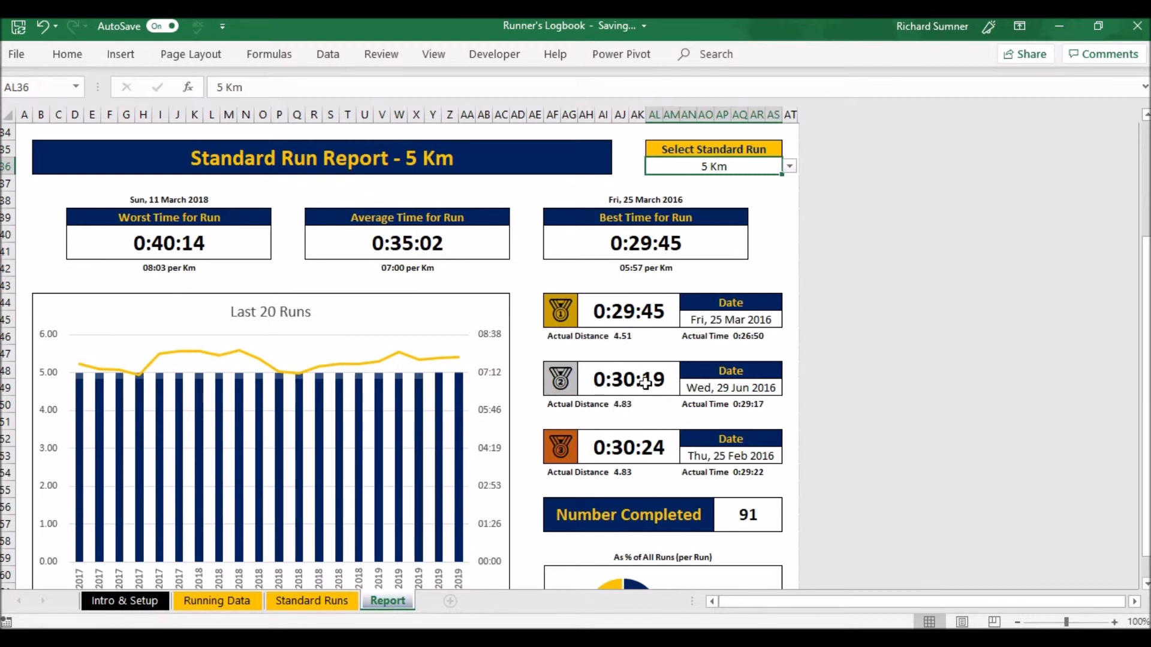
{"action": "mouse_move", "coordinate": [694, 418]}
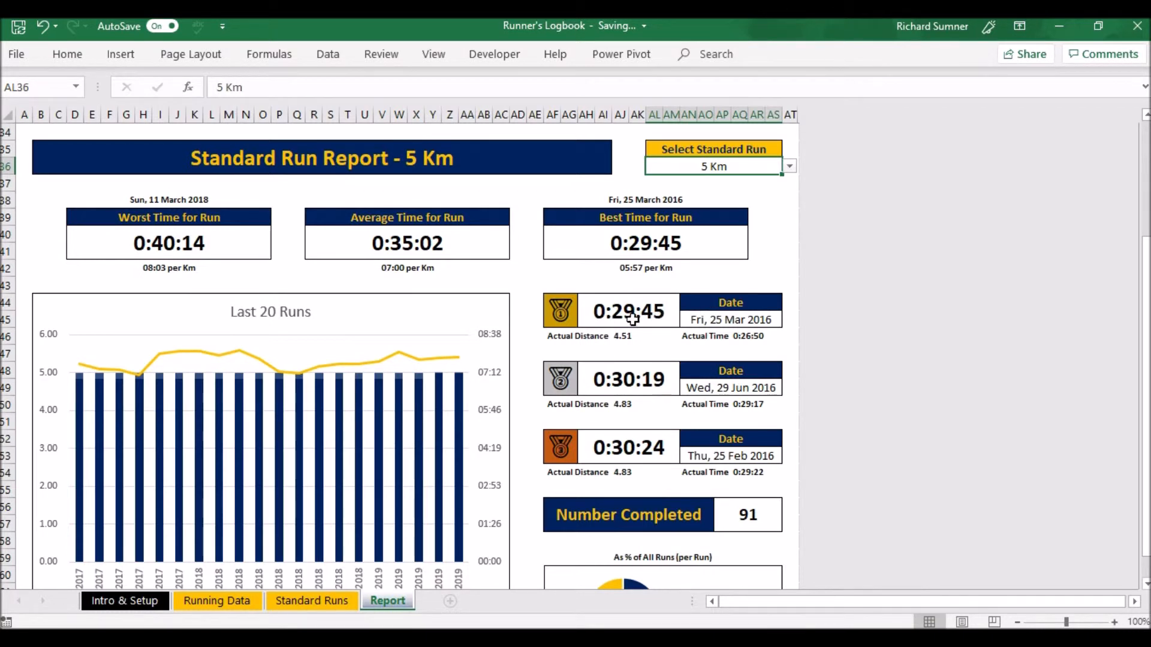
{"action": "mouse_move", "coordinate": [656, 292]}
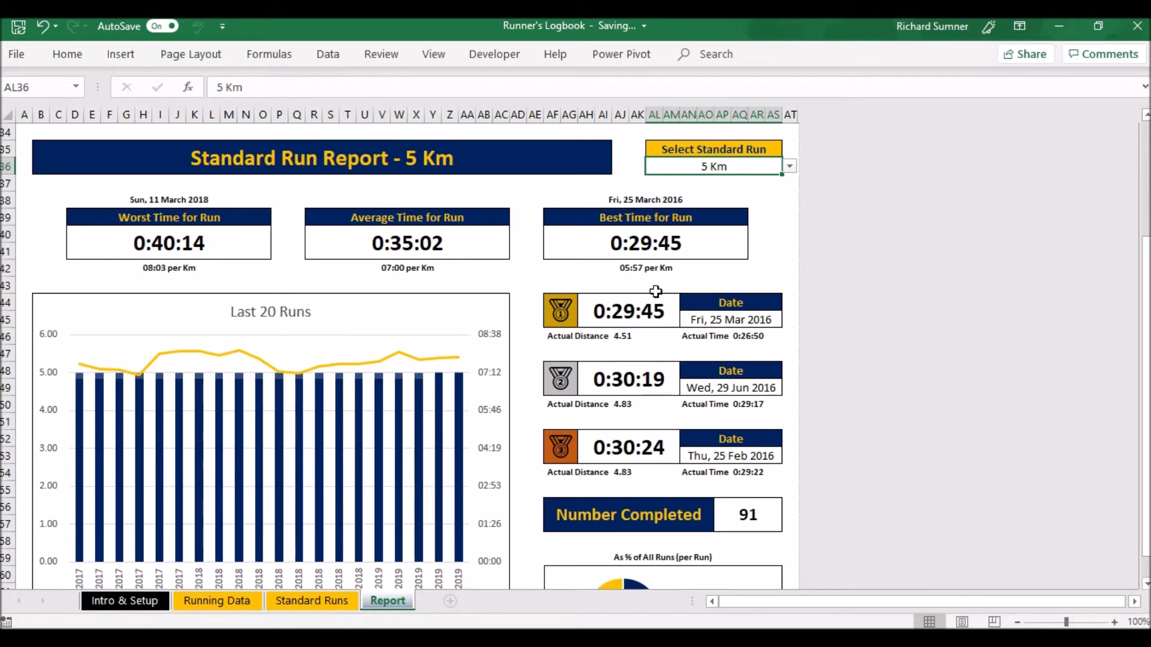
{"action": "scroll", "scroll_direction": "down", "scroll_amount": 3}
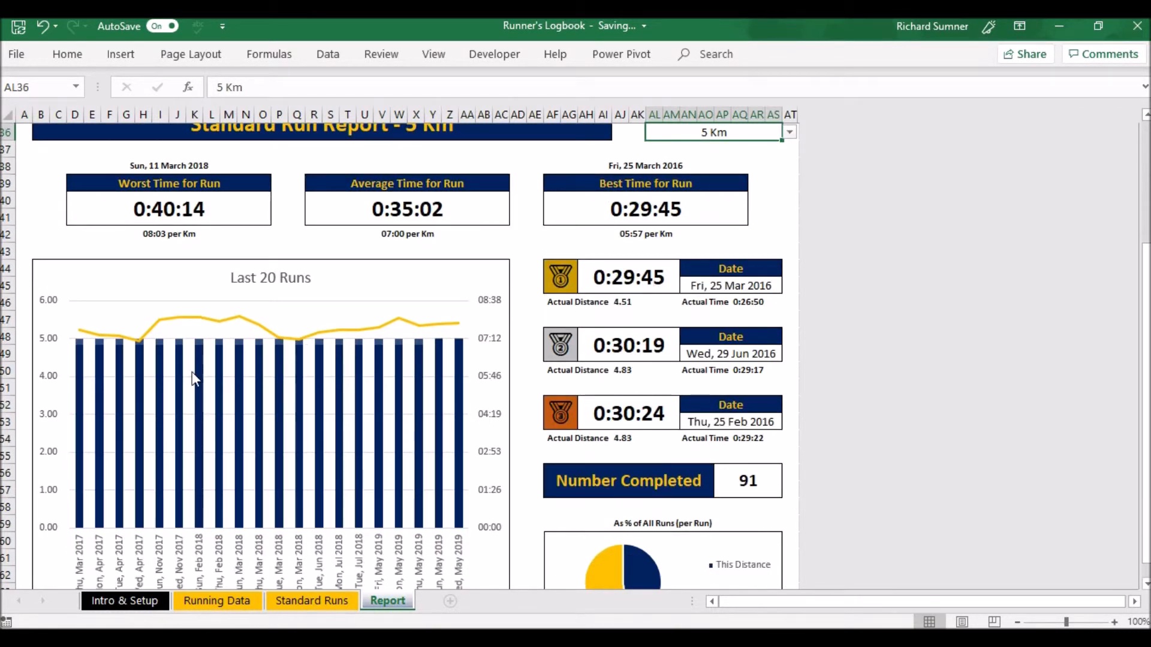
{"action": "mouse_move", "coordinate": [388, 351]}
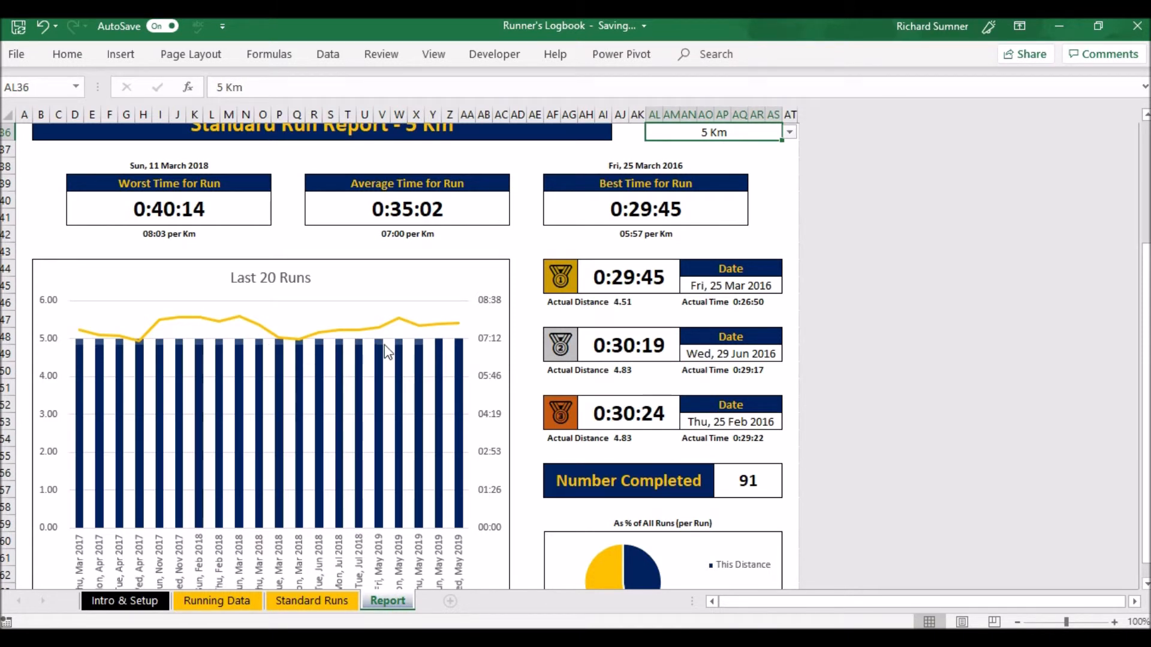
{"action": "mouse_move", "coordinate": [432, 348]}
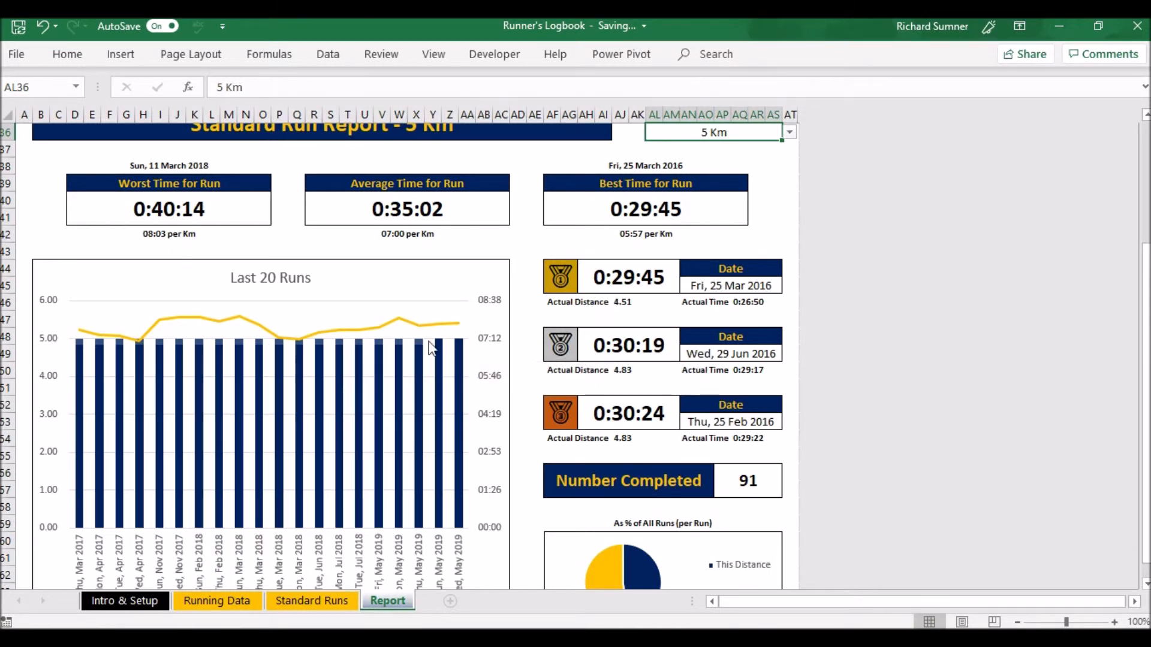
{"action": "mouse_move", "coordinate": [730, 312]}
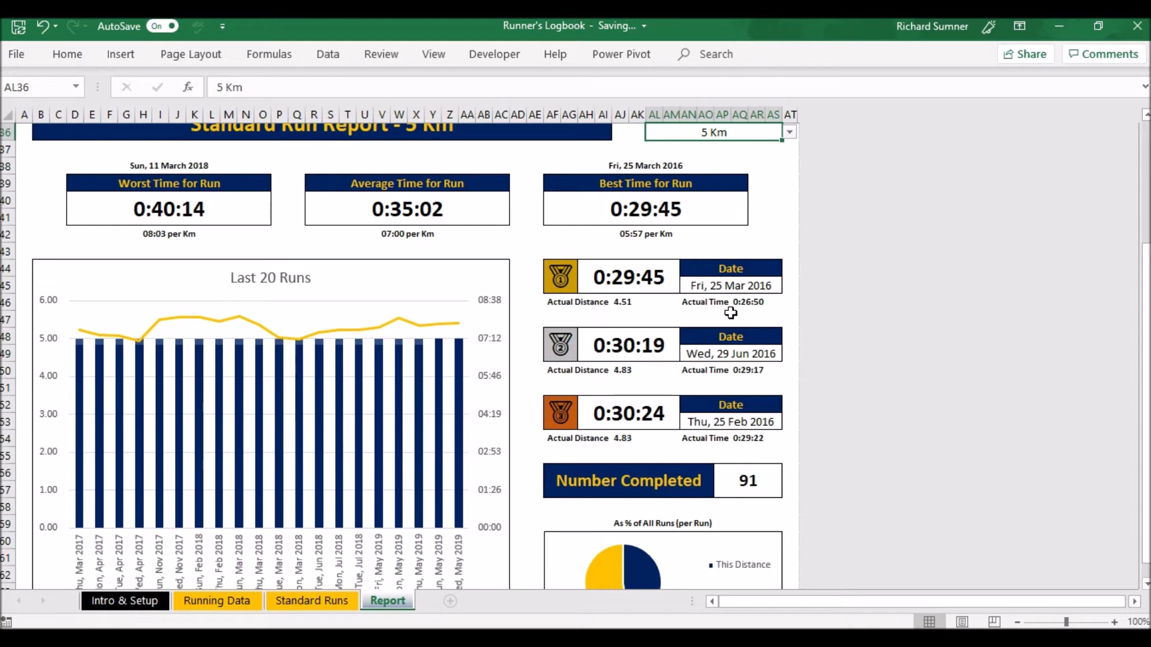
{"action": "scroll", "scroll_direction": "down", "scroll_amount": 3}
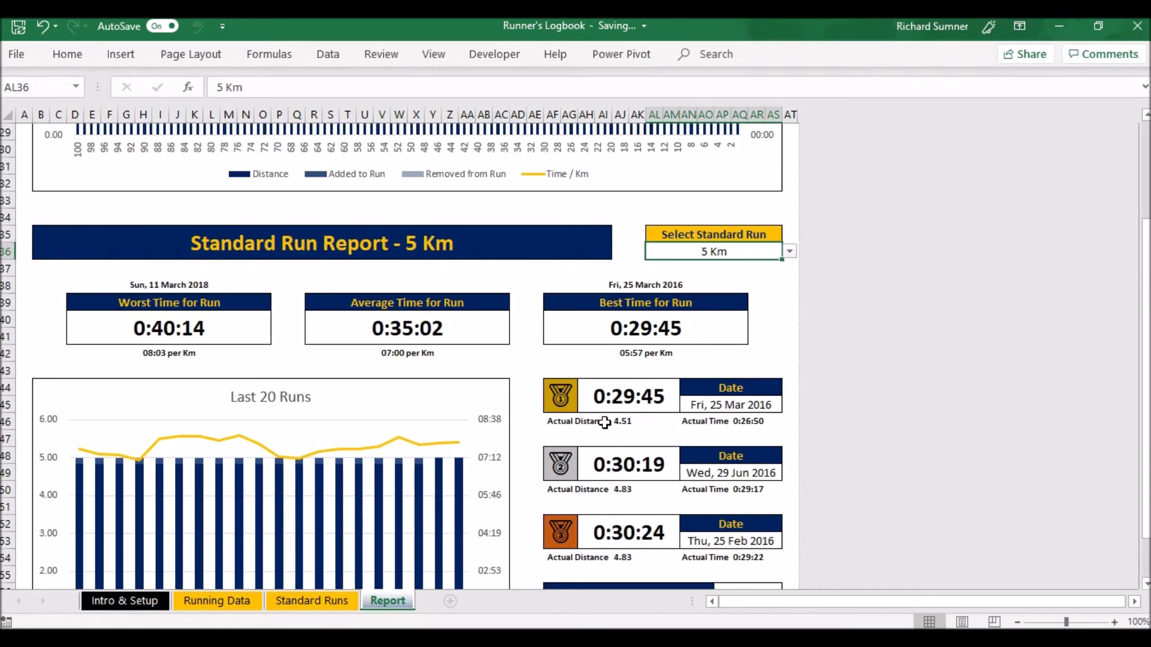
{"action": "scroll", "scroll_direction": "down", "scroll_amount": 3}
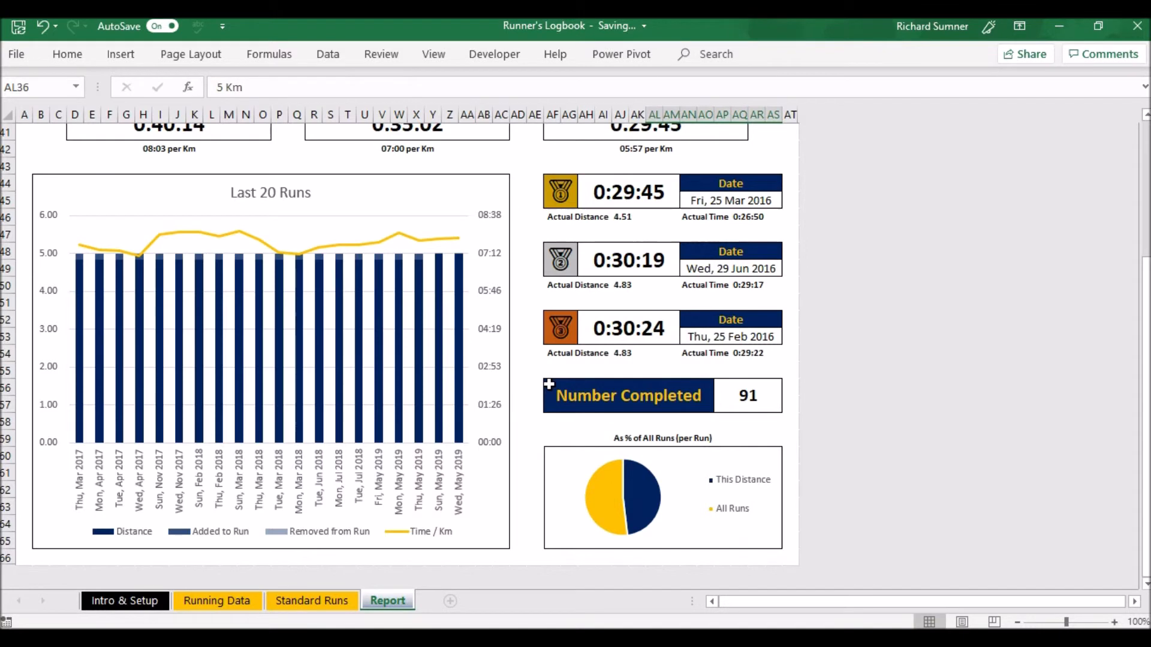
{"action": "scroll", "scroll_direction": "up", "scroll_amount": 3}
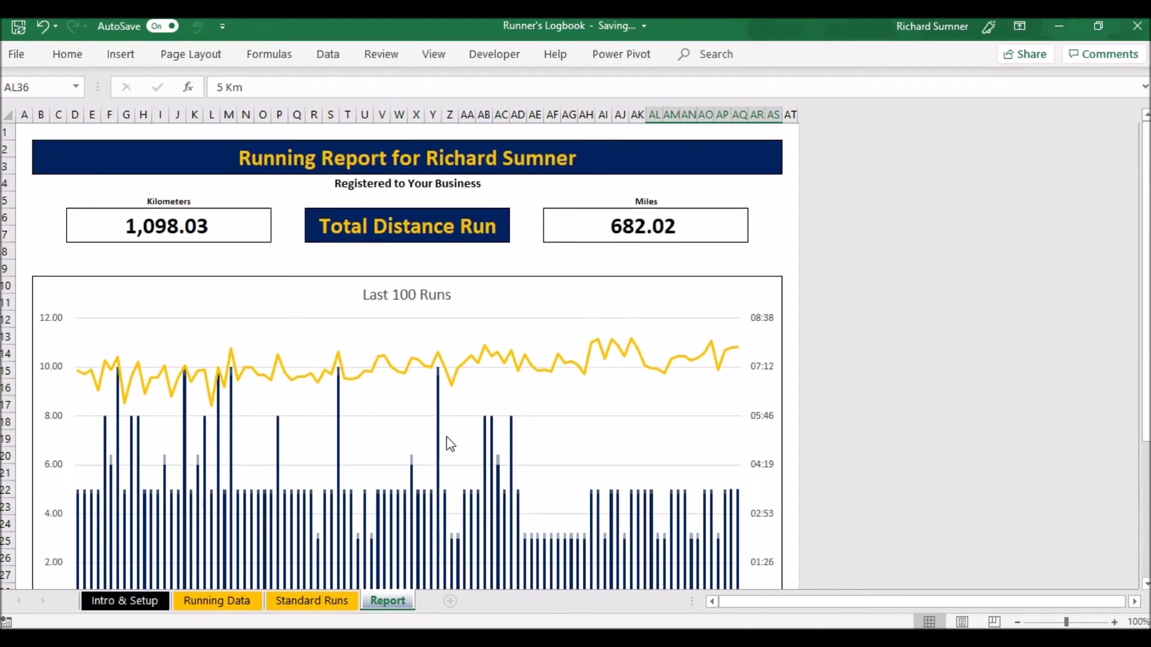
{"action": "mouse_move", "coordinate": [451, 443]}
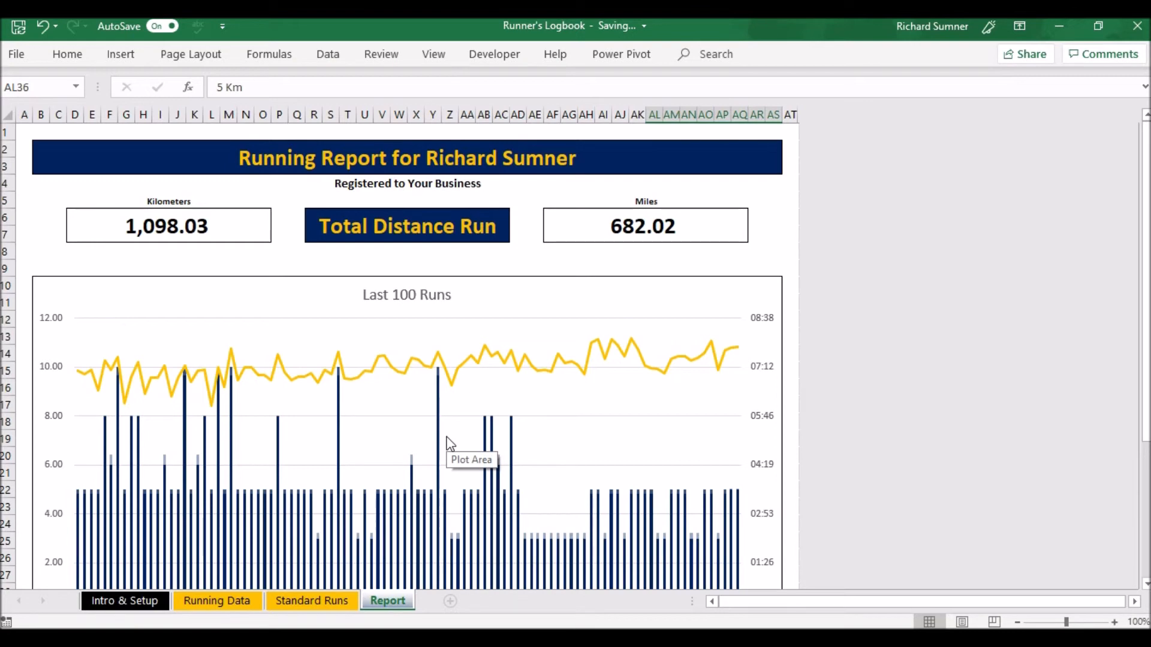
Step: Return to the Standard Runs sheet's per-distance counts and best, average, worst times
{"action": "left_click", "coordinate": [311, 601]}
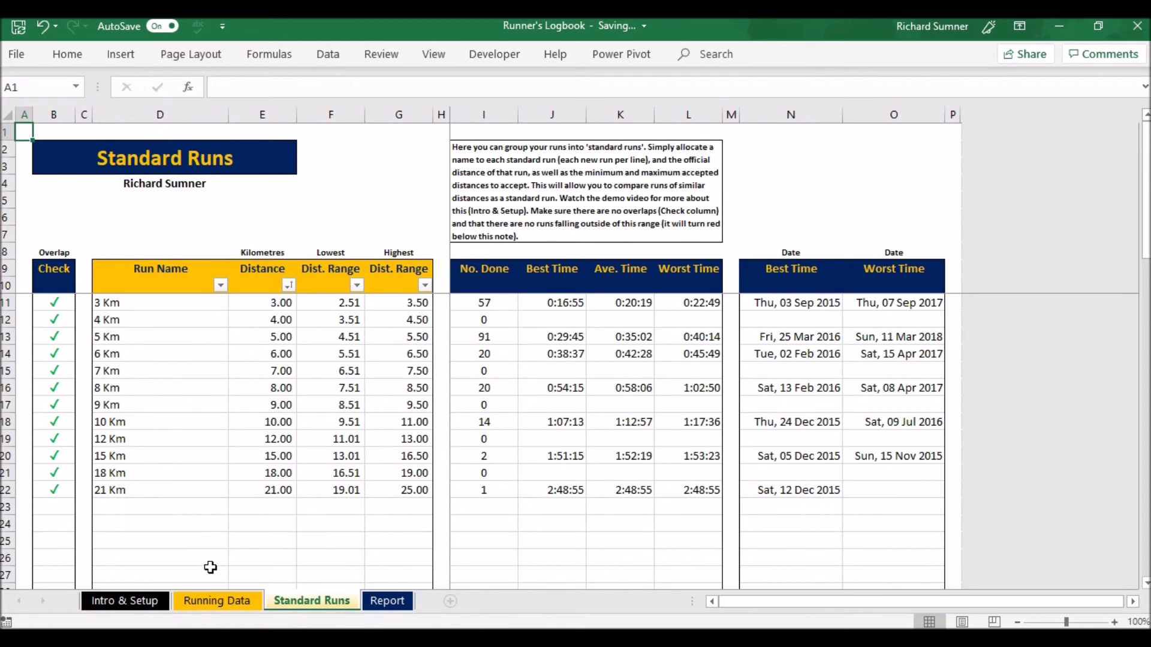
{"action": "left_click", "coordinate": [216, 601]}
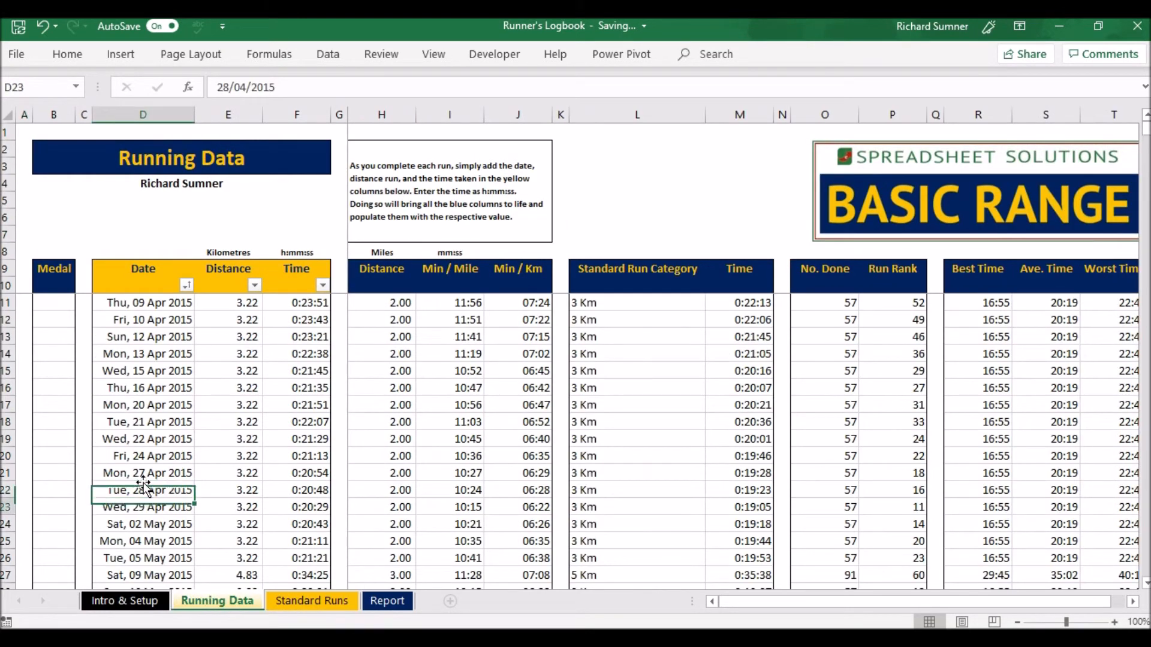
{"action": "scroll", "scroll_direction": "down", "scroll_amount": 3}
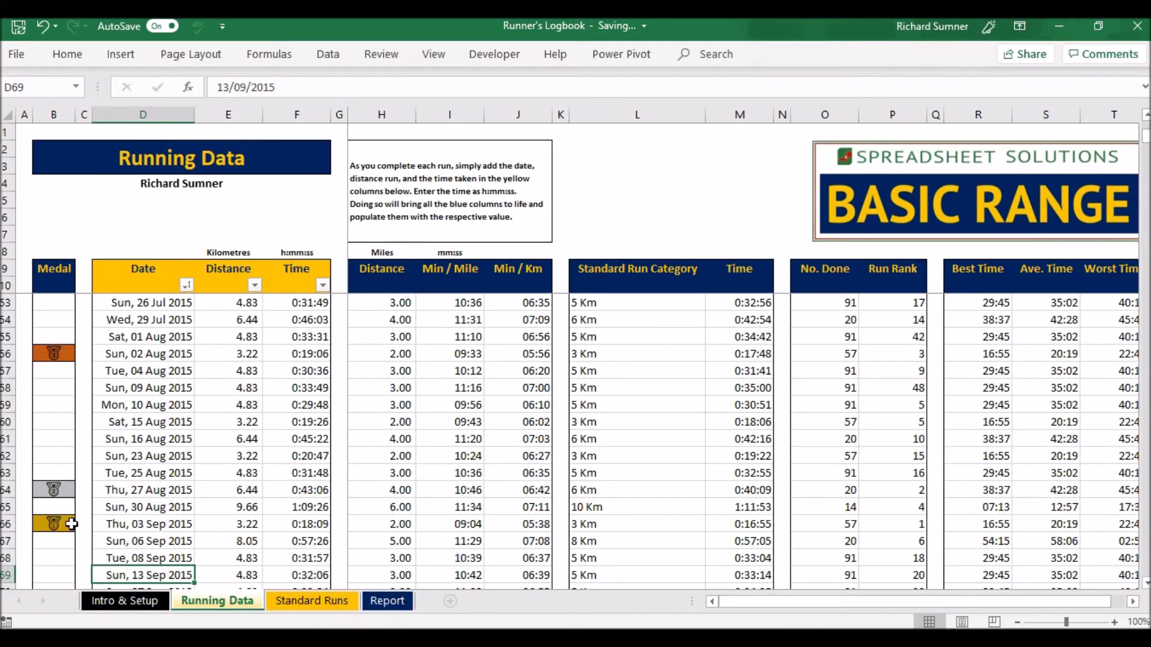
{"action": "mouse_move", "coordinate": [204, 519]}
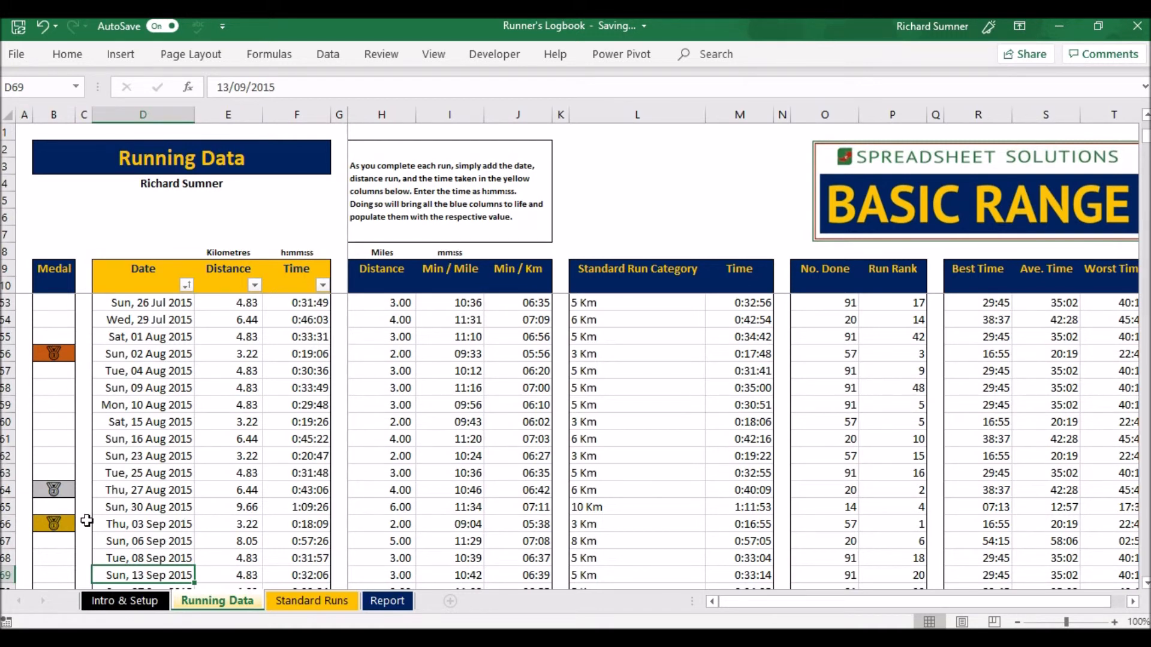
{"action": "mouse_move", "coordinate": [565, 540]}
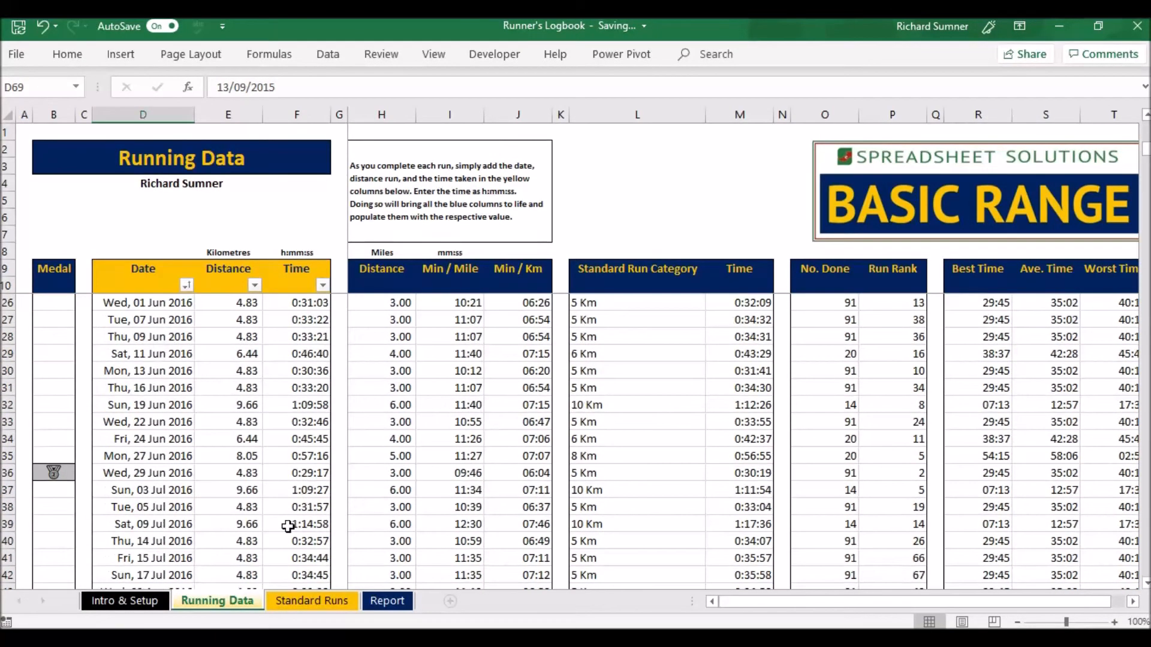
{"action": "scroll", "scroll_direction": "down", "scroll_amount": 3}
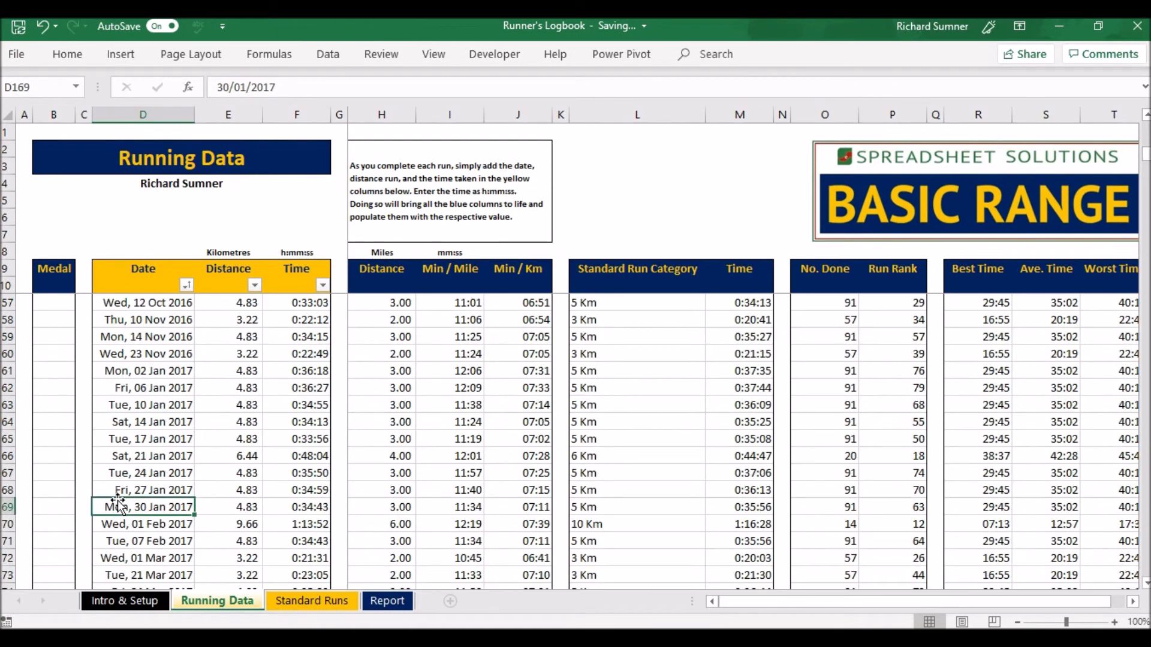
{"action": "scroll", "scroll_direction": "down", "scroll_amount": 3}
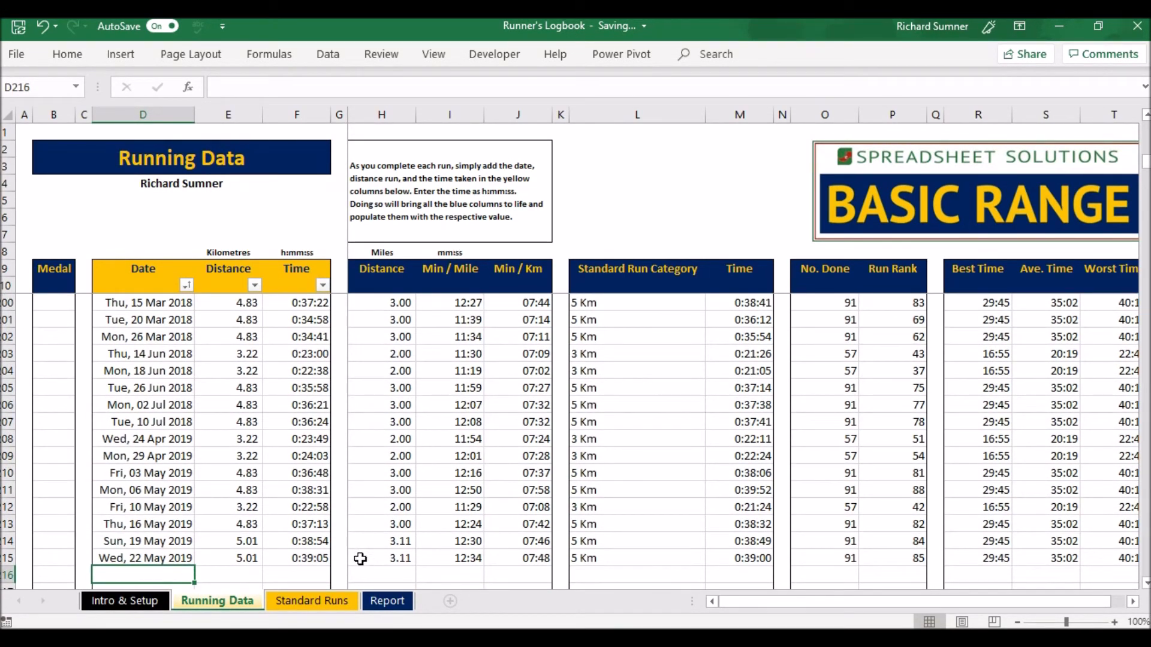
{"action": "left_click", "coordinate": [310, 602]}
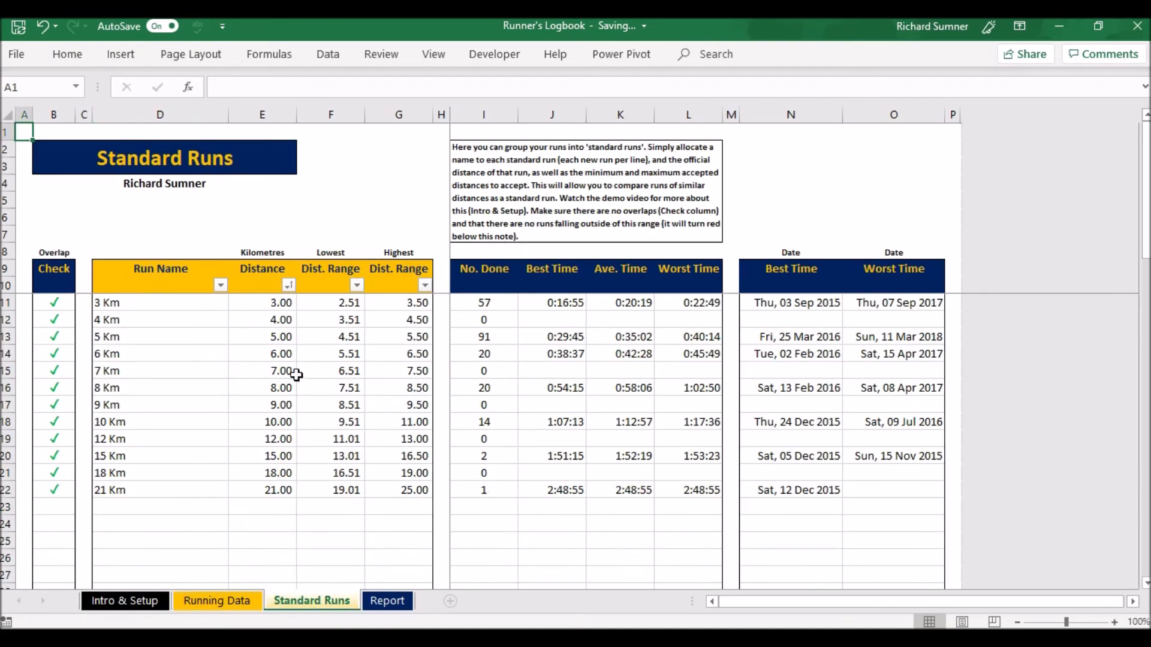
{"action": "mouse_move", "coordinate": [271, 568]}
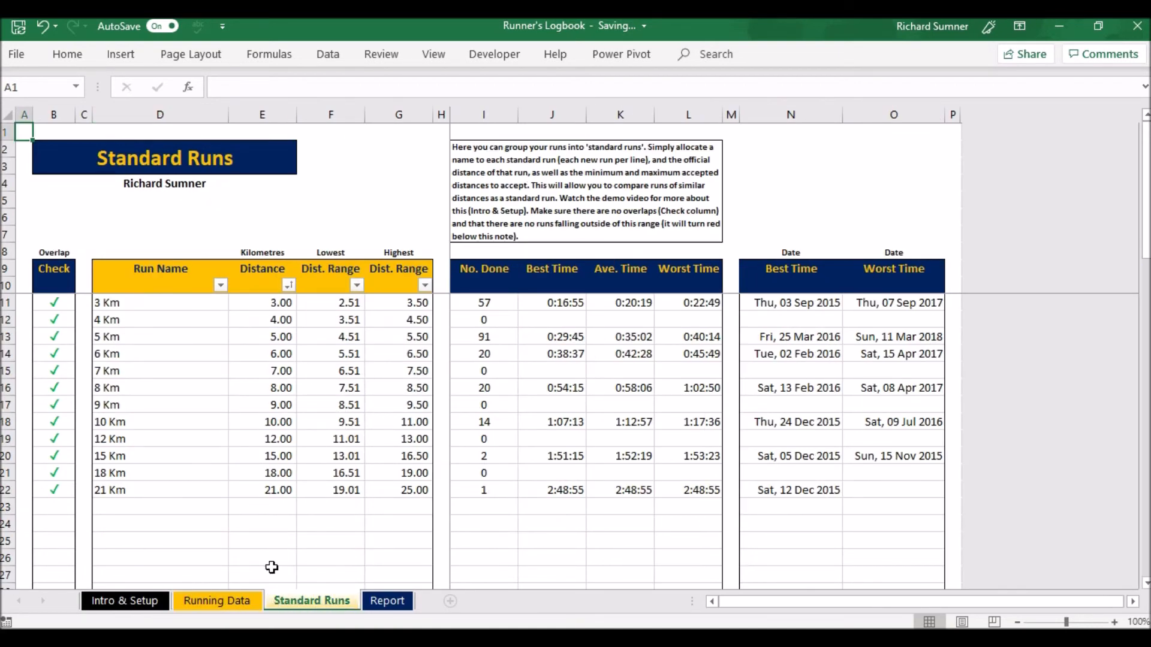
Step: Glance at the Intro & Setup and Report sheets, ending on Intro & Setup
{"action": "left_click", "coordinate": [215, 601]}
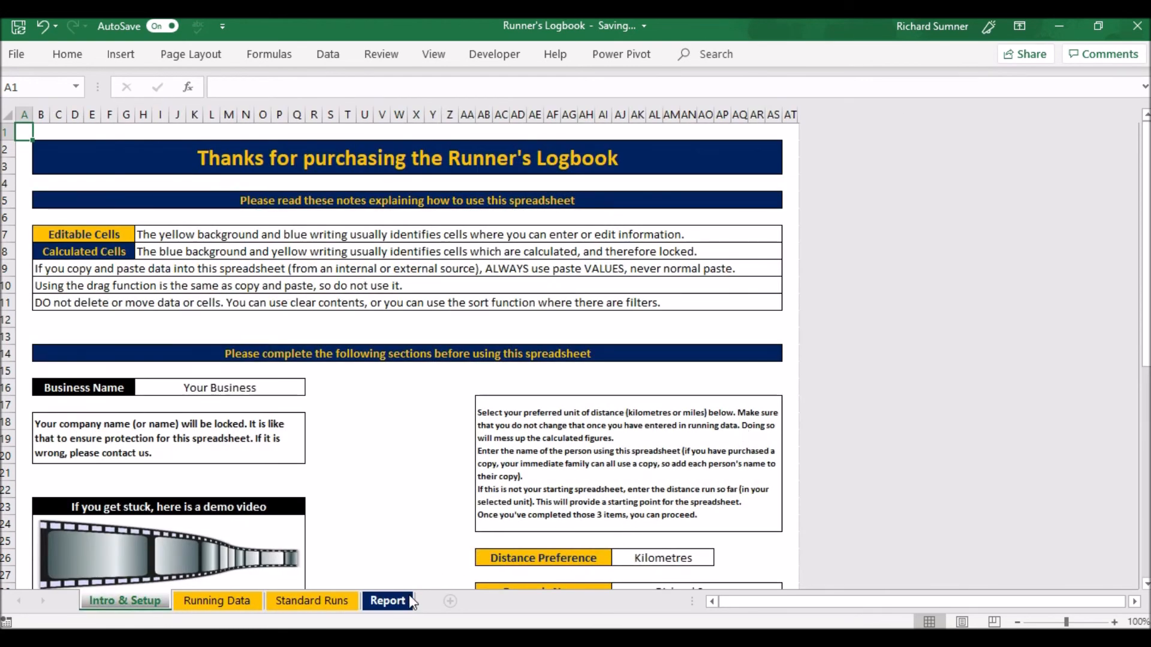
{"action": "left_click", "coordinate": [388, 600]}
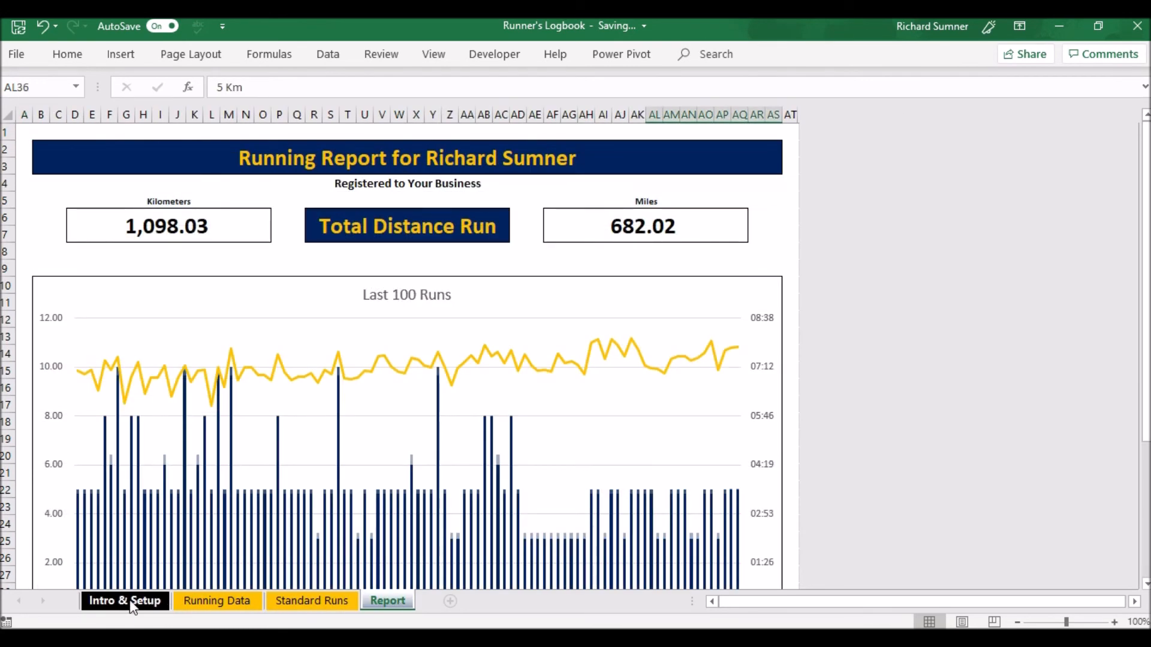
{"action": "left_click", "coordinate": [124, 601]}
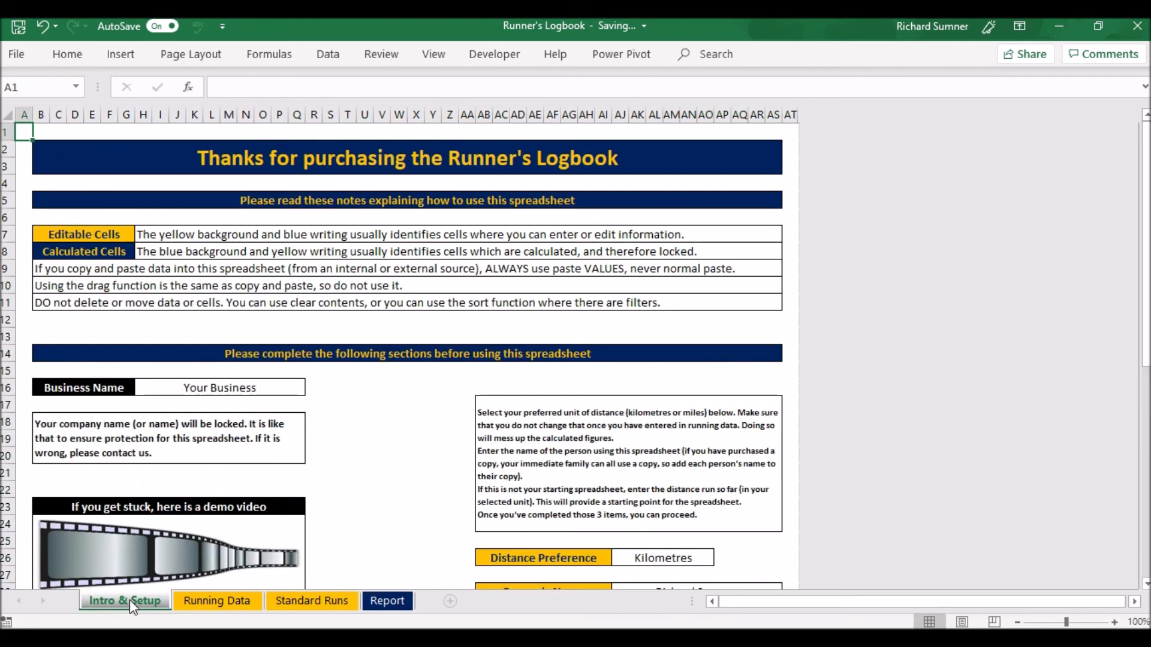